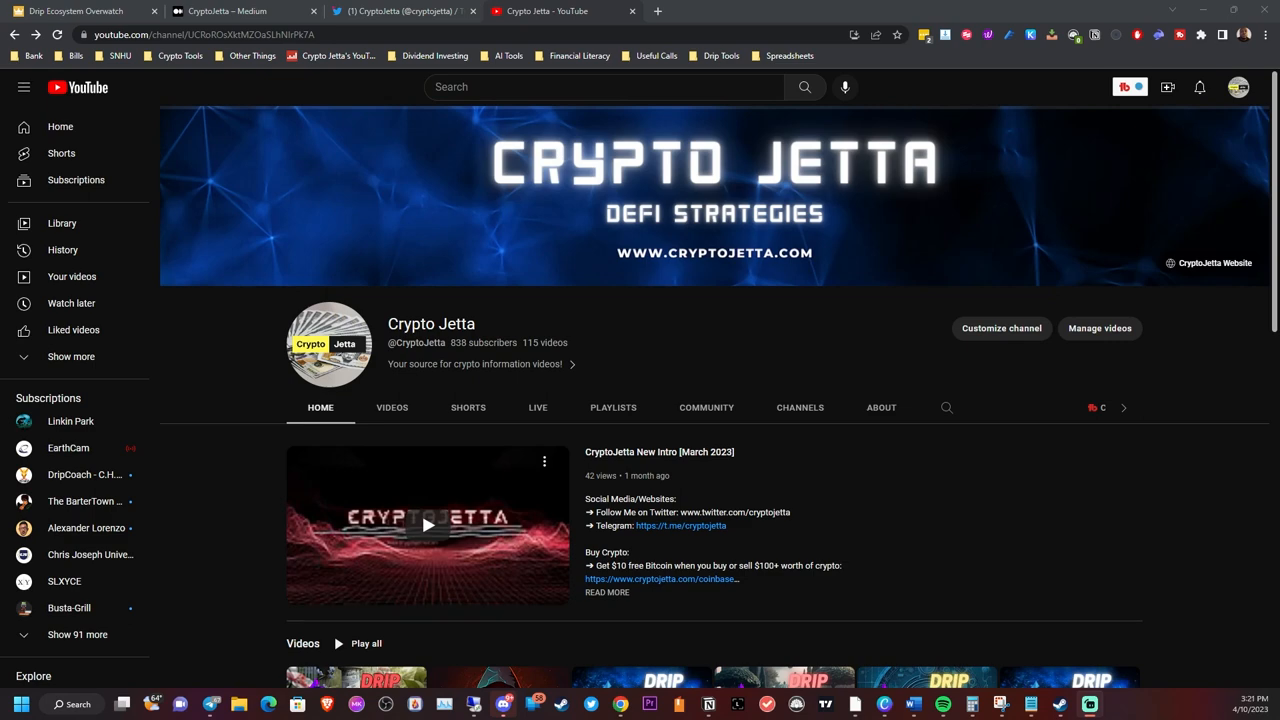
pyautogui.moveTo(396, 24)
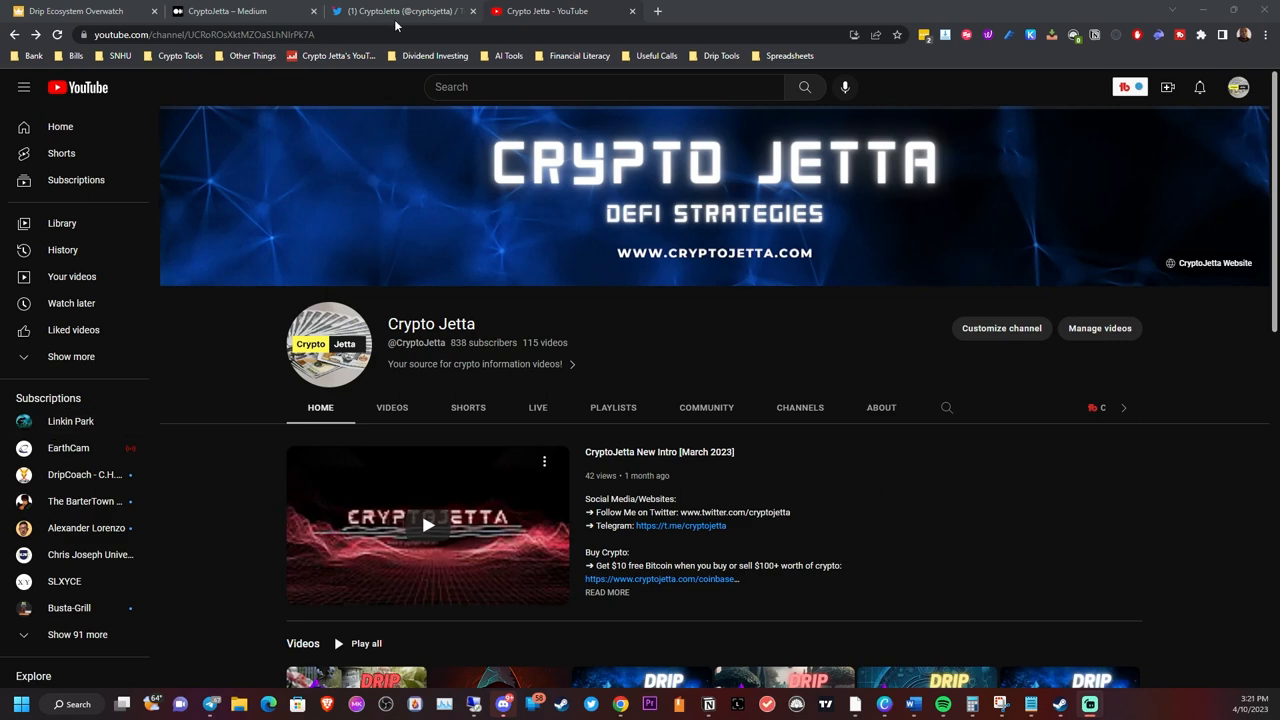
# - Switch from the Crypto Jetta YouTube channel to the CryptoJetta Twitter profile
pyautogui.click(400, 12)
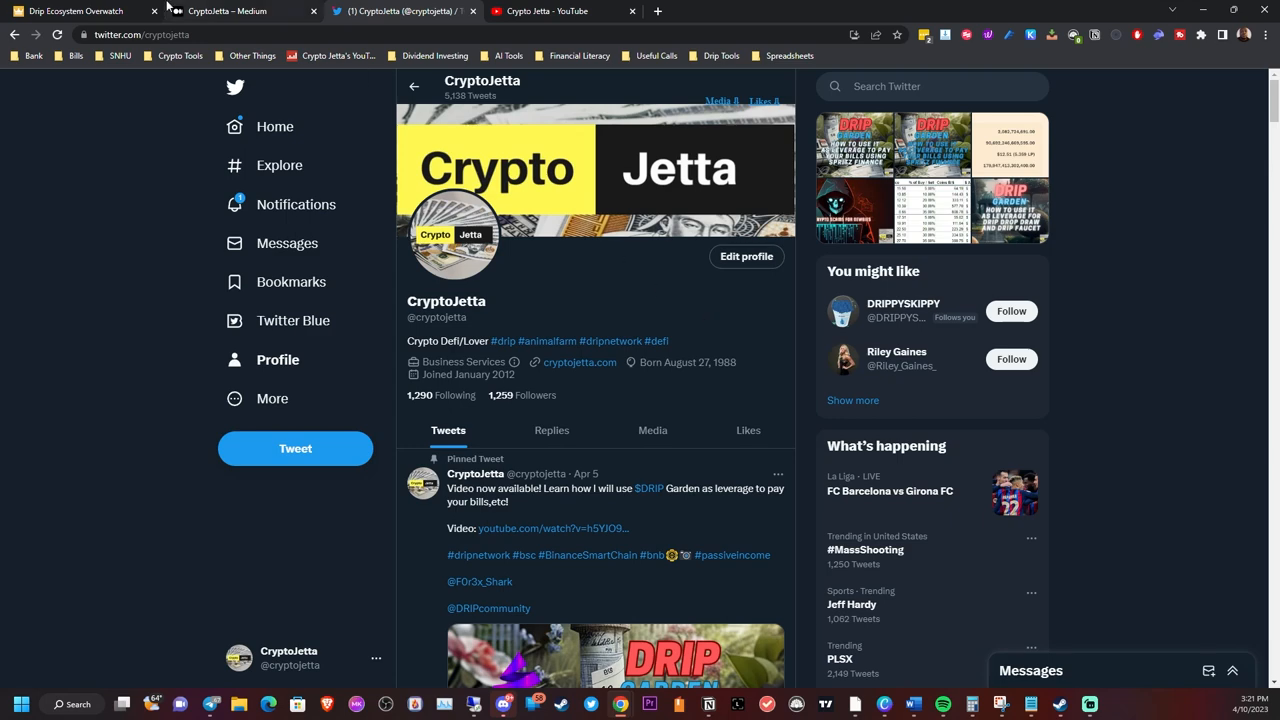
pyautogui.click(230, 12)
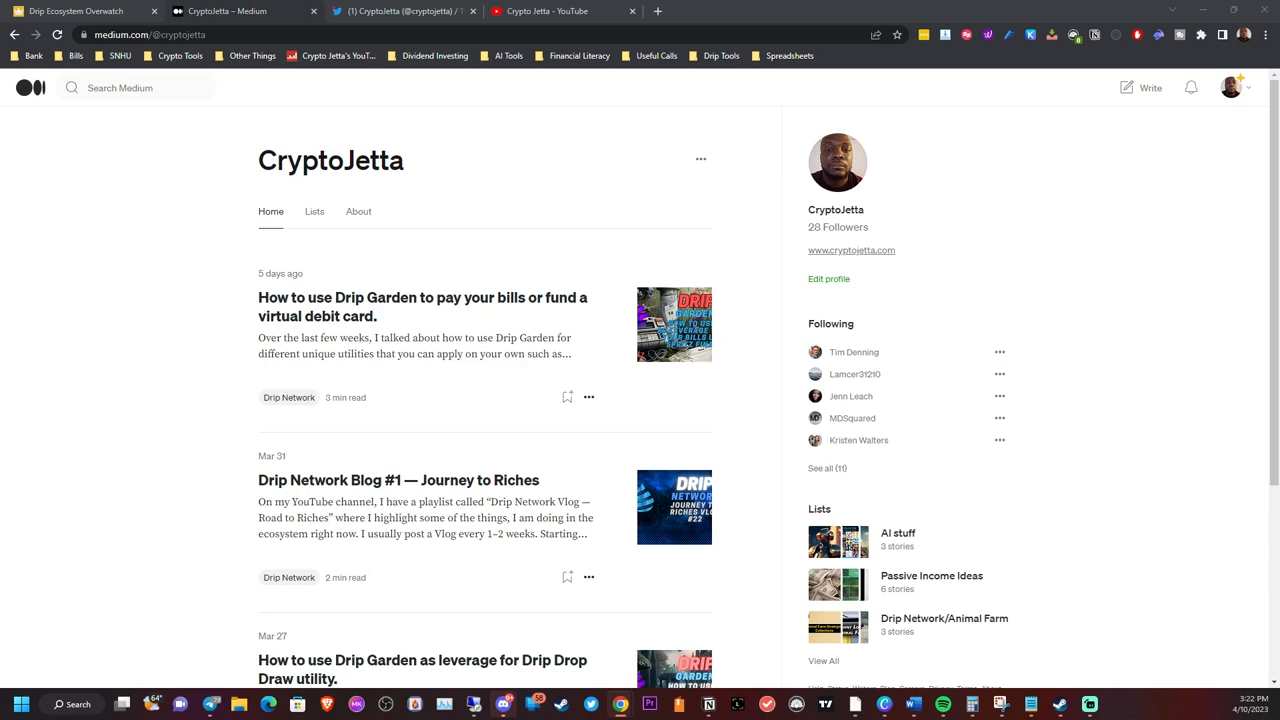
pyautogui.scroll(-3)
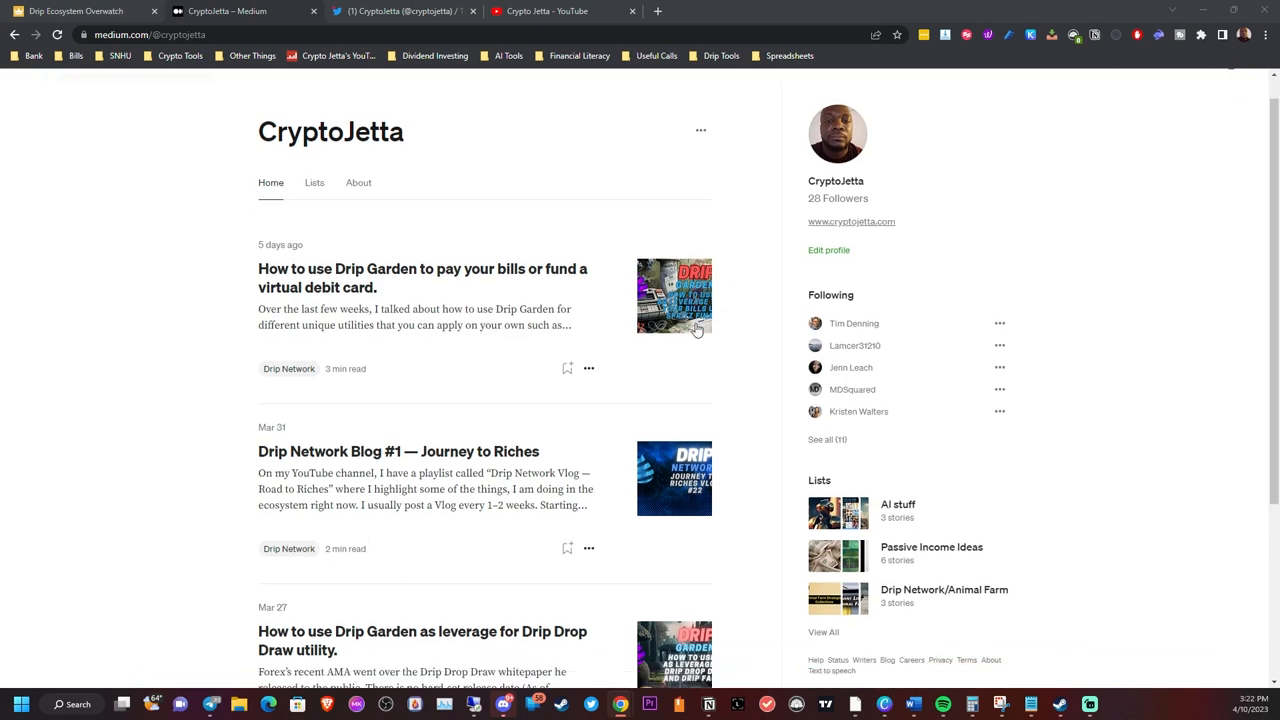
pyautogui.scroll(-3)
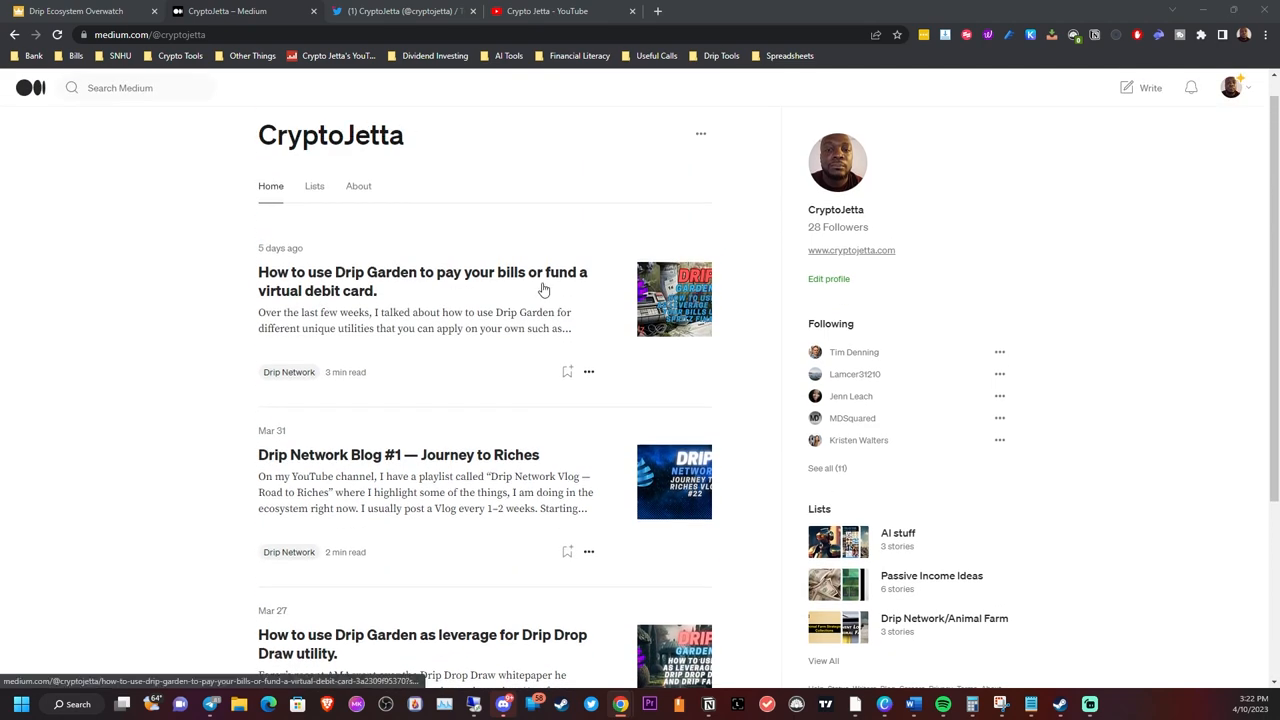
pyautogui.scroll(-3)
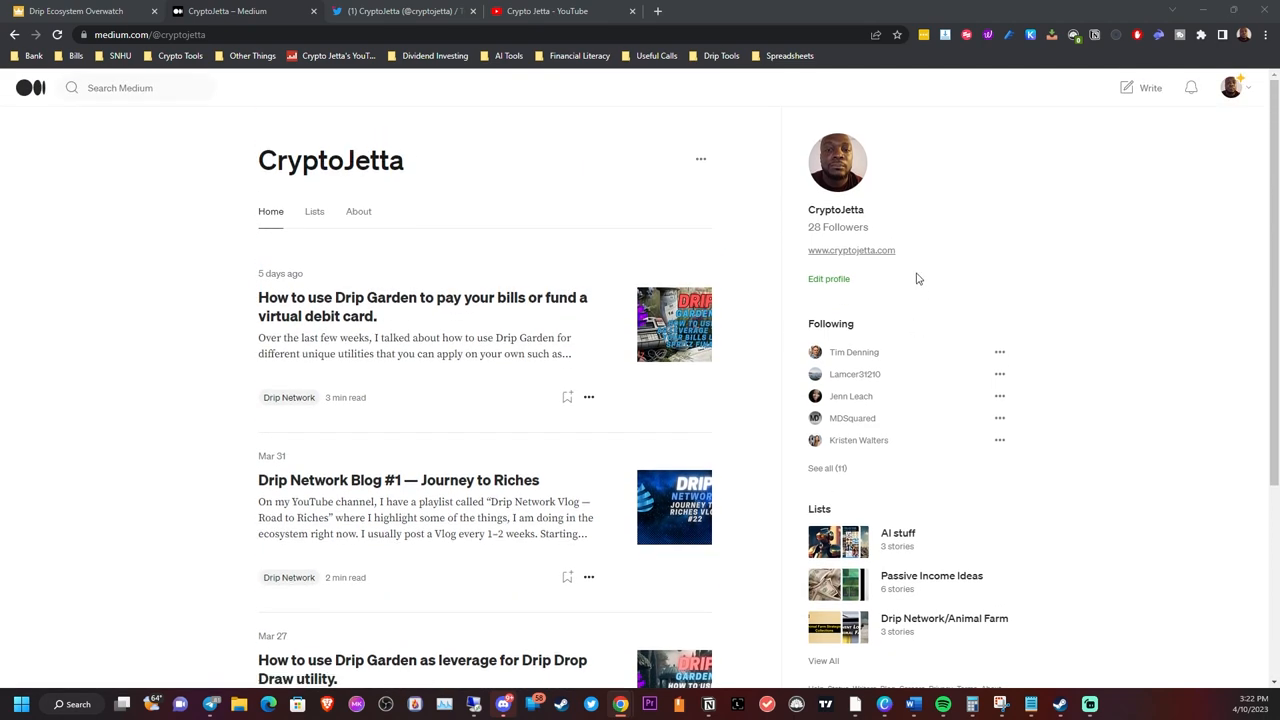
pyautogui.scroll(-3)
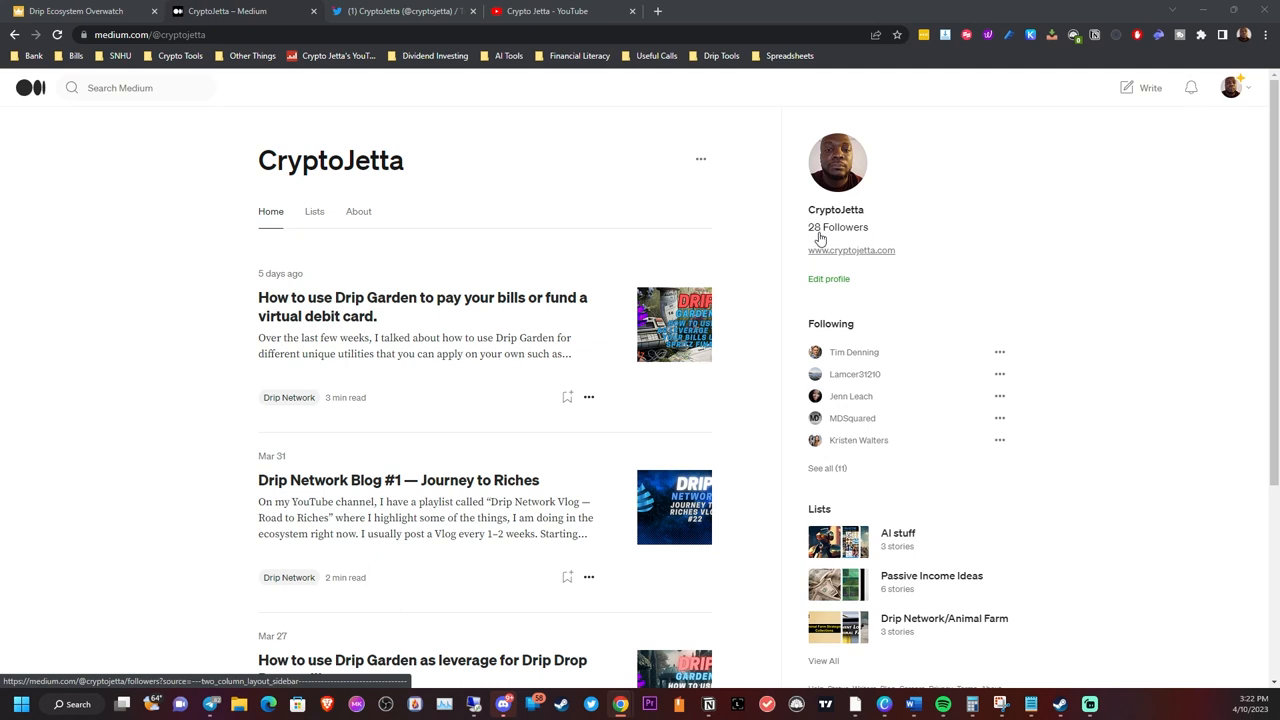
pyautogui.scroll(-3)
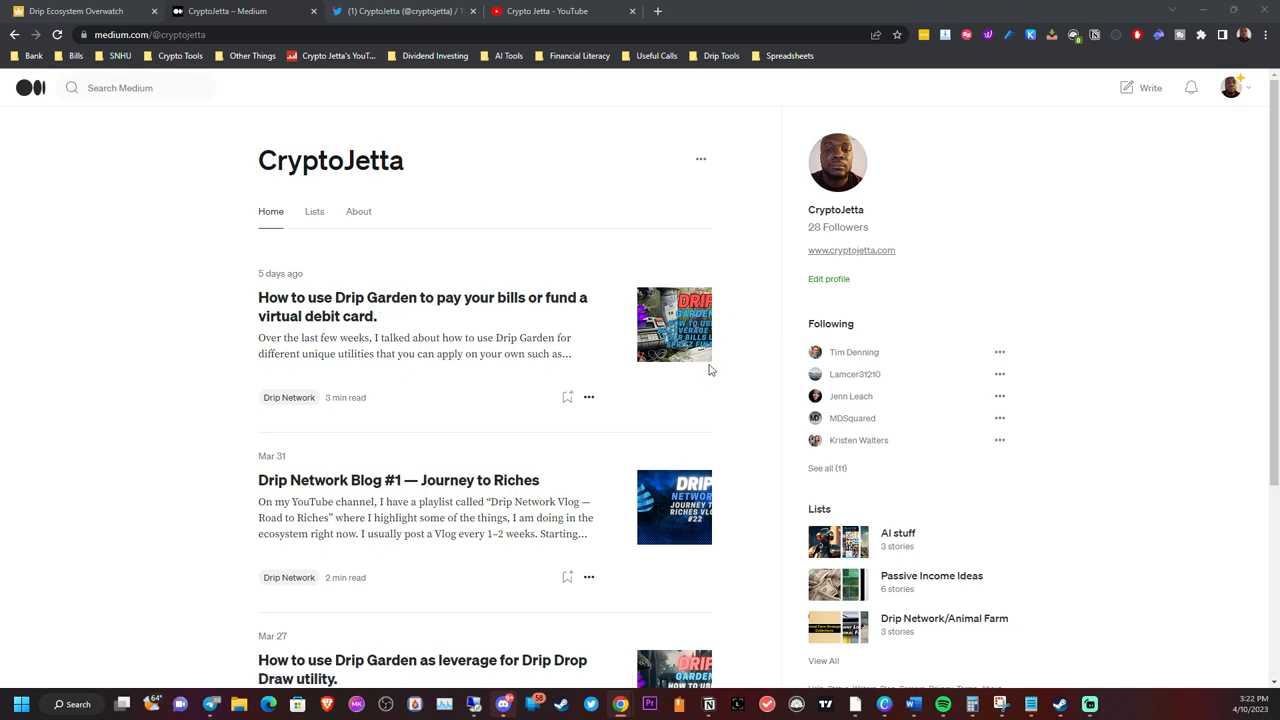
pyautogui.scroll(-3)
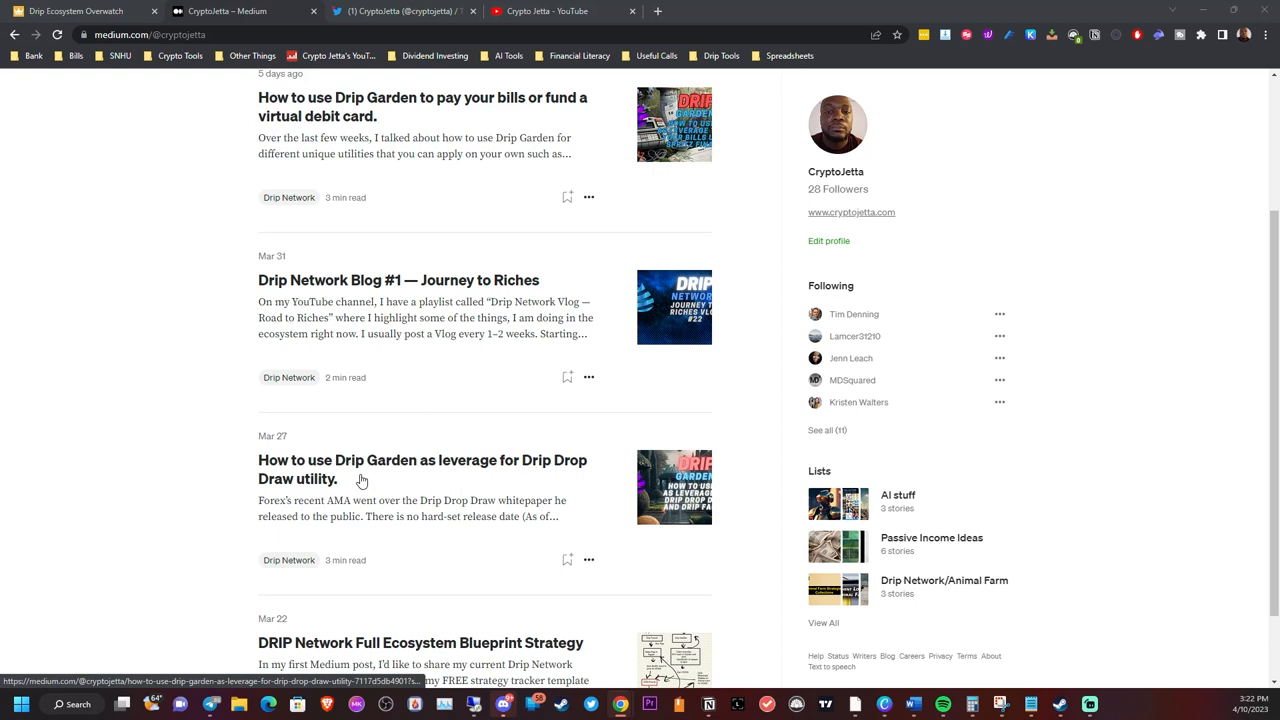
pyautogui.moveTo(362, 476)
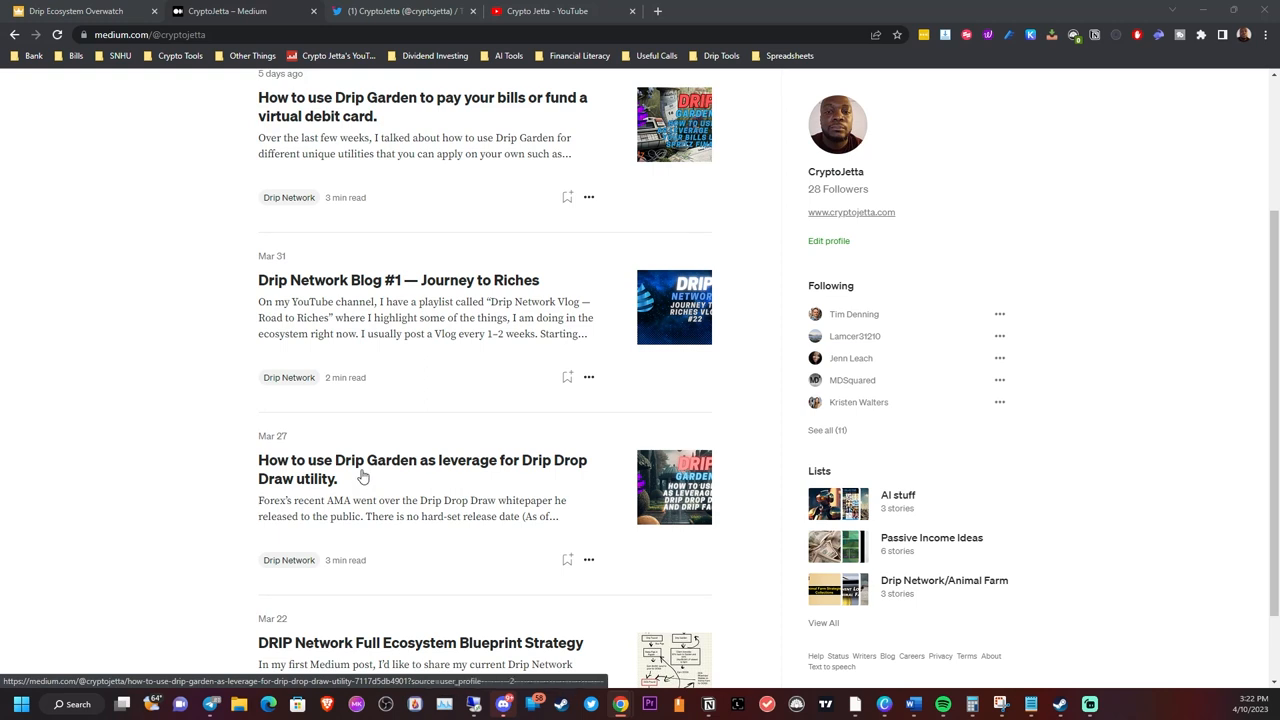
pyautogui.scroll(-3)
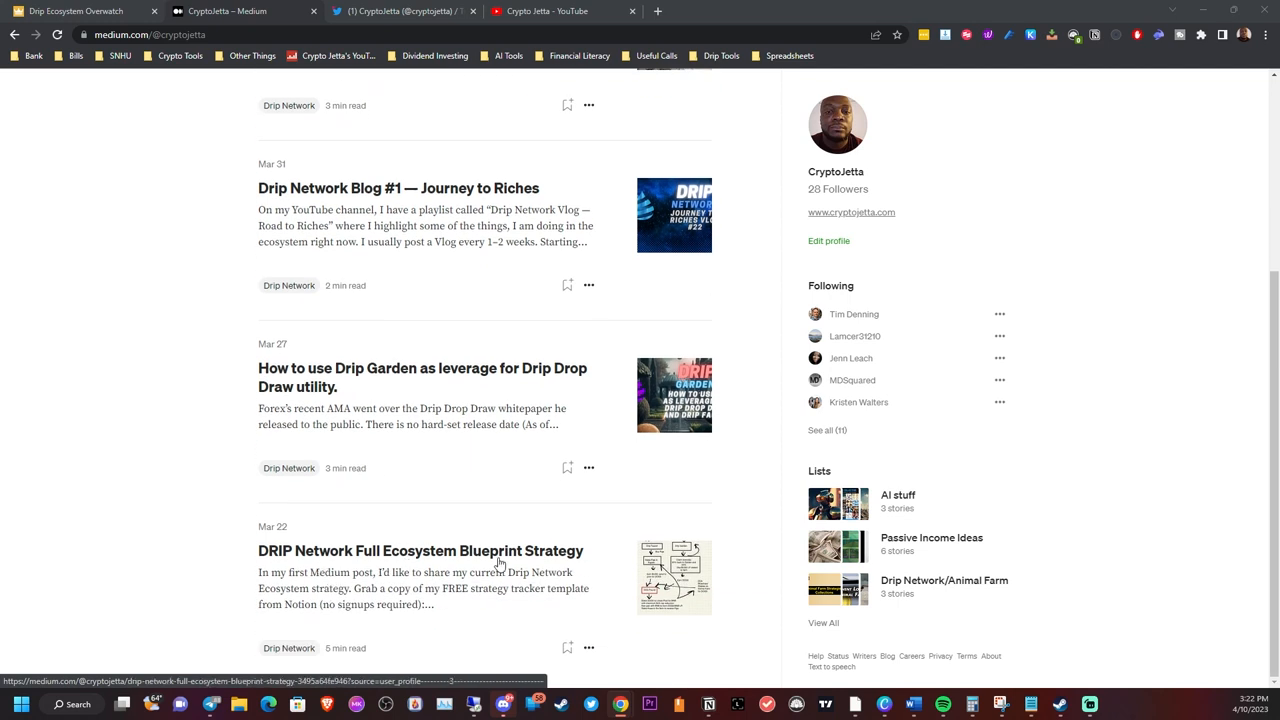
pyautogui.moveTo(550, 564)
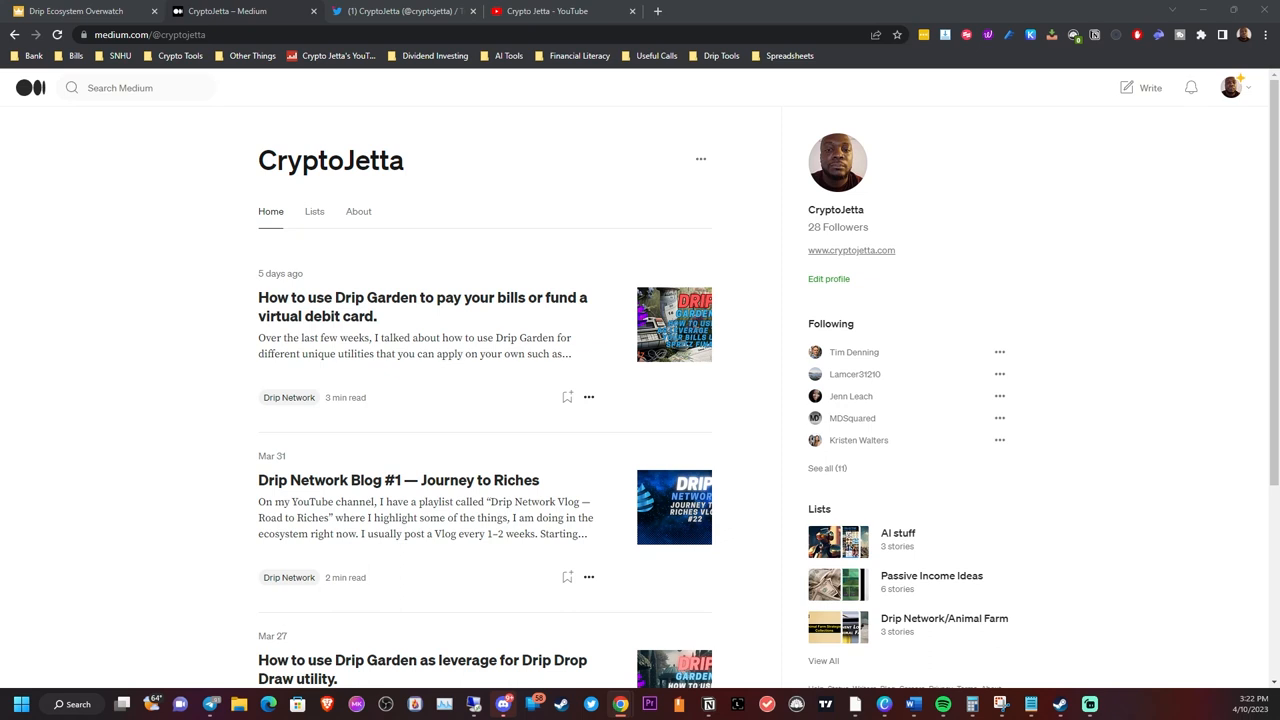
pyautogui.moveTo(652, 236)
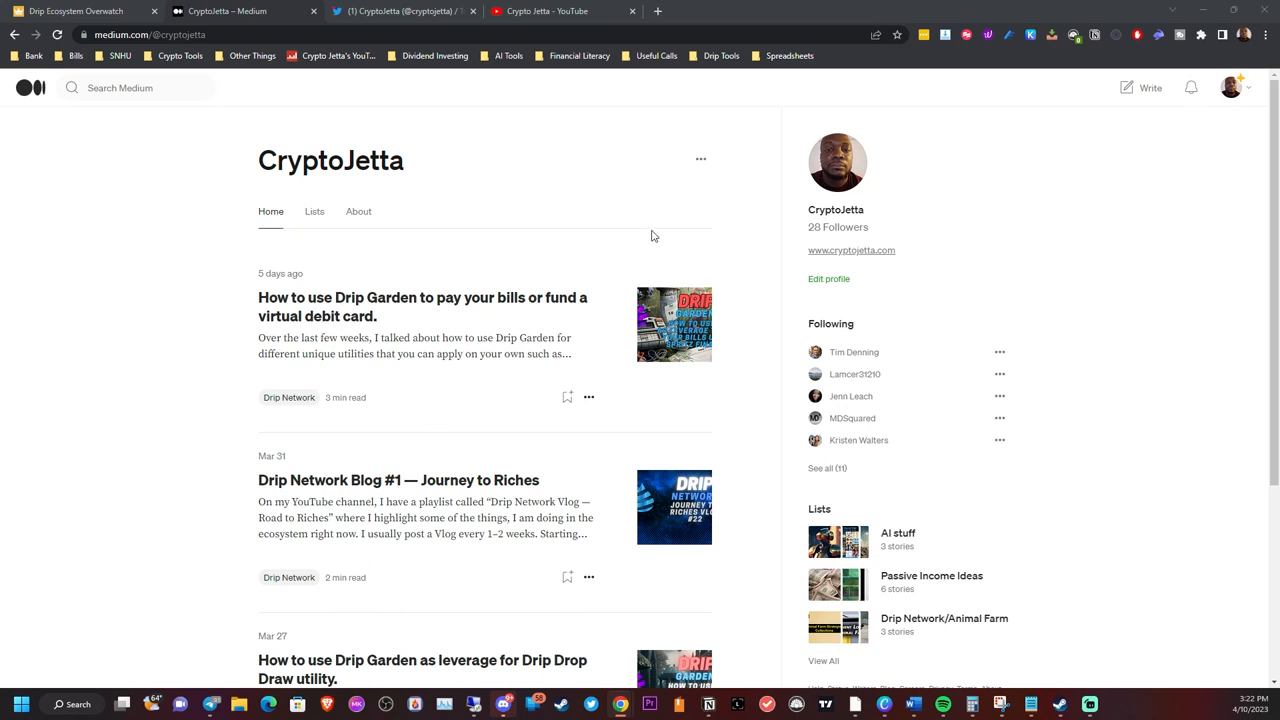
pyautogui.moveTo(654, 232)
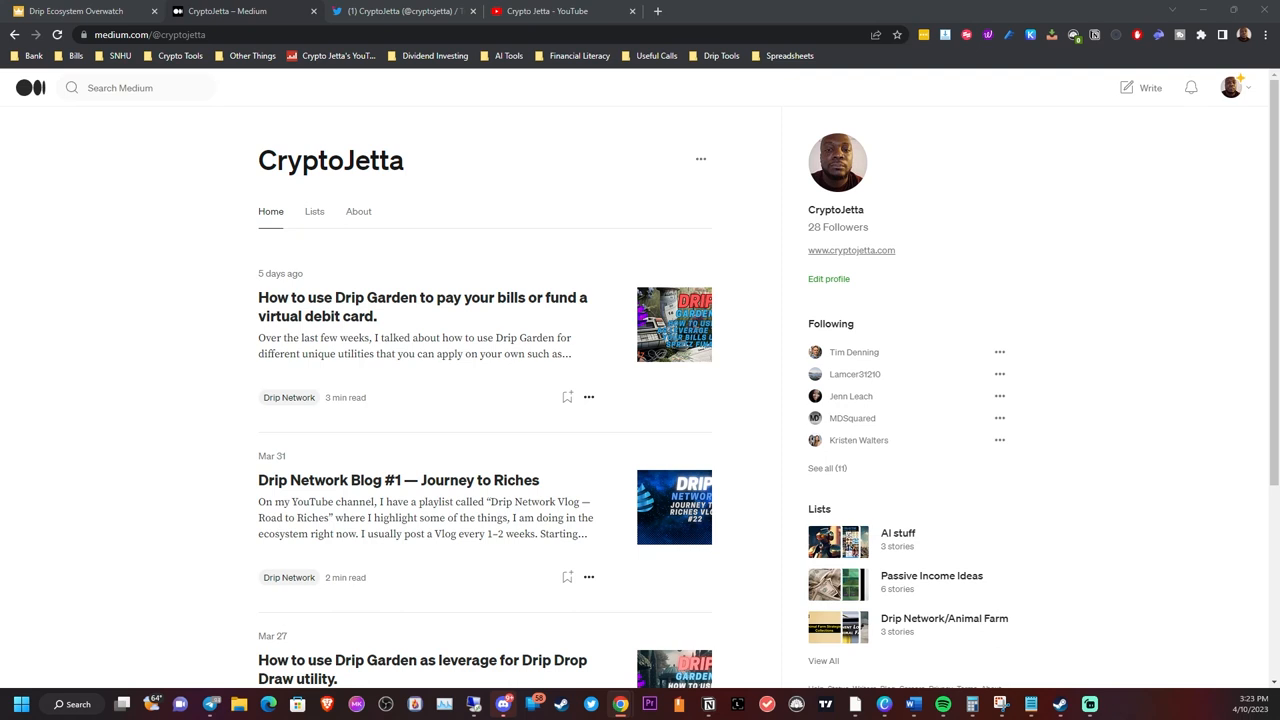
pyautogui.moveTo(332, 624)
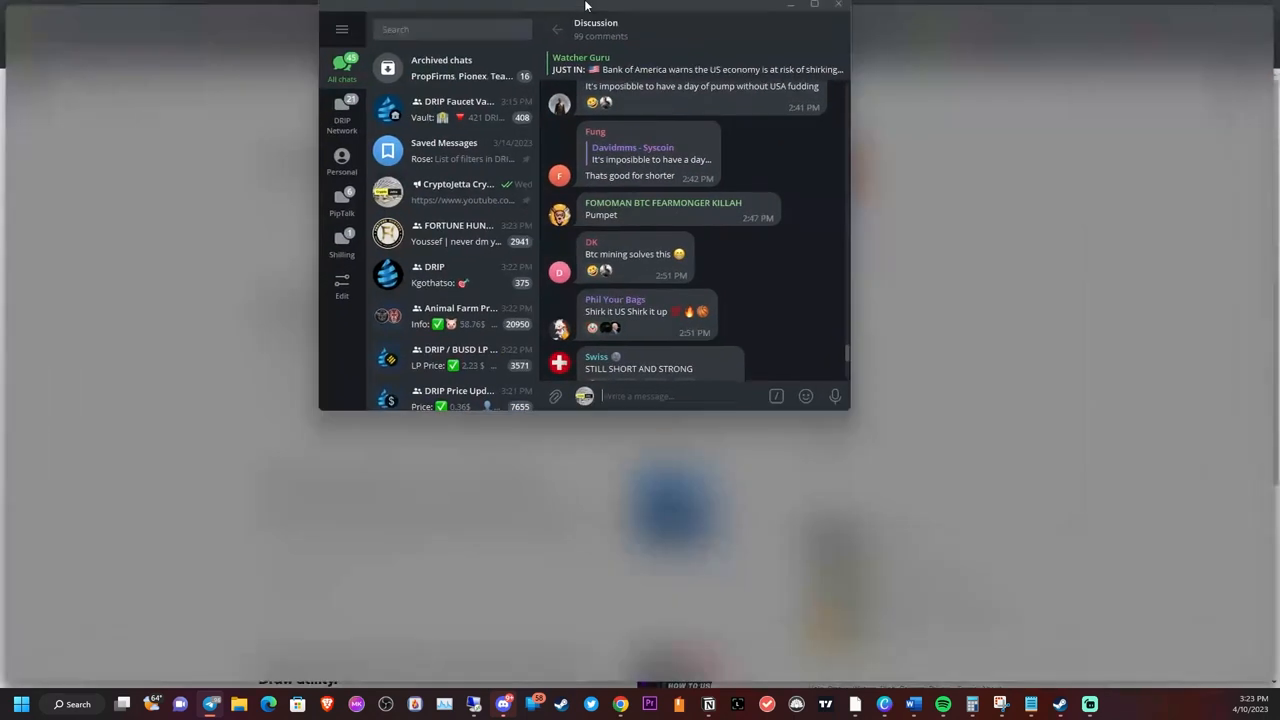
# - Return from the Telegram chats to the 2023 AMAs, Notes, Links Google Doc
pyautogui.click(814, 4)
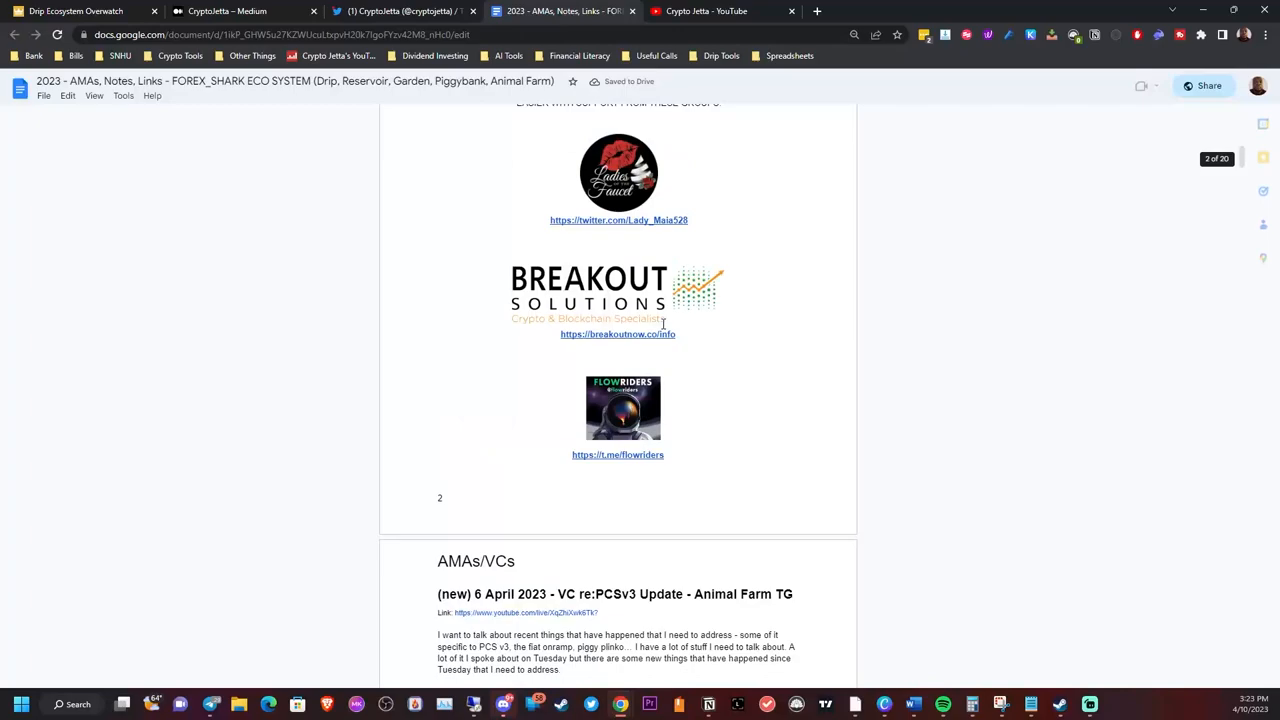
pyautogui.scroll(-3)
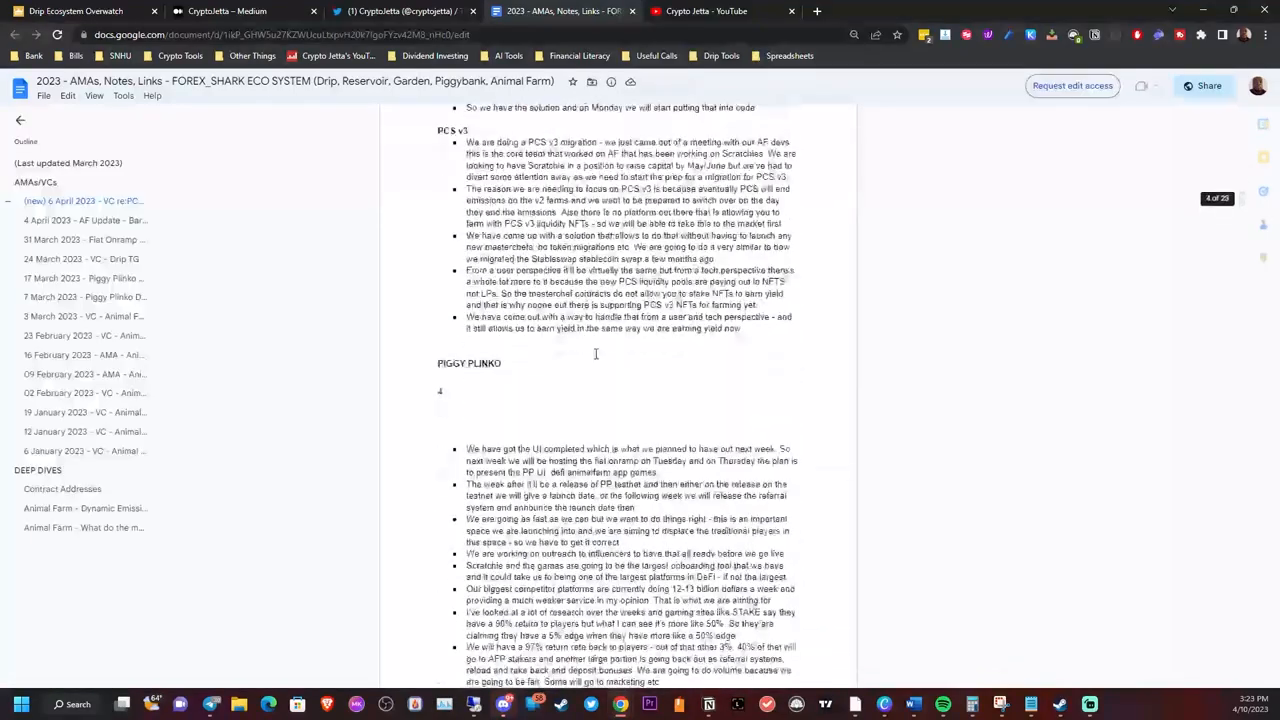
pyautogui.scroll(-3)
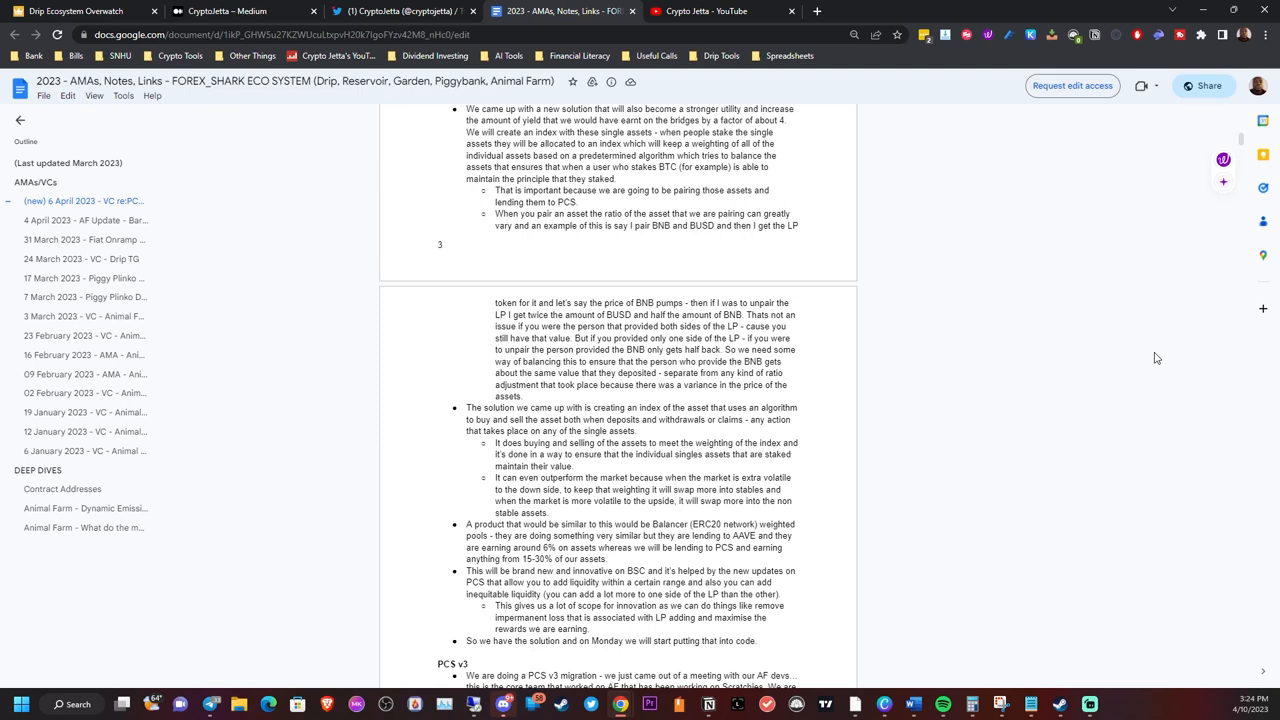
pyautogui.moveTo(1150, 330)
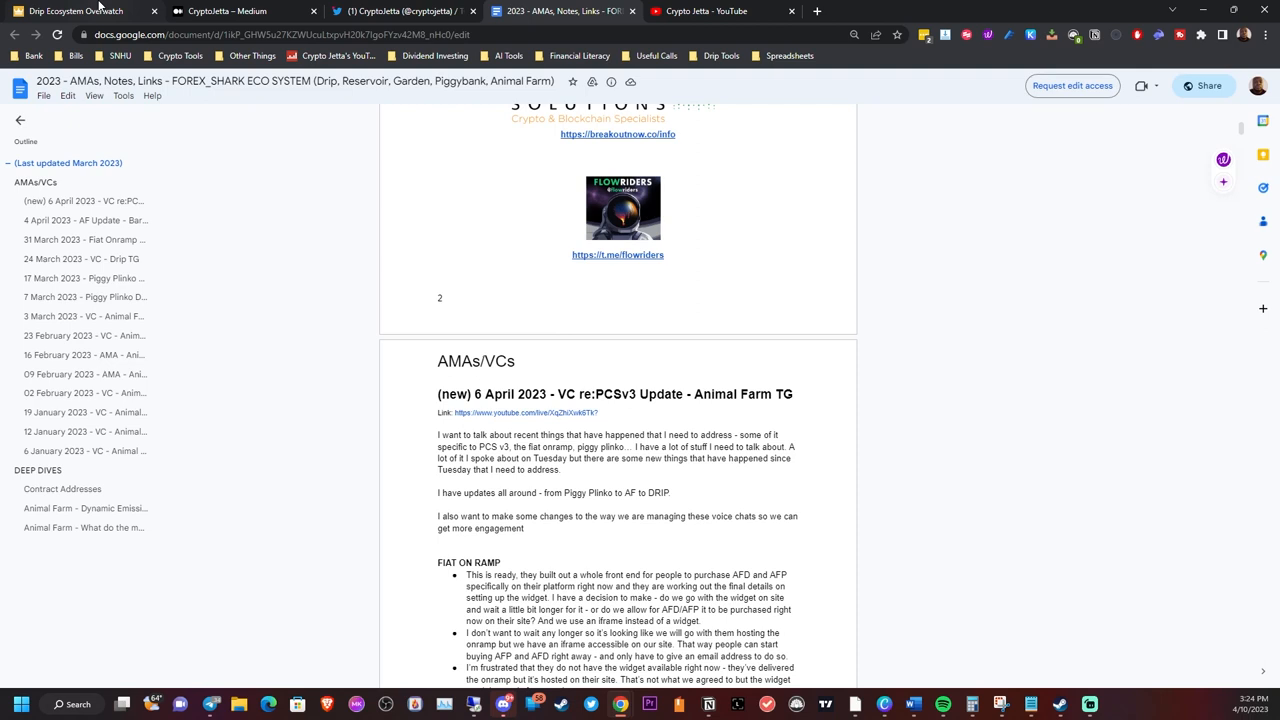
# - Show the Garden Overview dashboard with total grown, daily returns and currently growing plants
pyautogui.click(76, 12)
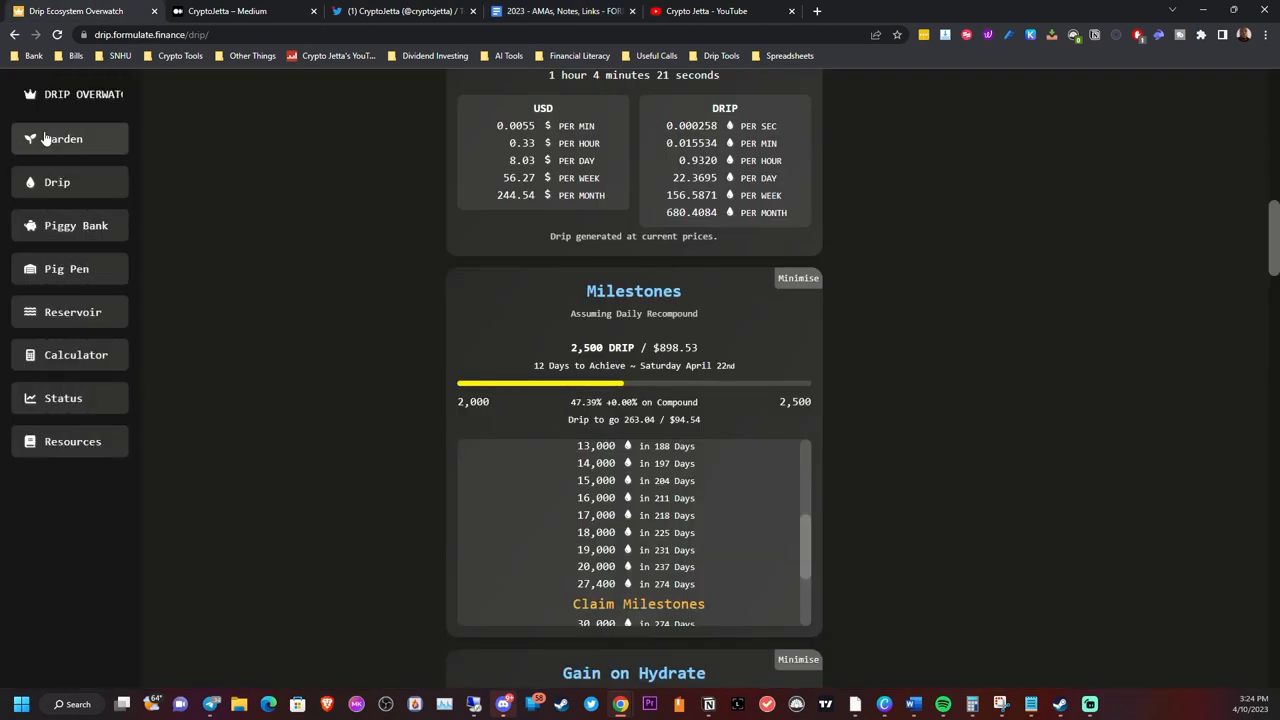
pyautogui.click(62, 138)
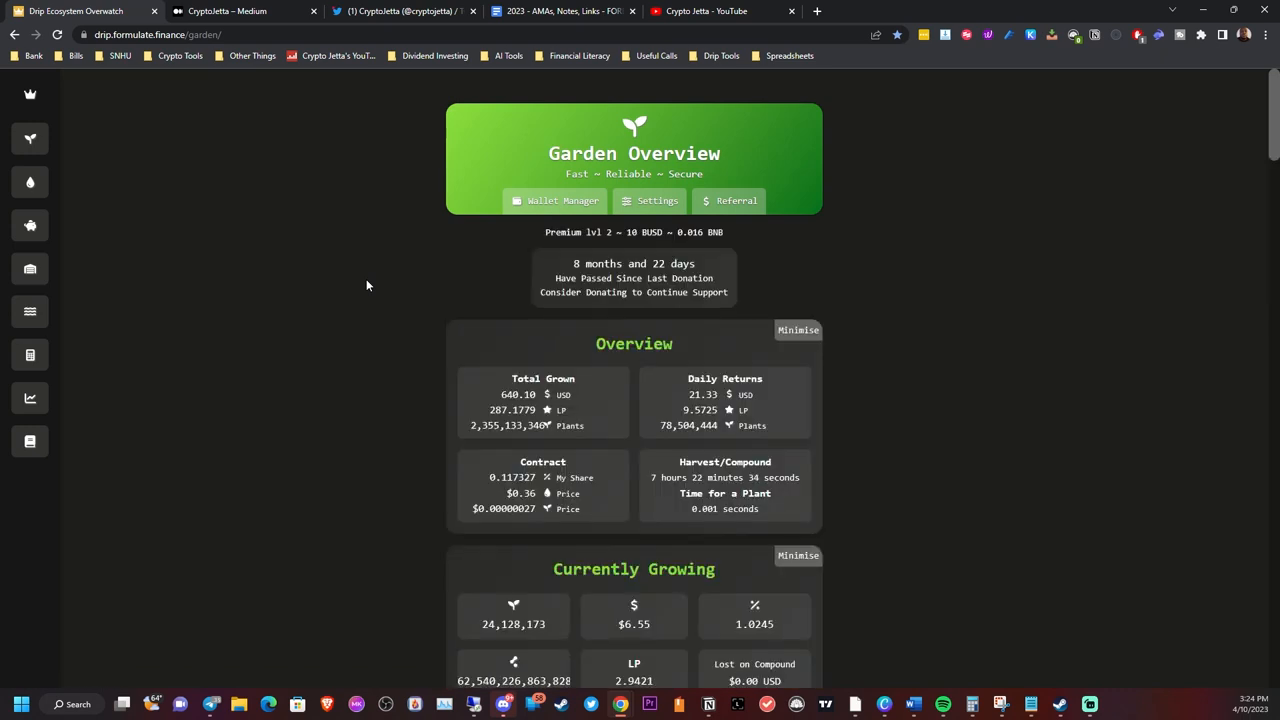
pyautogui.scroll(-3)
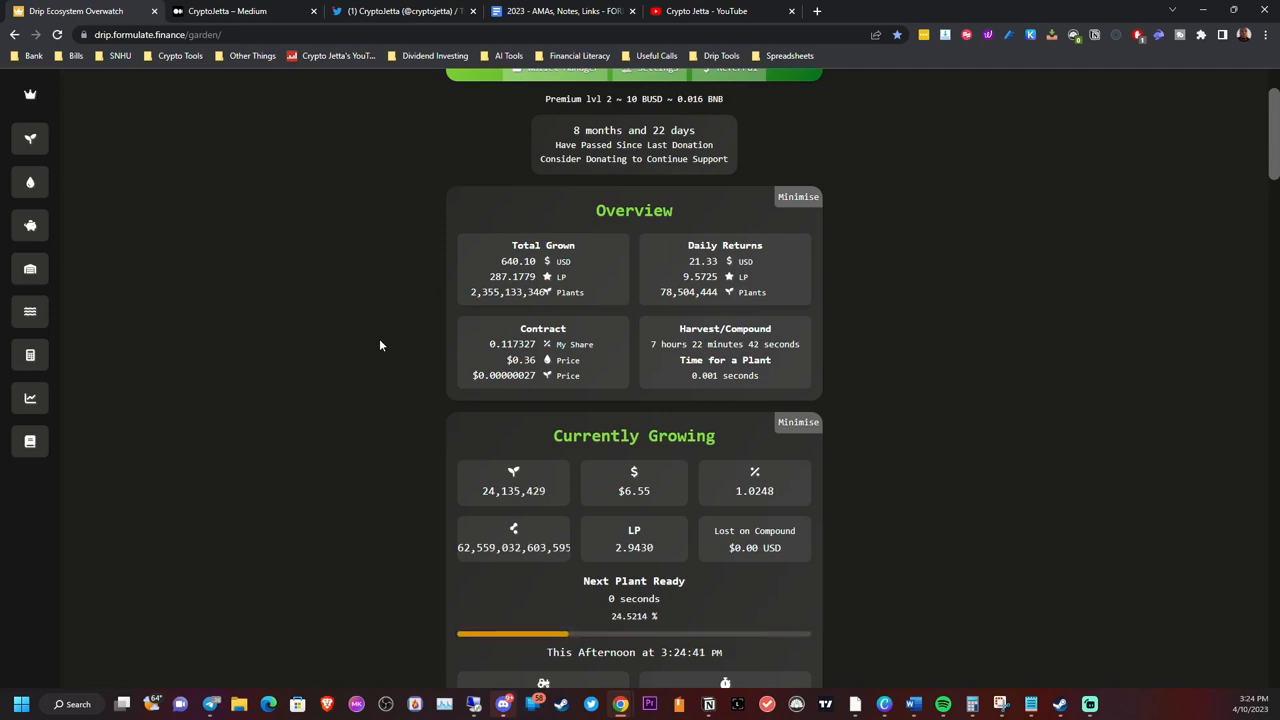
pyautogui.moveTo(976, 346)
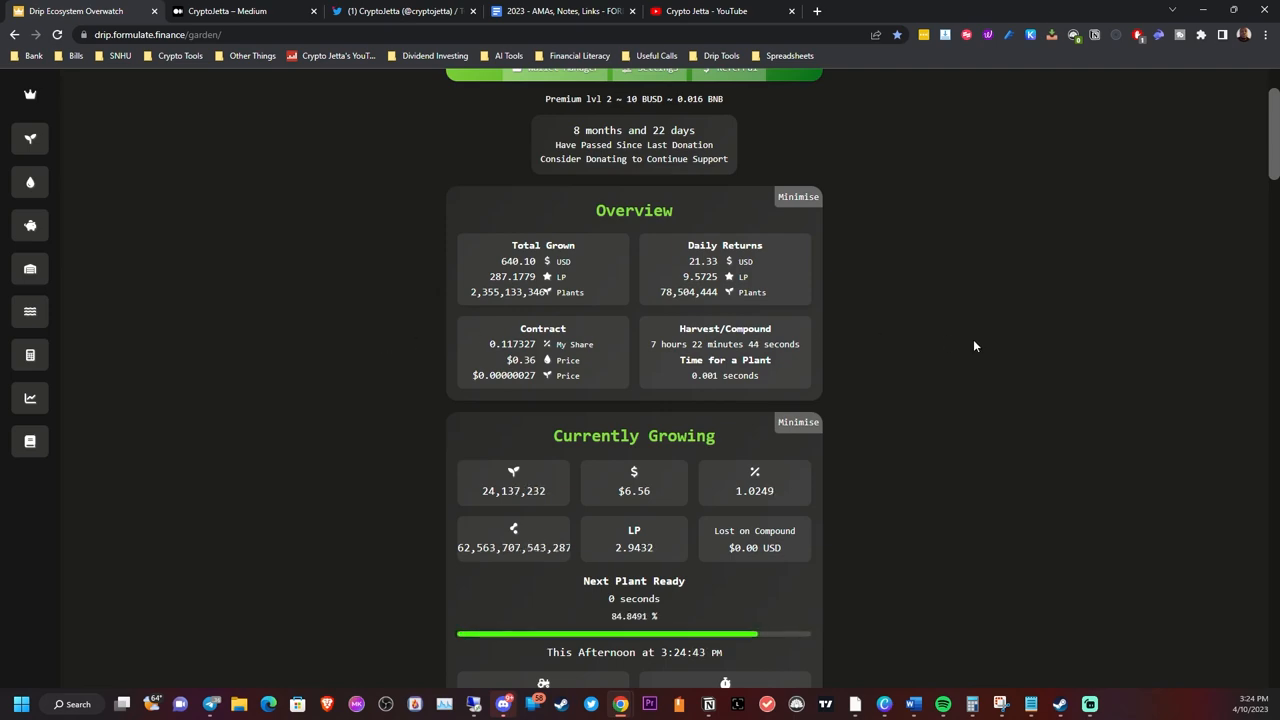
pyautogui.scroll(-3)
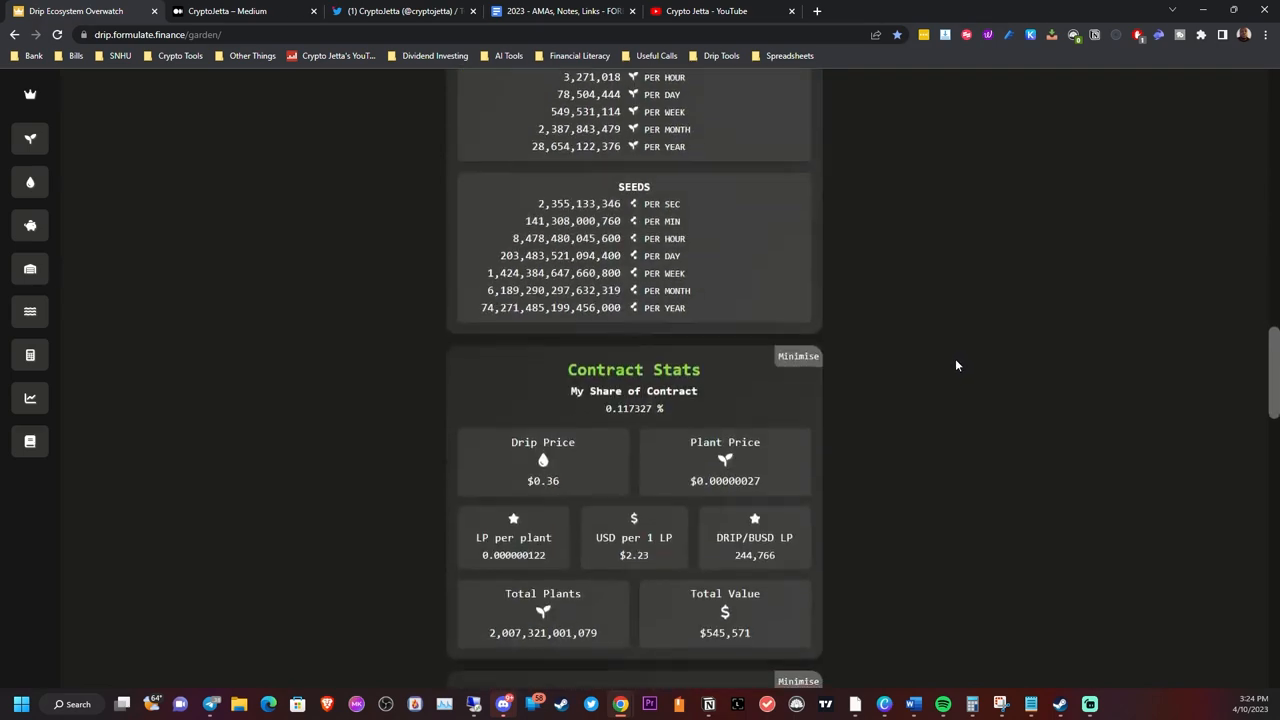
pyautogui.scroll(-3)
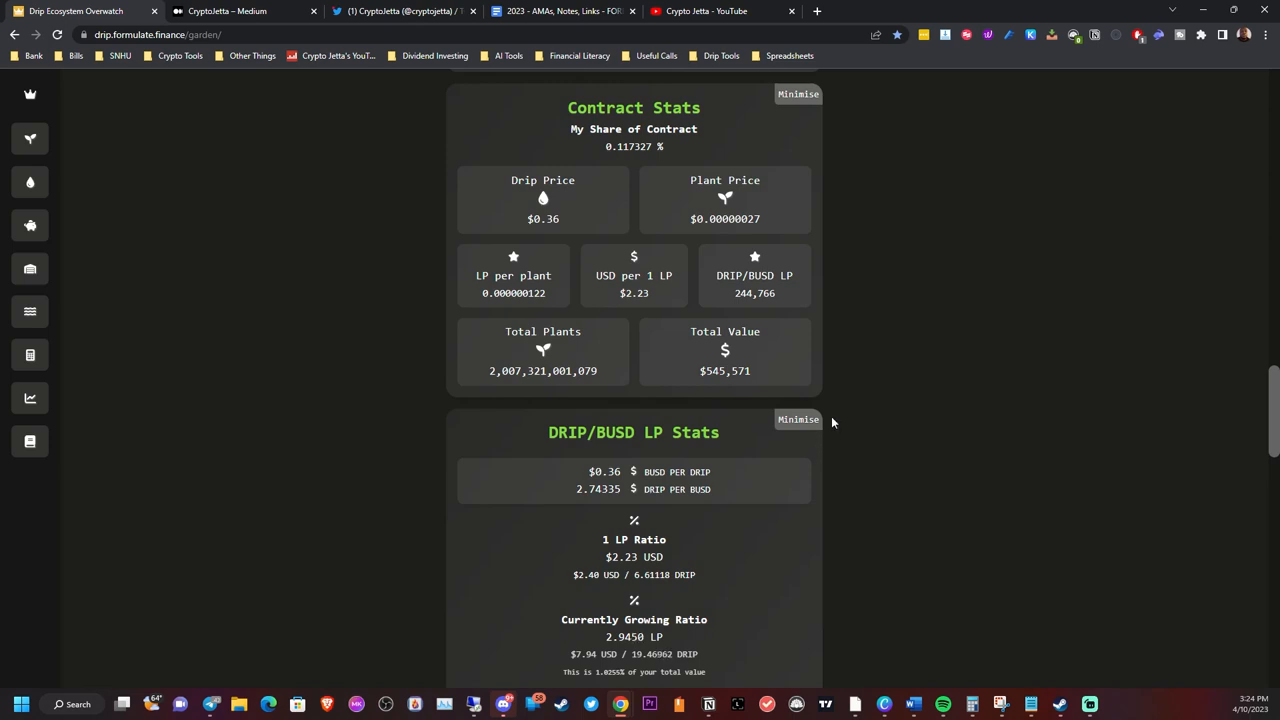
pyautogui.scroll(3)
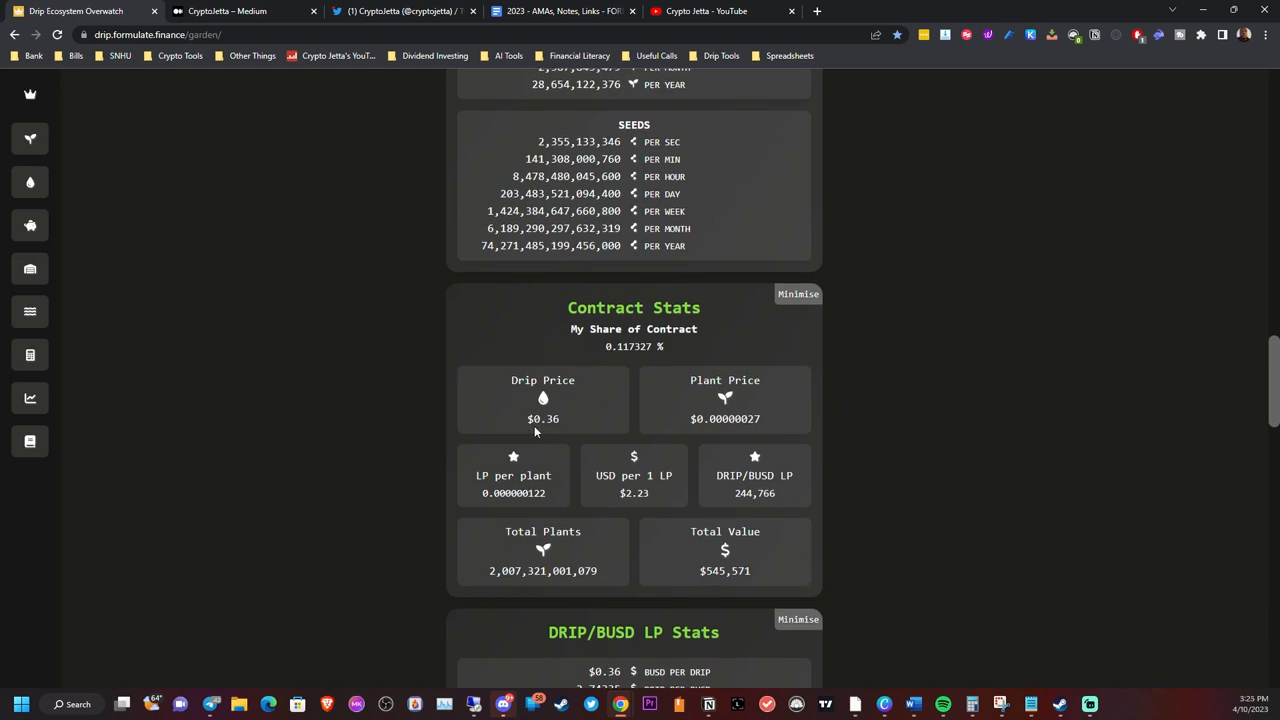
pyautogui.moveTo(556, 420)
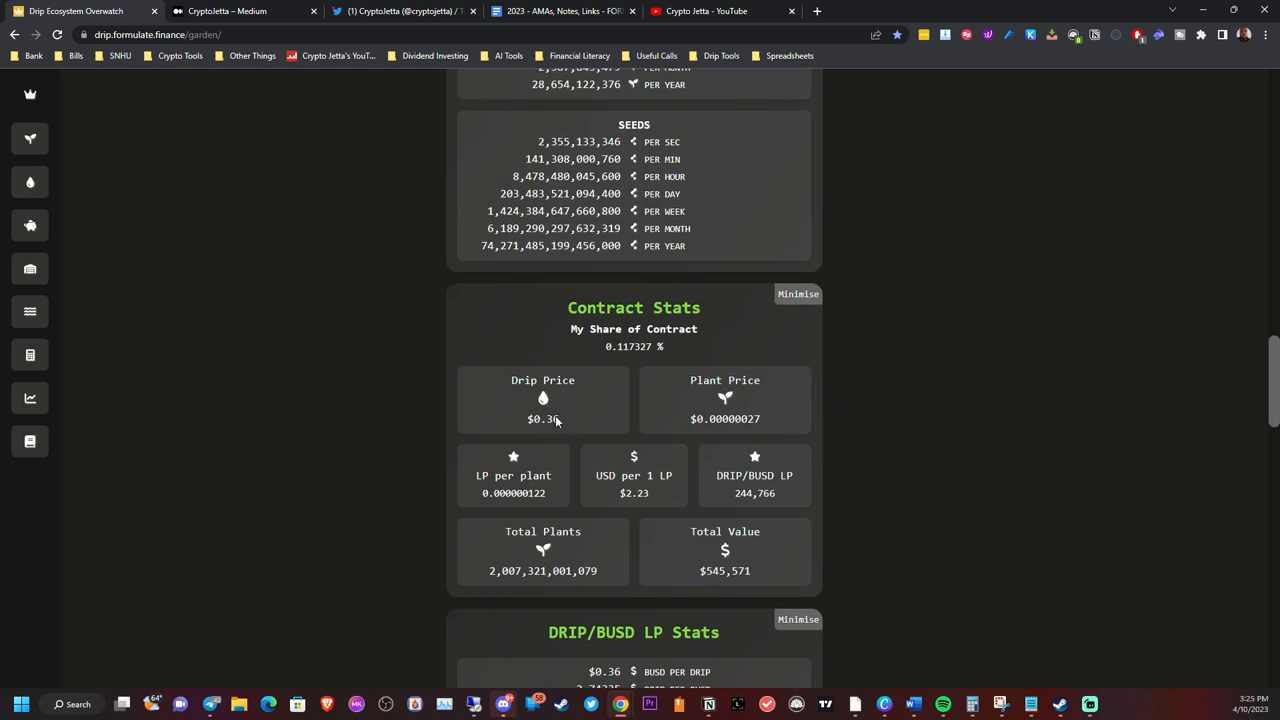
pyautogui.moveTo(548, 448)
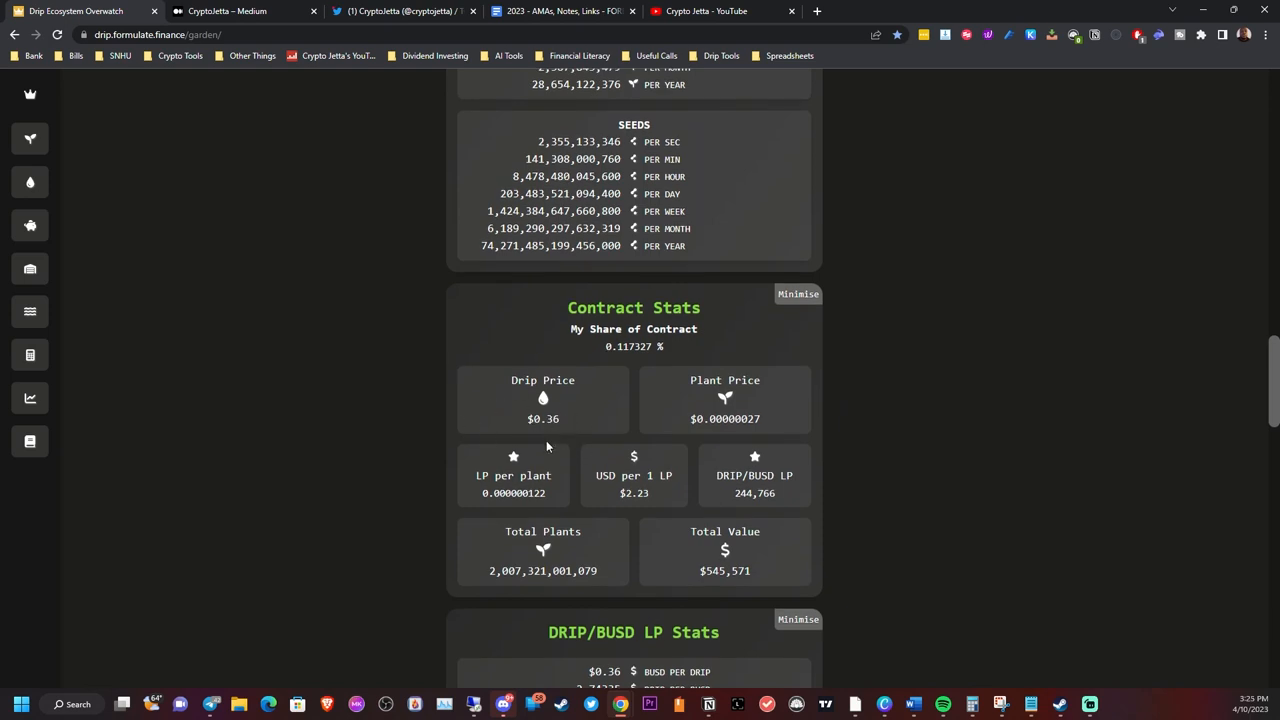
pyautogui.moveTo(416, 448)
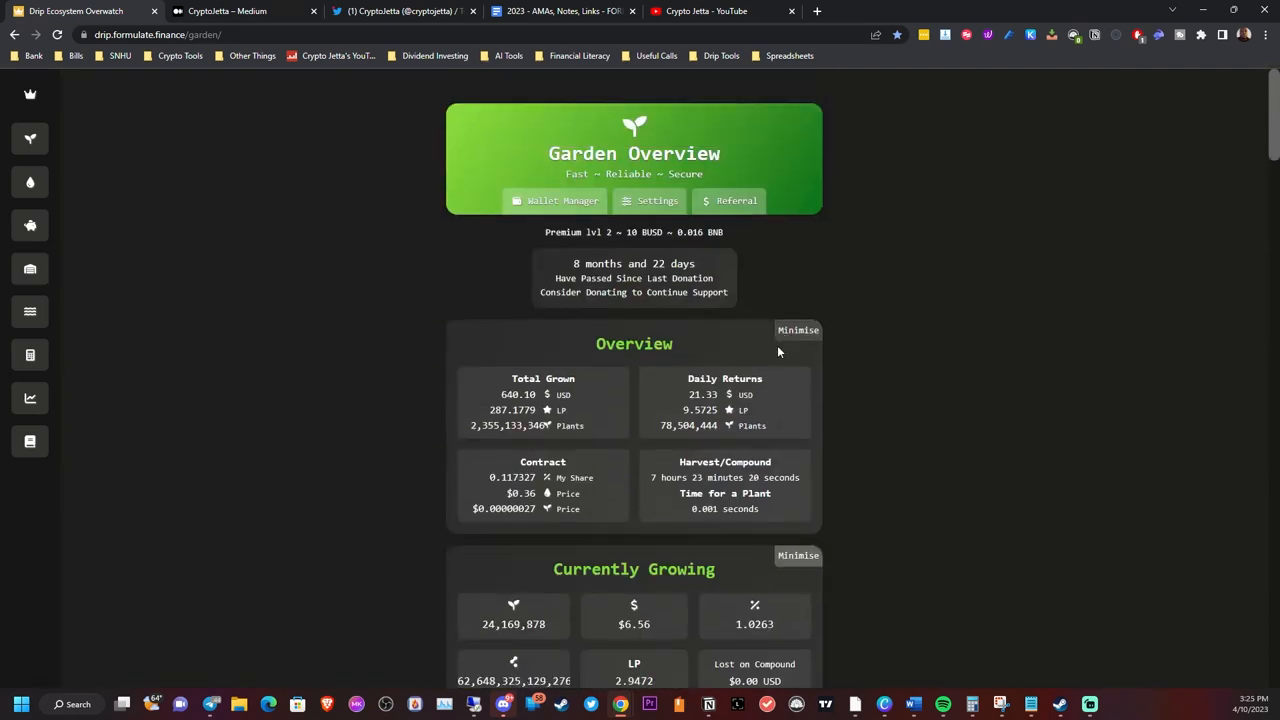
pyautogui.moveTo(810, 376)
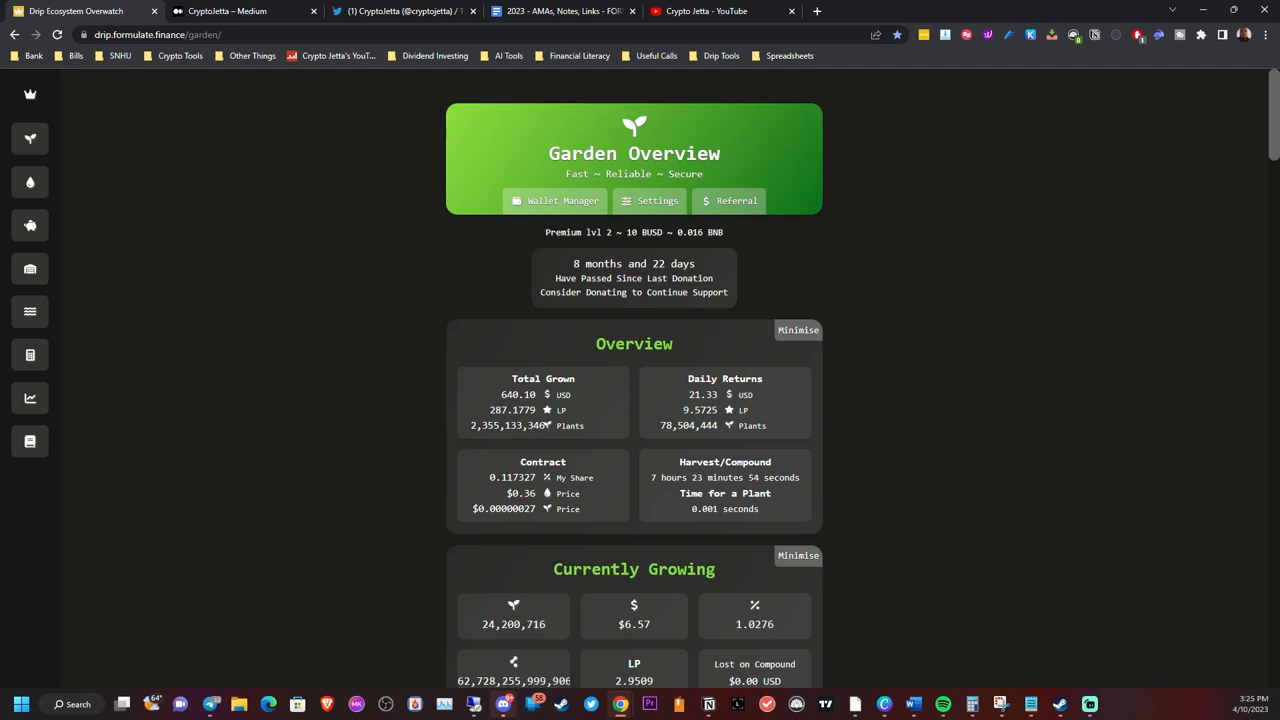
pyautogui.moveTo(434, 232)
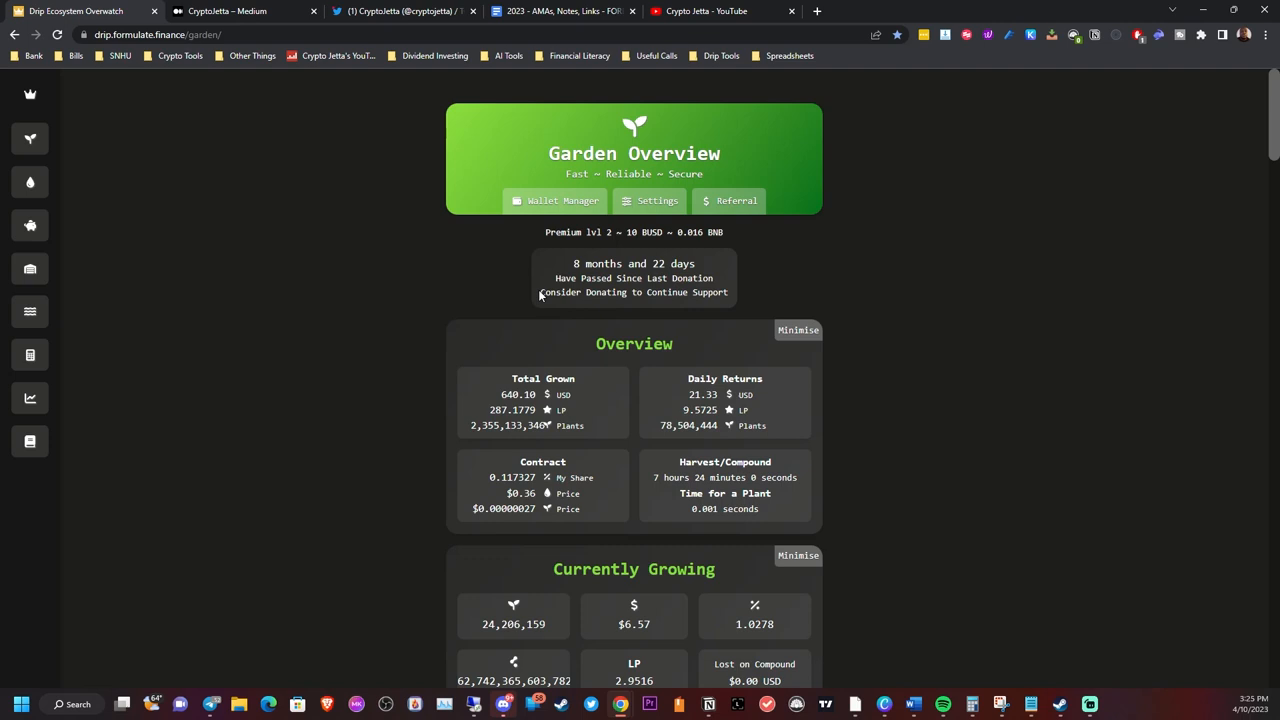
pyautogui.moveTo(456, 380)
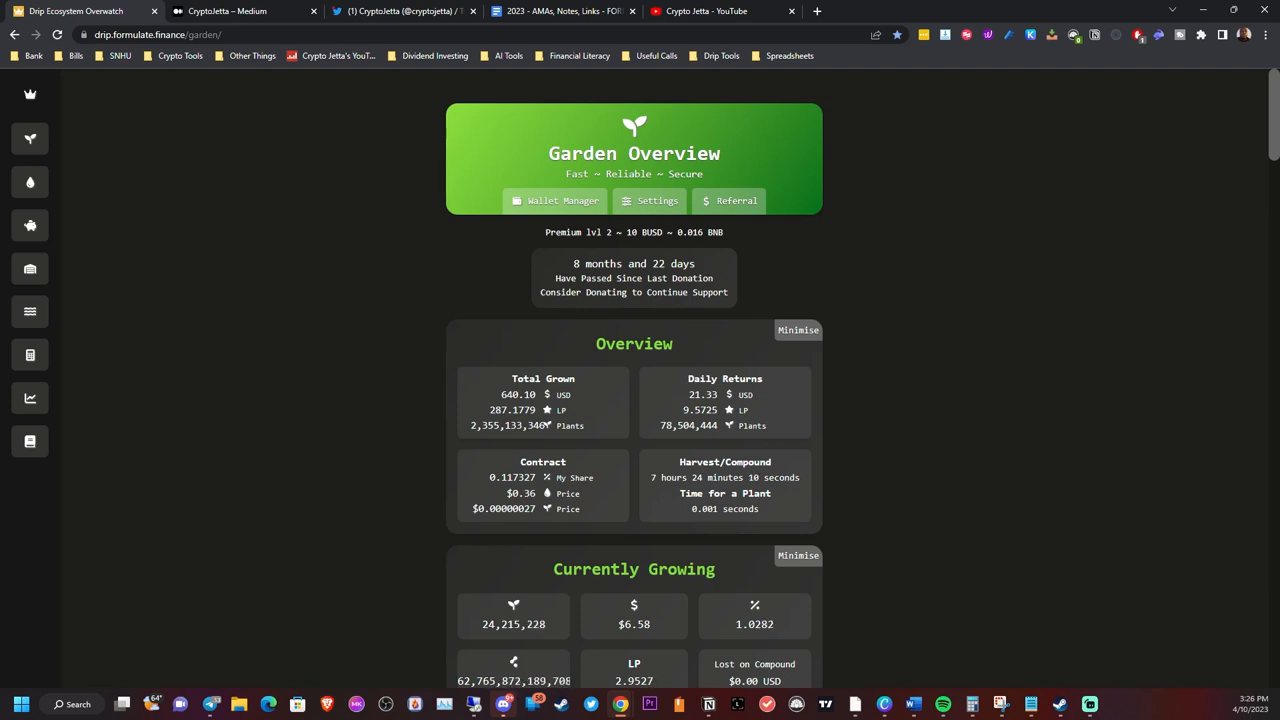
pyautogui.moveTo(490, 192)
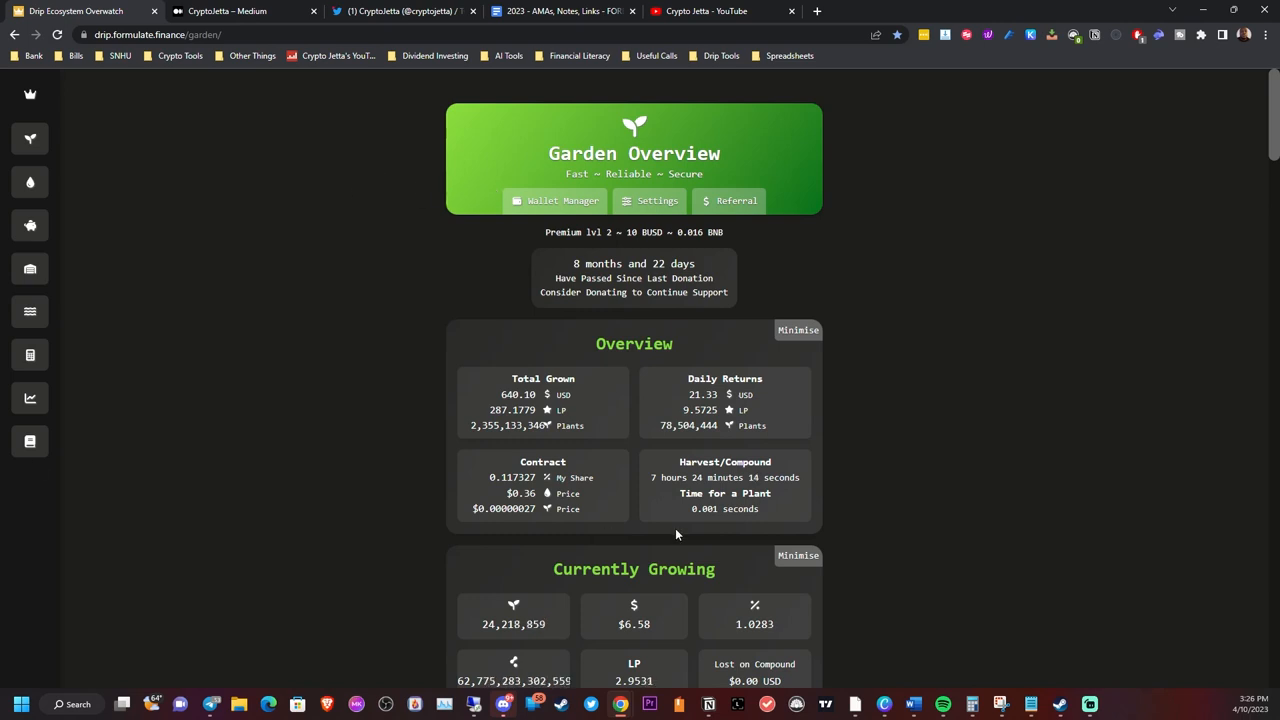
pyautogui.moveTo(768, 420)
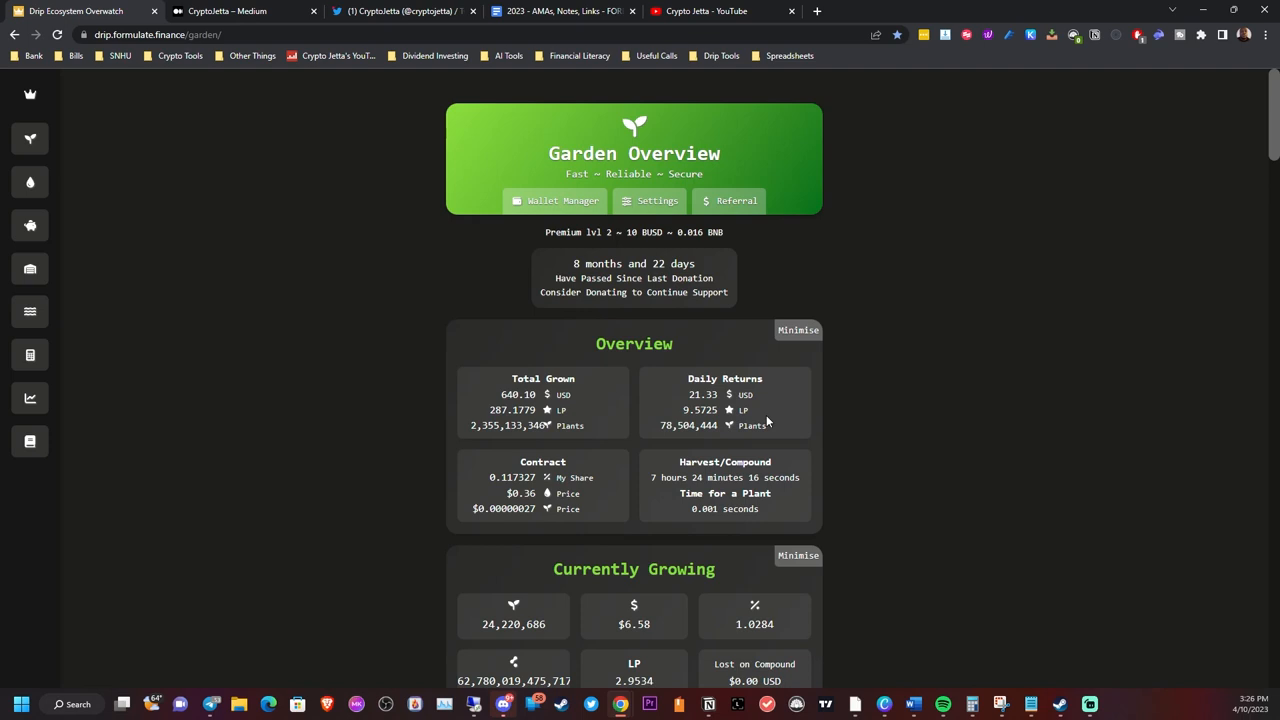
pyautogui.moveTo(1248, 540)
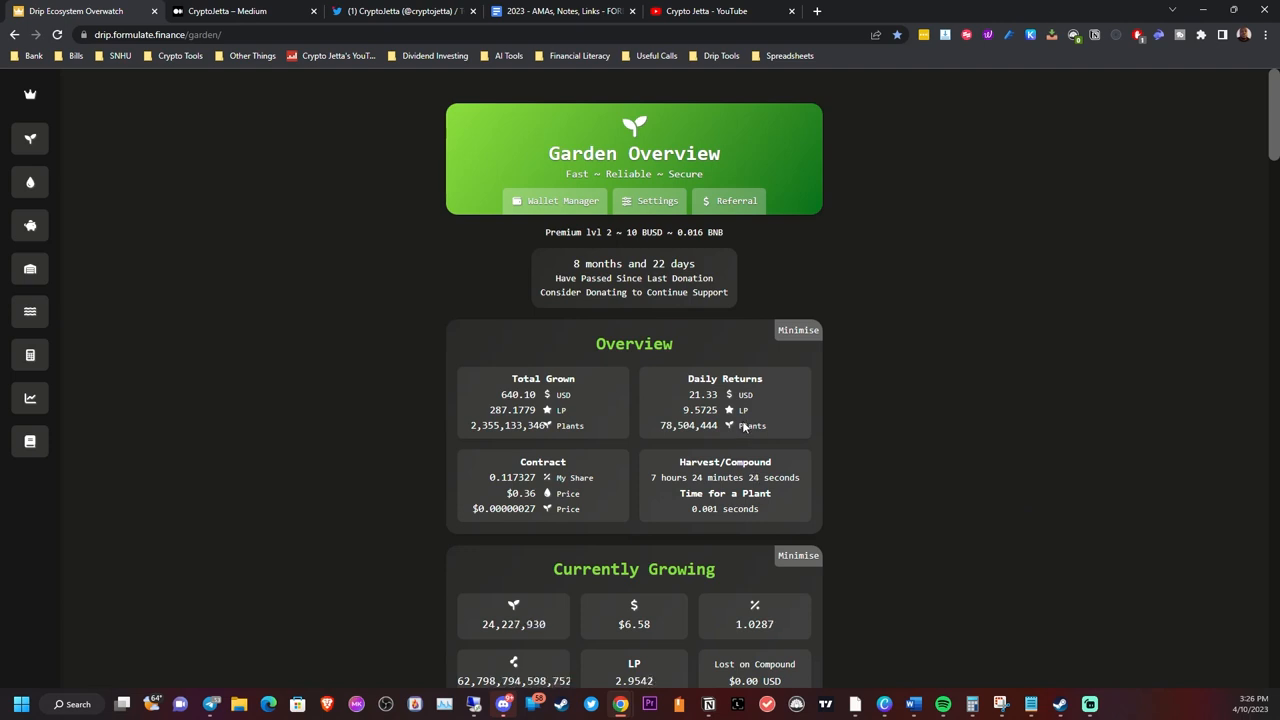
pyautogui.moveTo(576, 394)
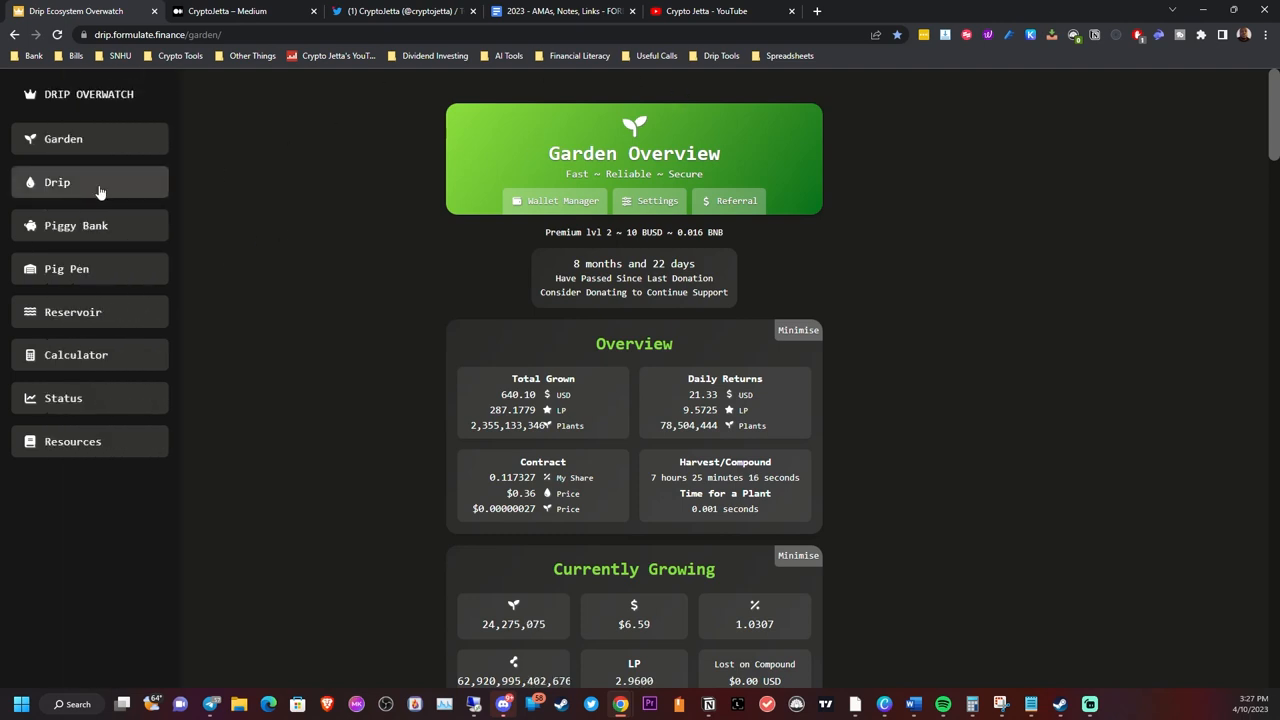
# - Show the Drip Overview's Faucet panel: available, deposited, claimed, max payout and wallet health
pyautogui.click(56, 182)
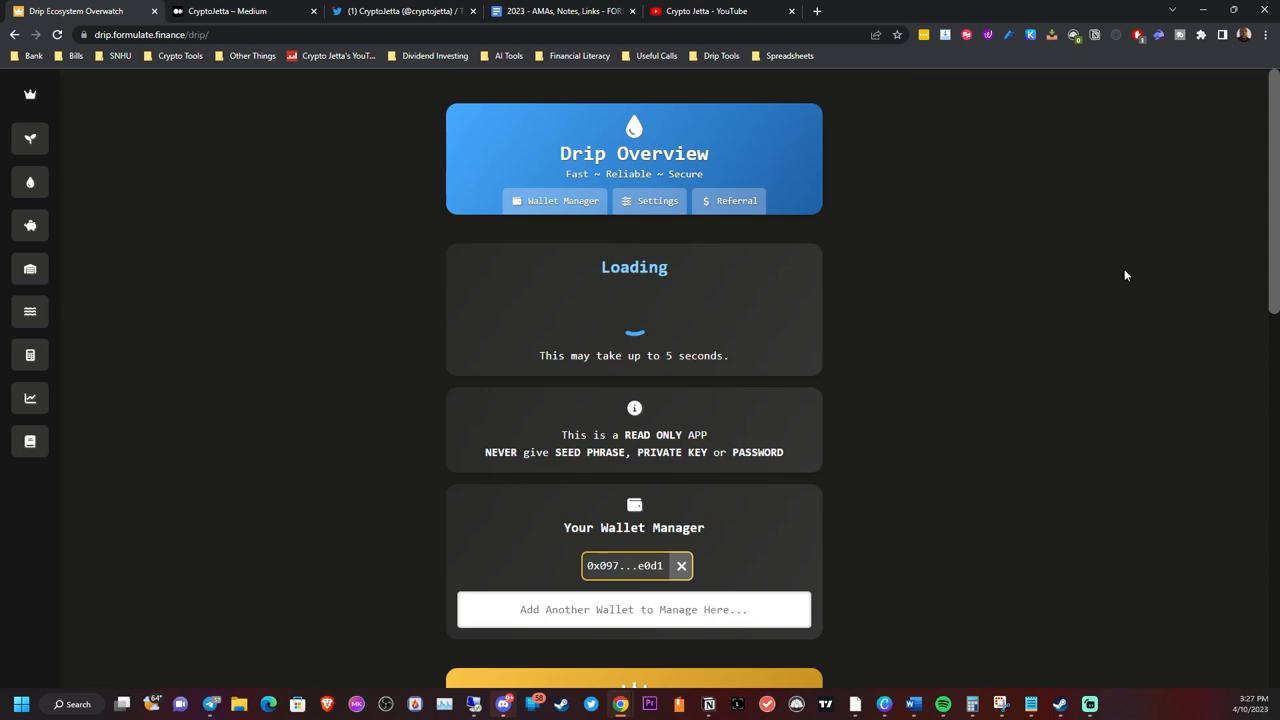
pyautogui.scroll(-3)
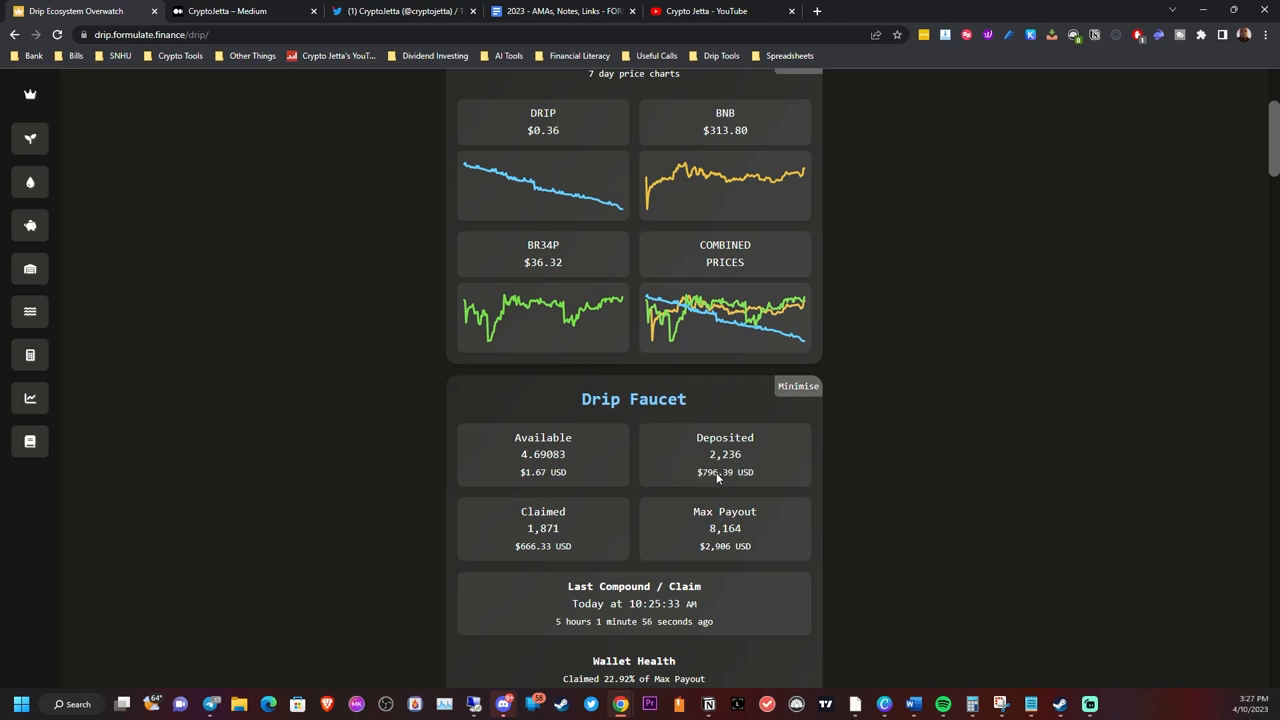
pyautogui.moveTo(488, 492)
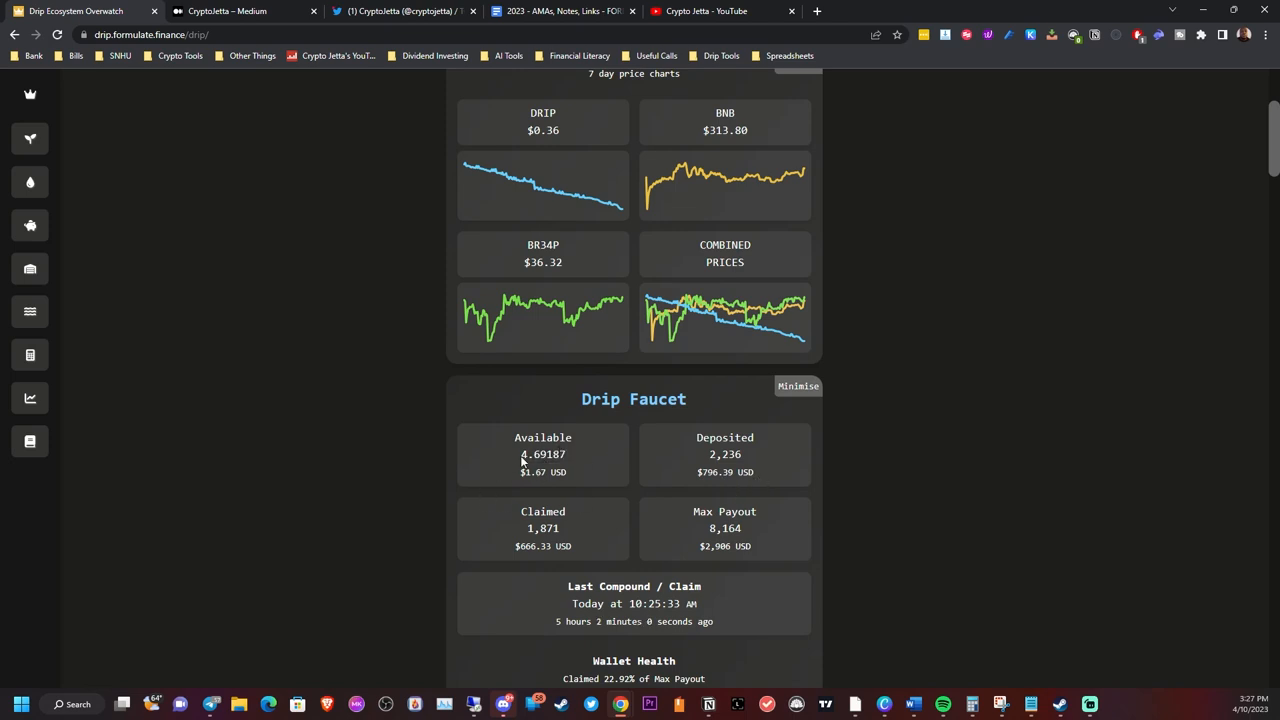
pyautogui.scroll(-3)
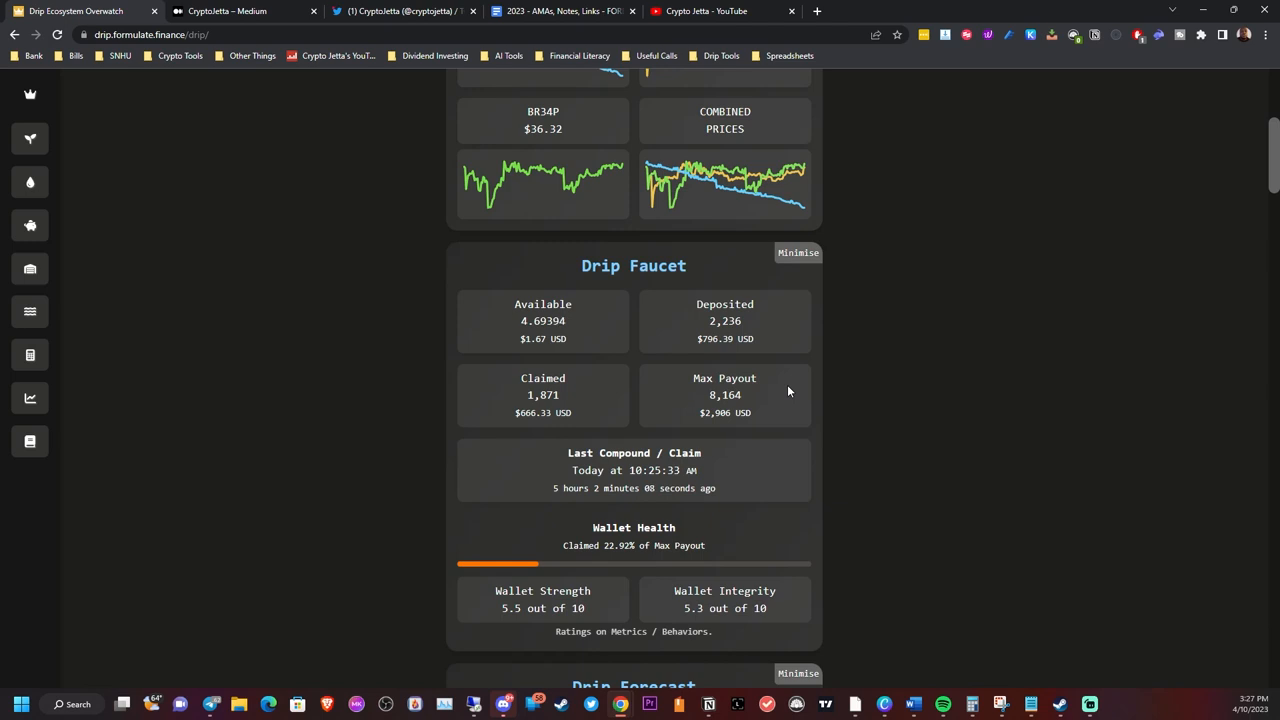
# - Scroll to the Drip Forecast earnings breakdown and the Milestones table toward 2,500 DRIP
pyautogui.scroll(-3)
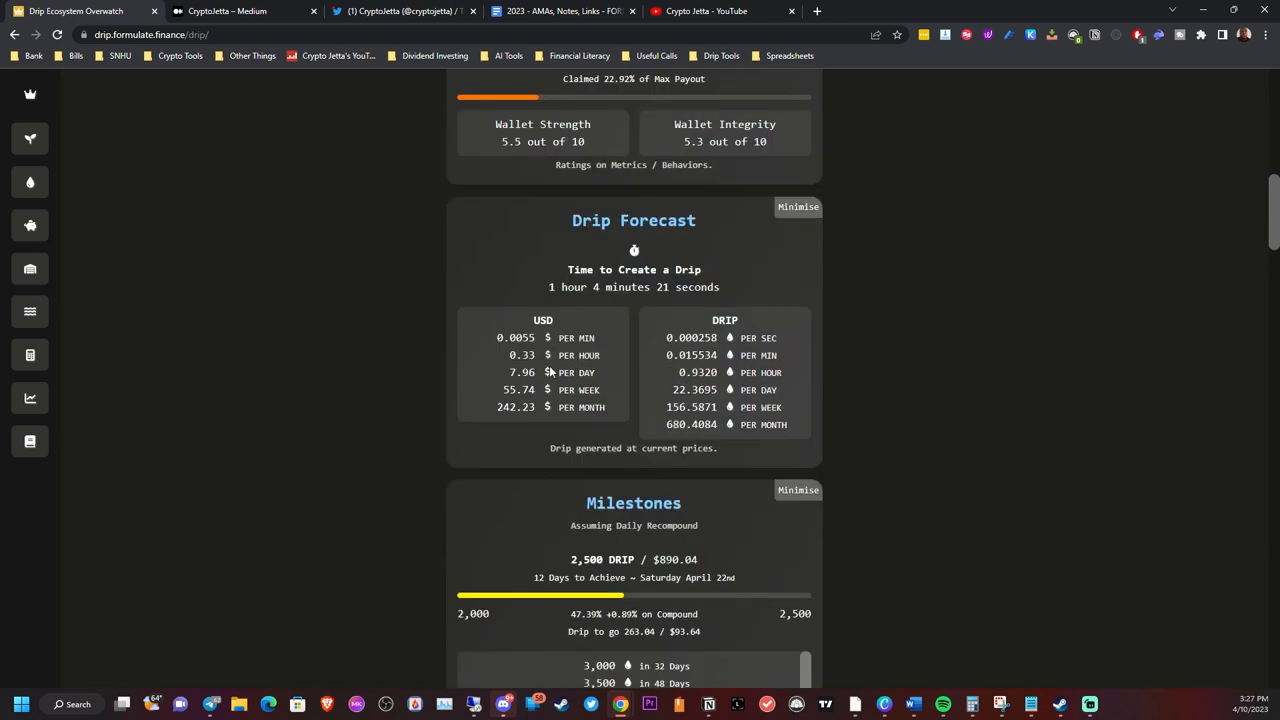
pyautogui.moveTo(512, 378)
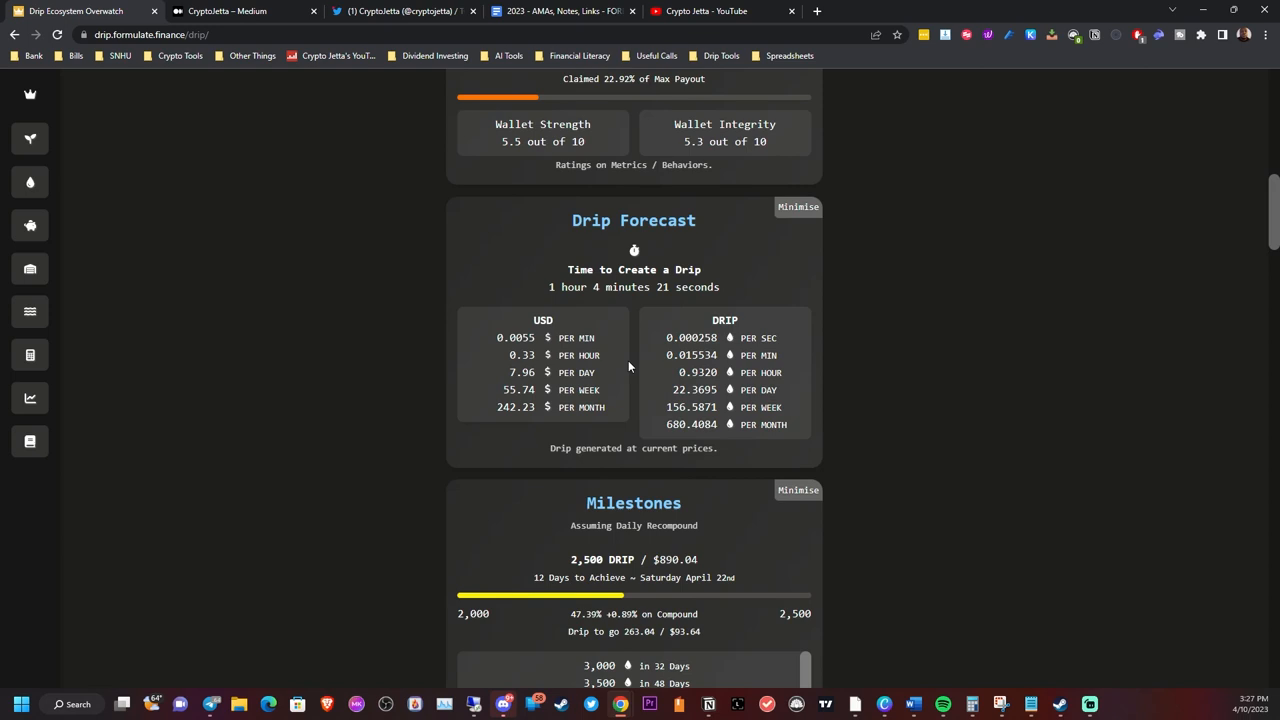
pyautogui.scroll(-3)
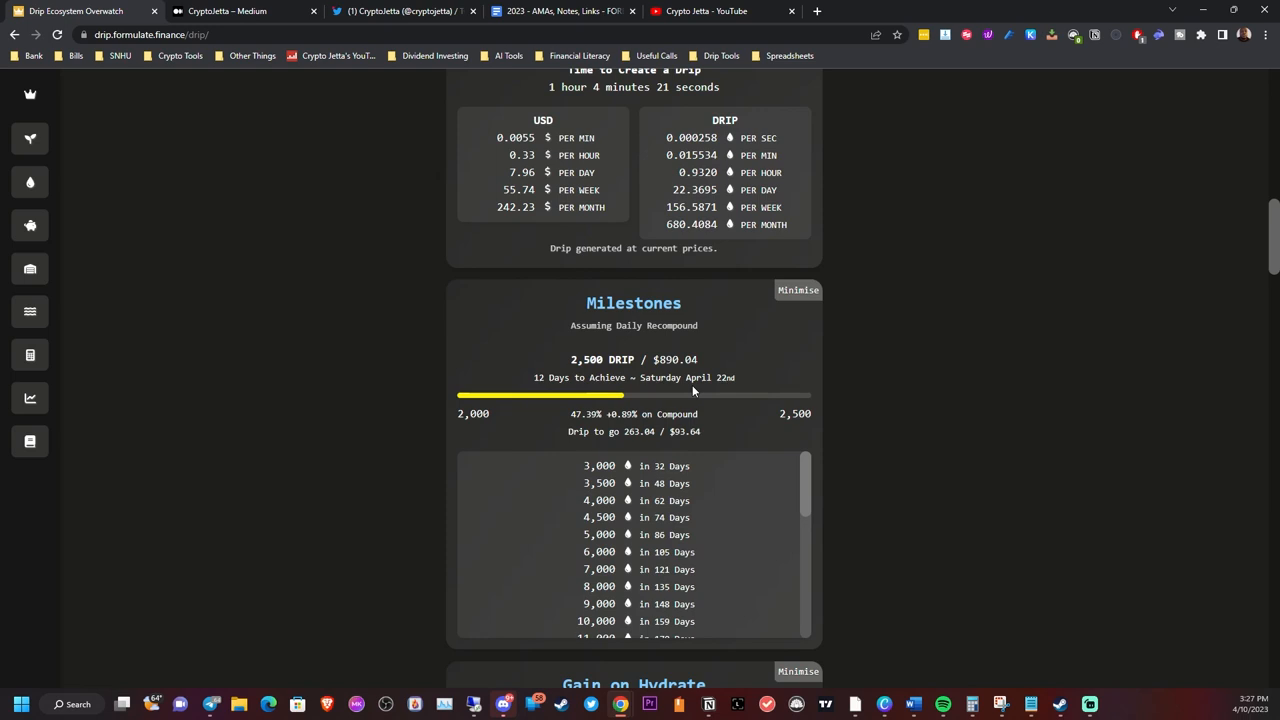
pyautogui.moveTo(858, 524)
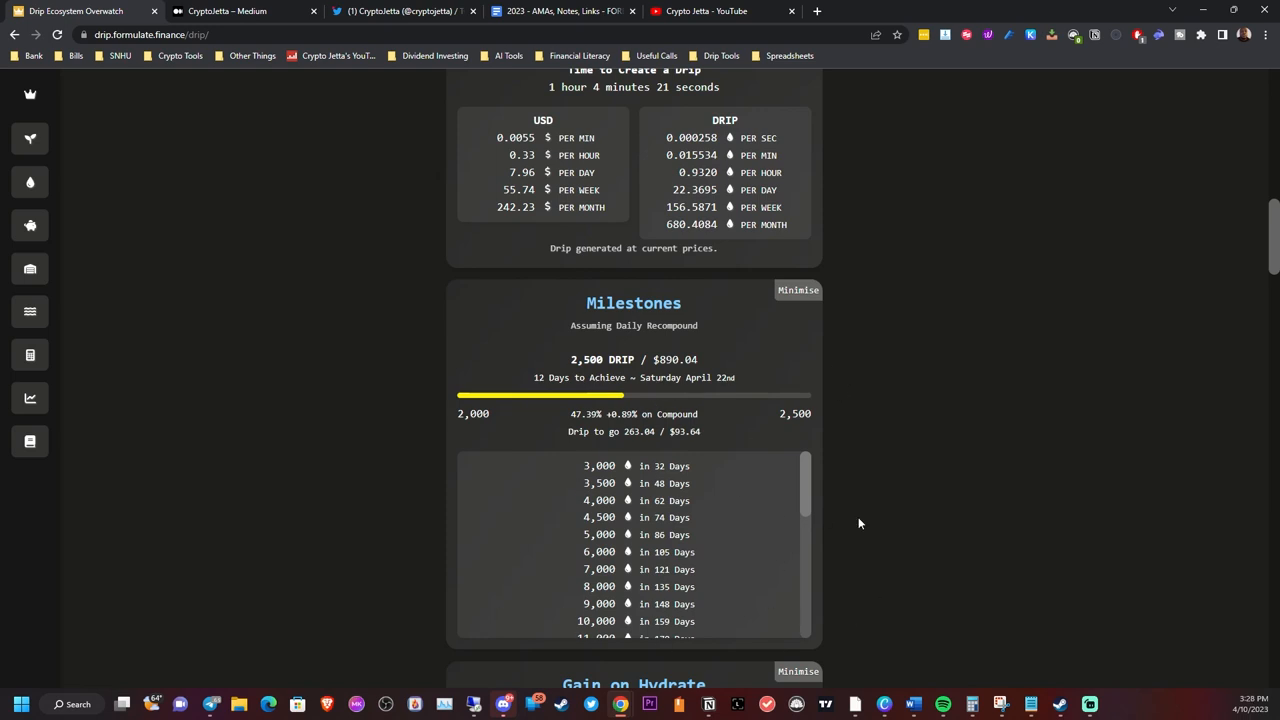
pyautogui.moveTo(770, 580)
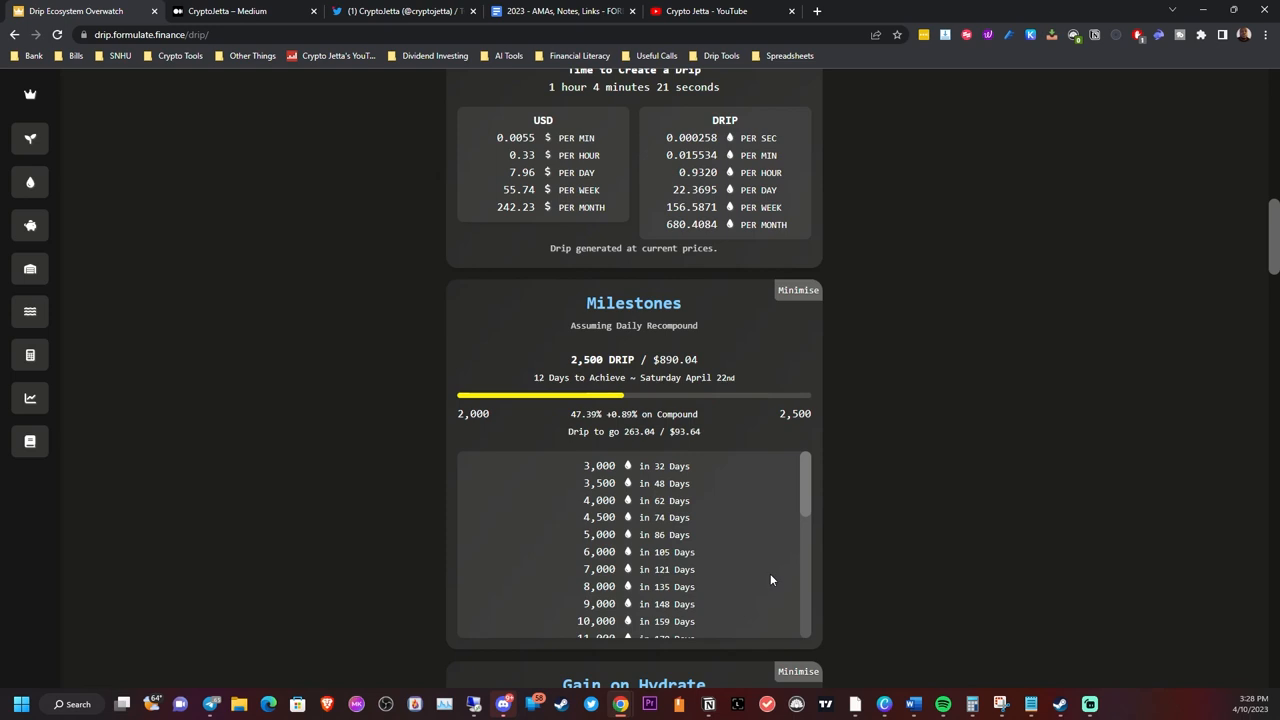
pyautogui.moveTo(774, 580)
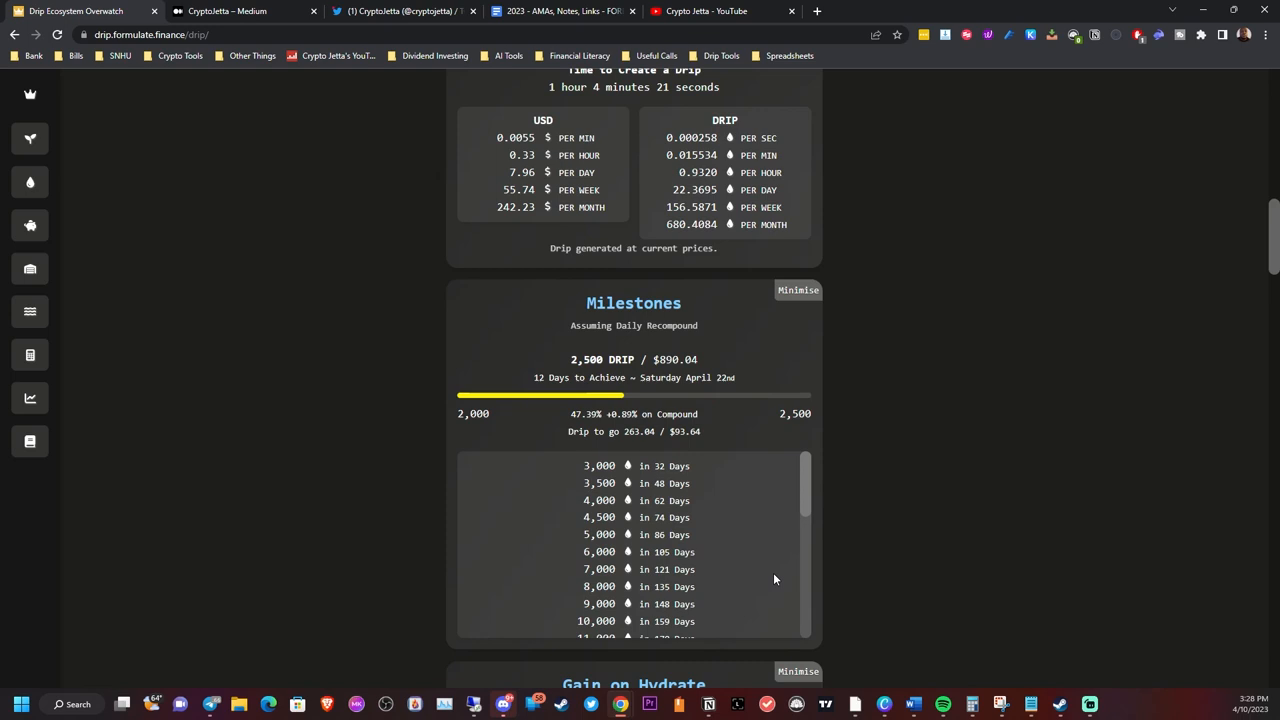
pyautogui.moveTo(942, 490)
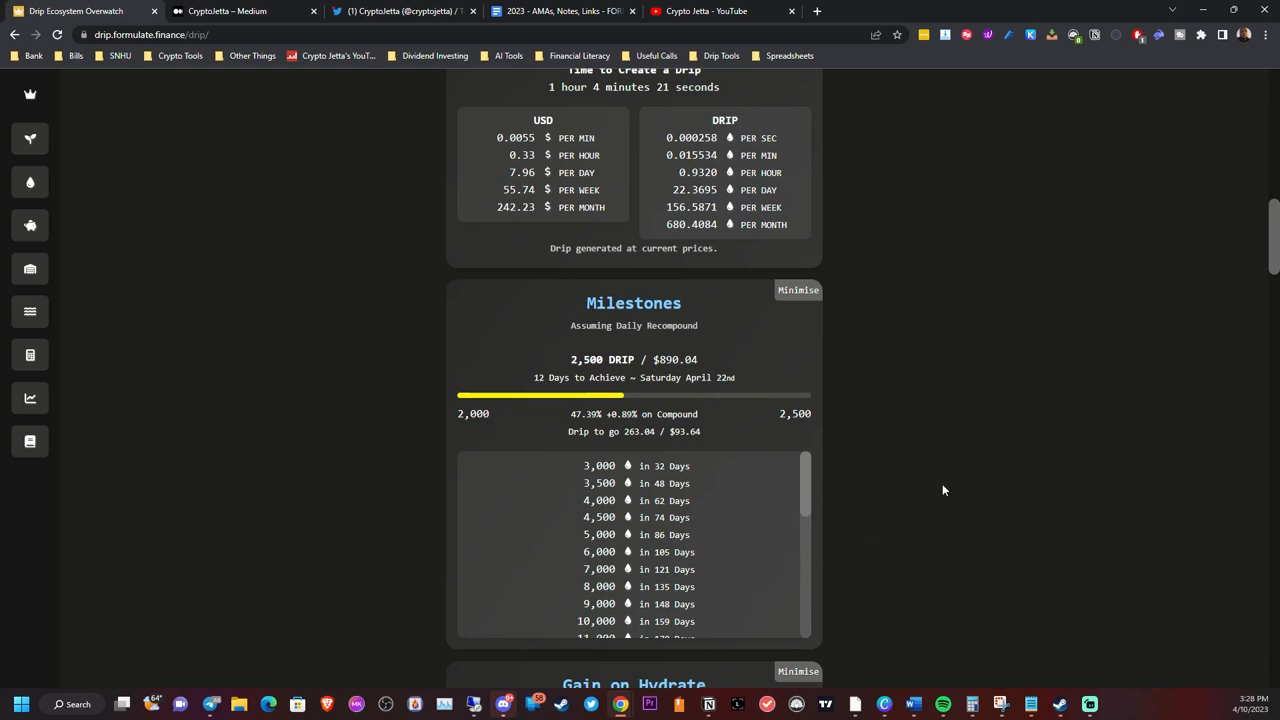
pyautogui.moveTo(952, 390)
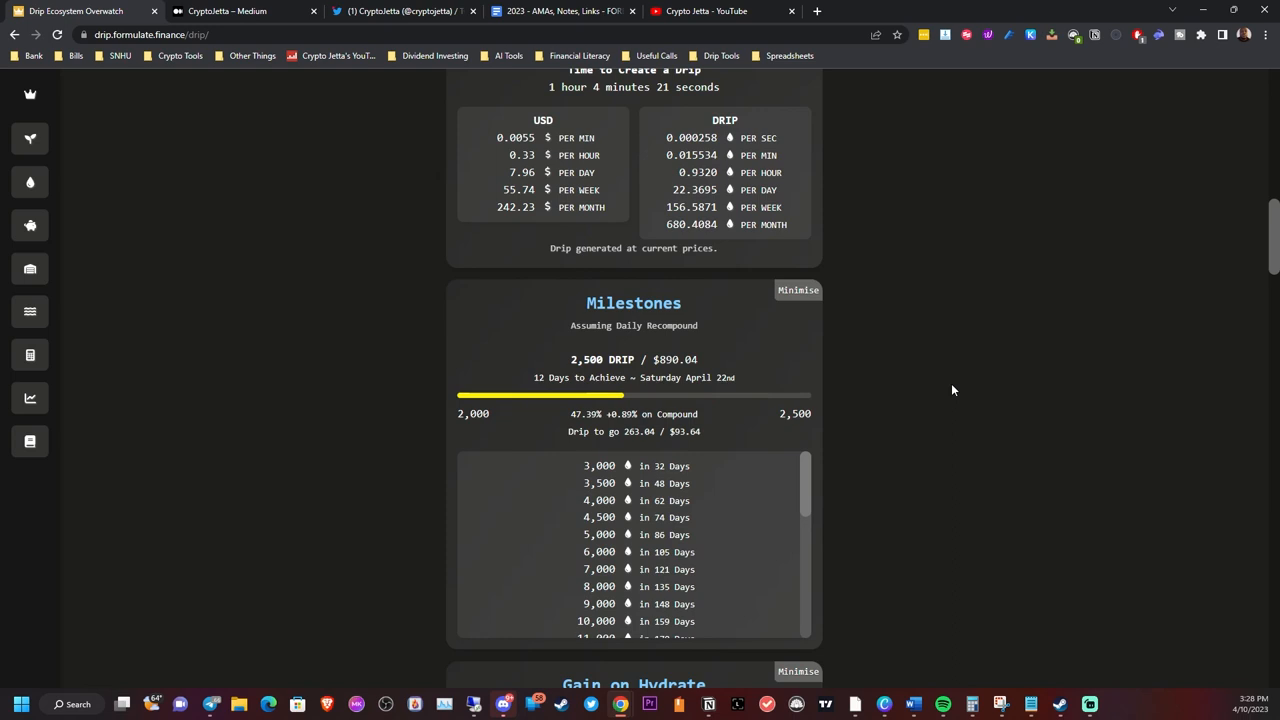
# - Browse the Milestones list to the claim milestones and the Gain on Hydrate panel (~17.11 extra DRIP)
pyautogui.scroll(-3)
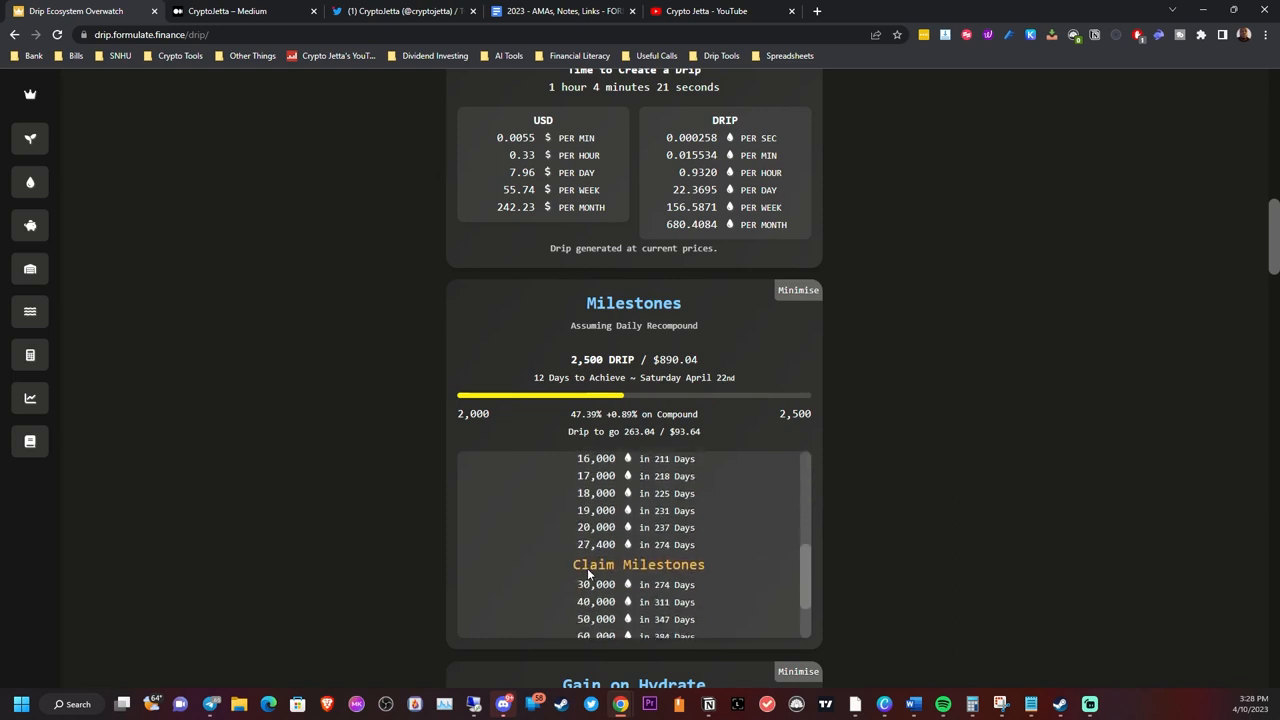
pyautogui.moveTo(680, 548)
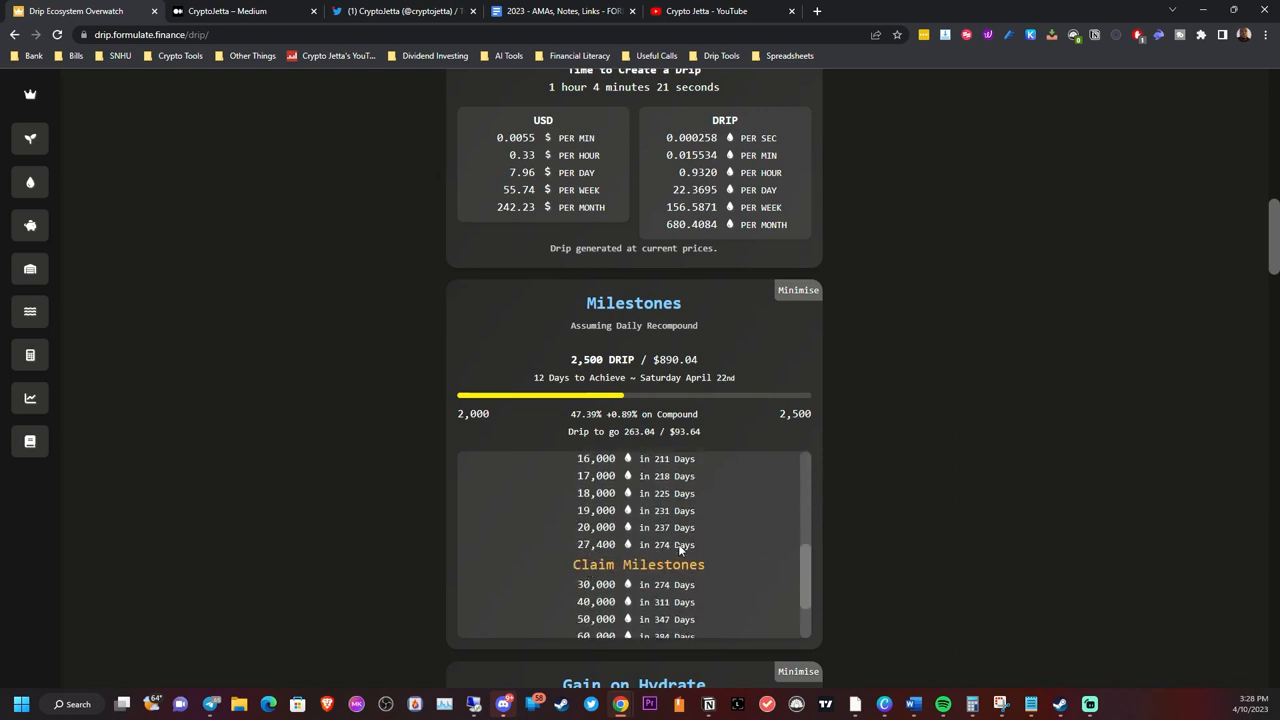
pyautogui.moveTo(718, 544)
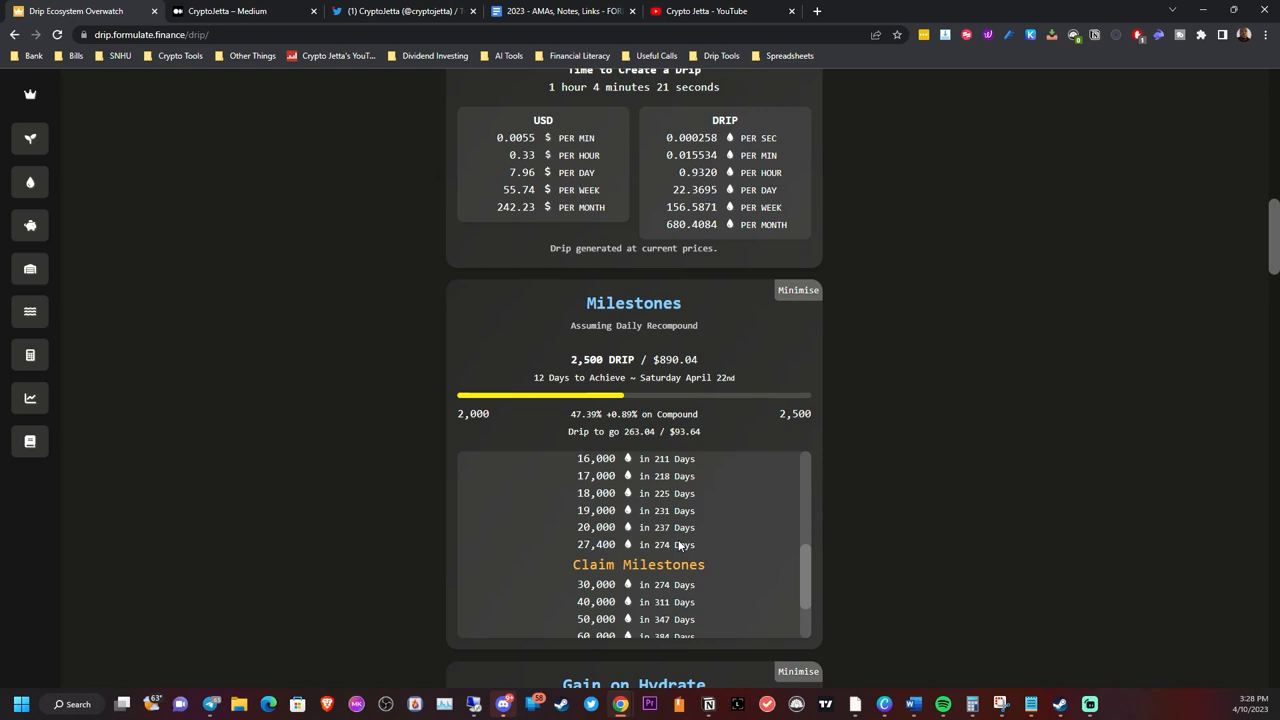
pyautogui.moveTo(708, 548)
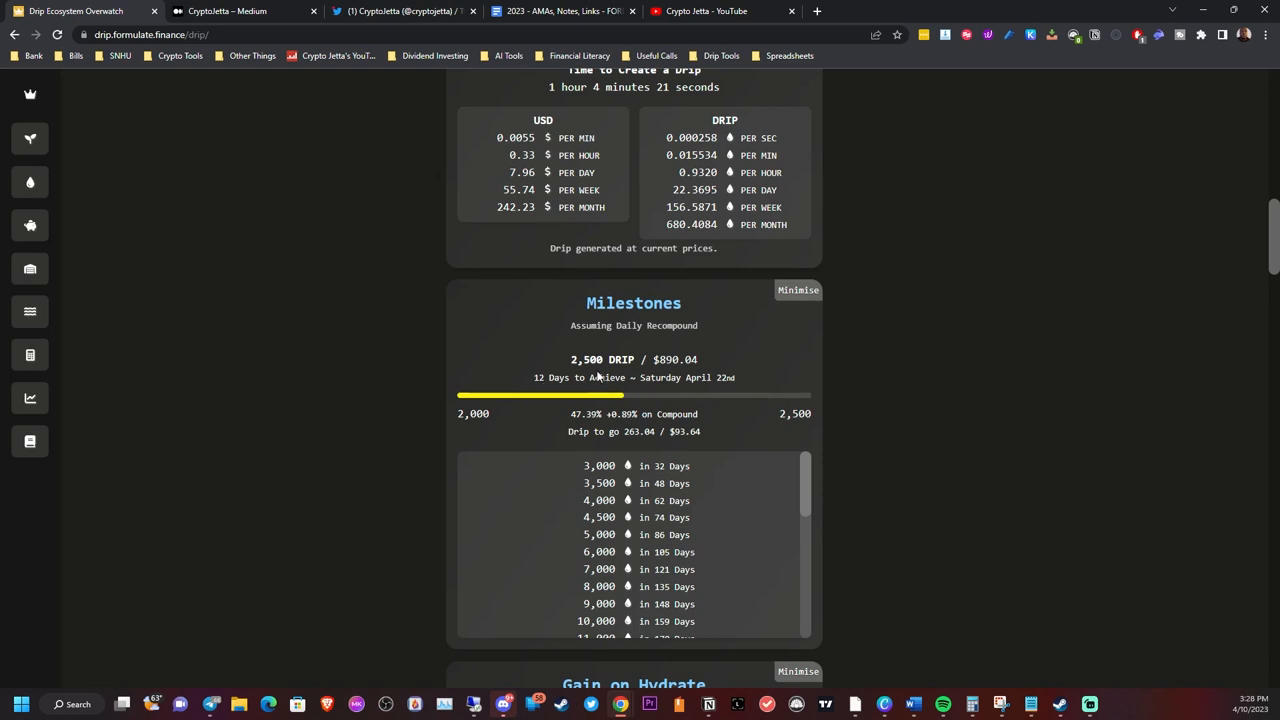
pyautogui.moveTo(590, 376)
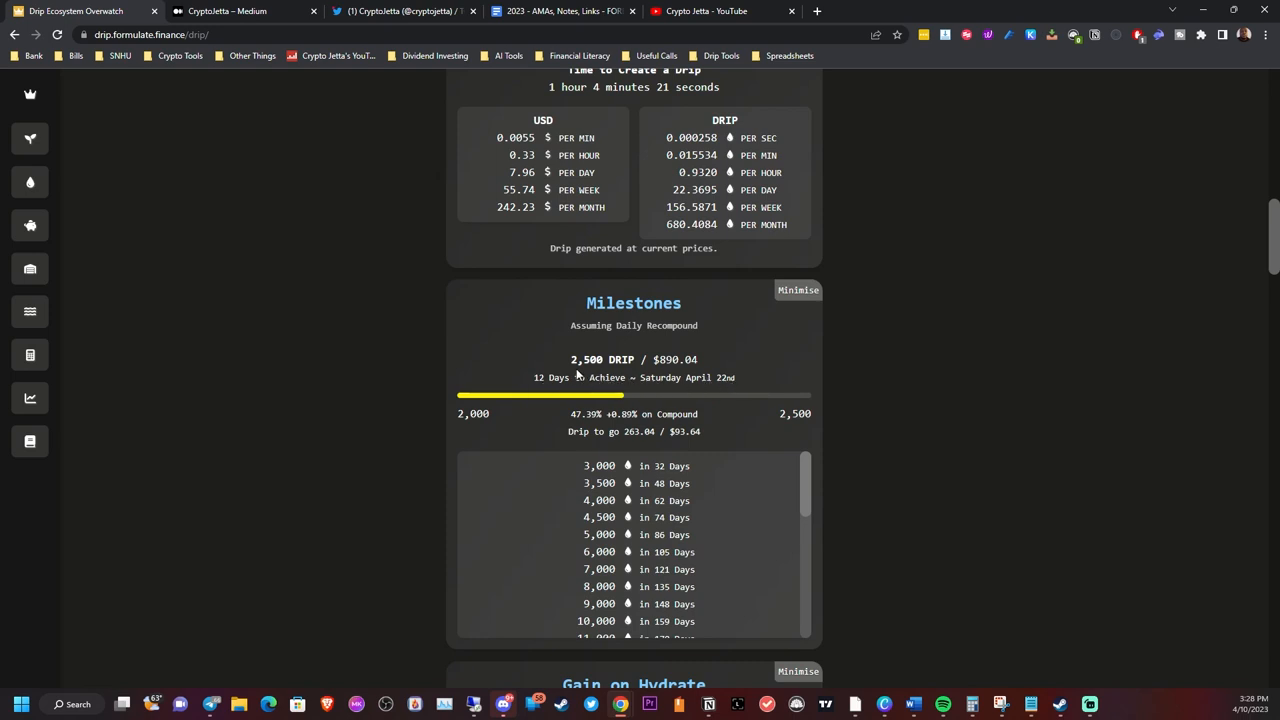
pyautogui.moveTo(584, 532)
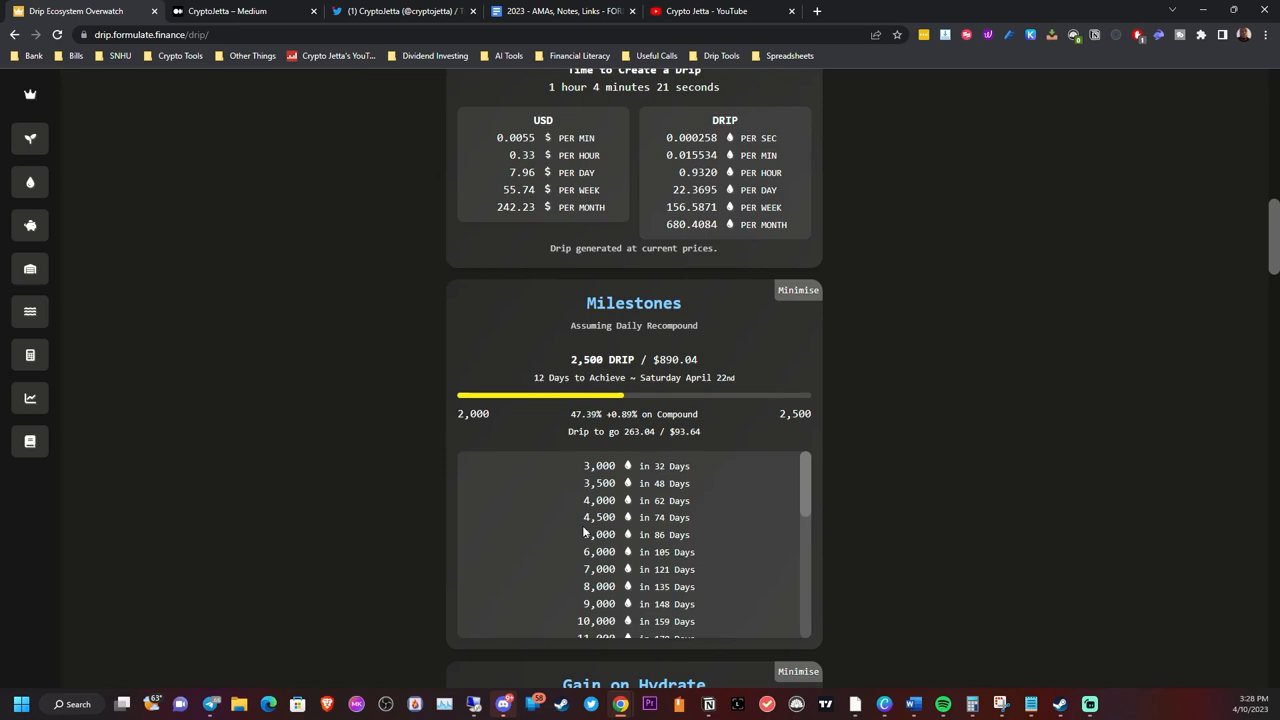
pyautogui.moveTo(736, 480)
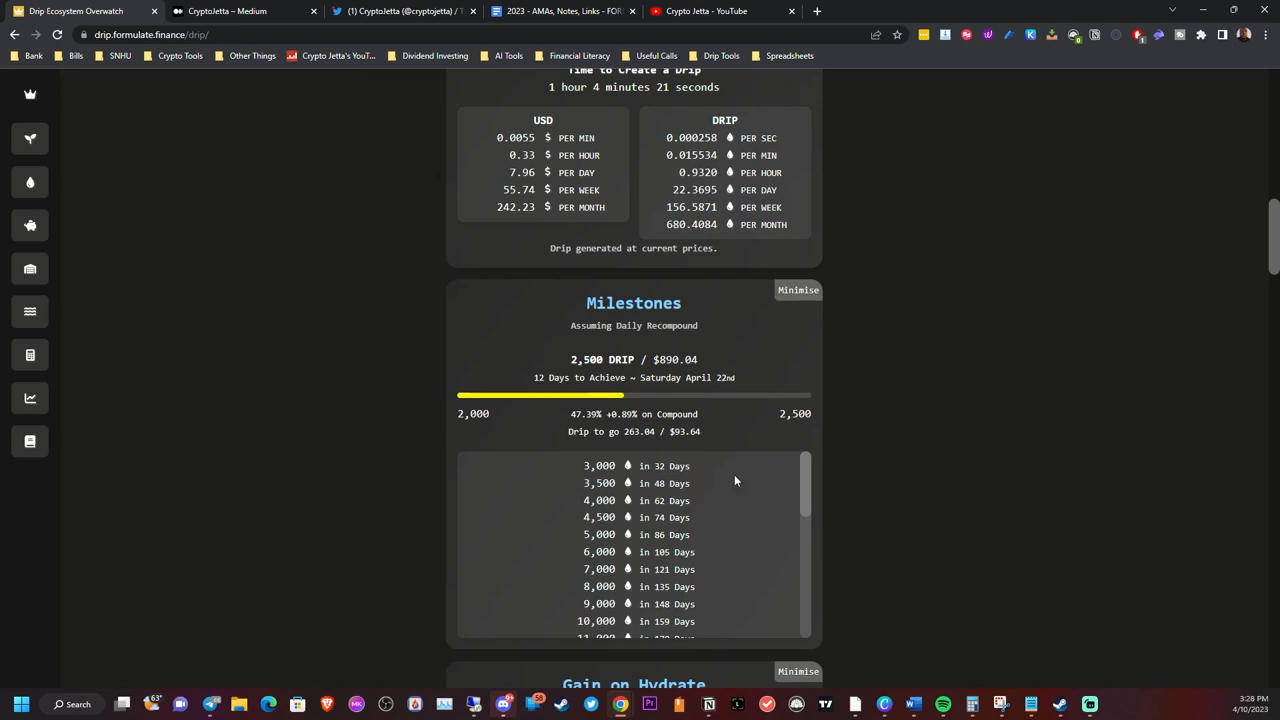
pyautogui.scroll(-3)
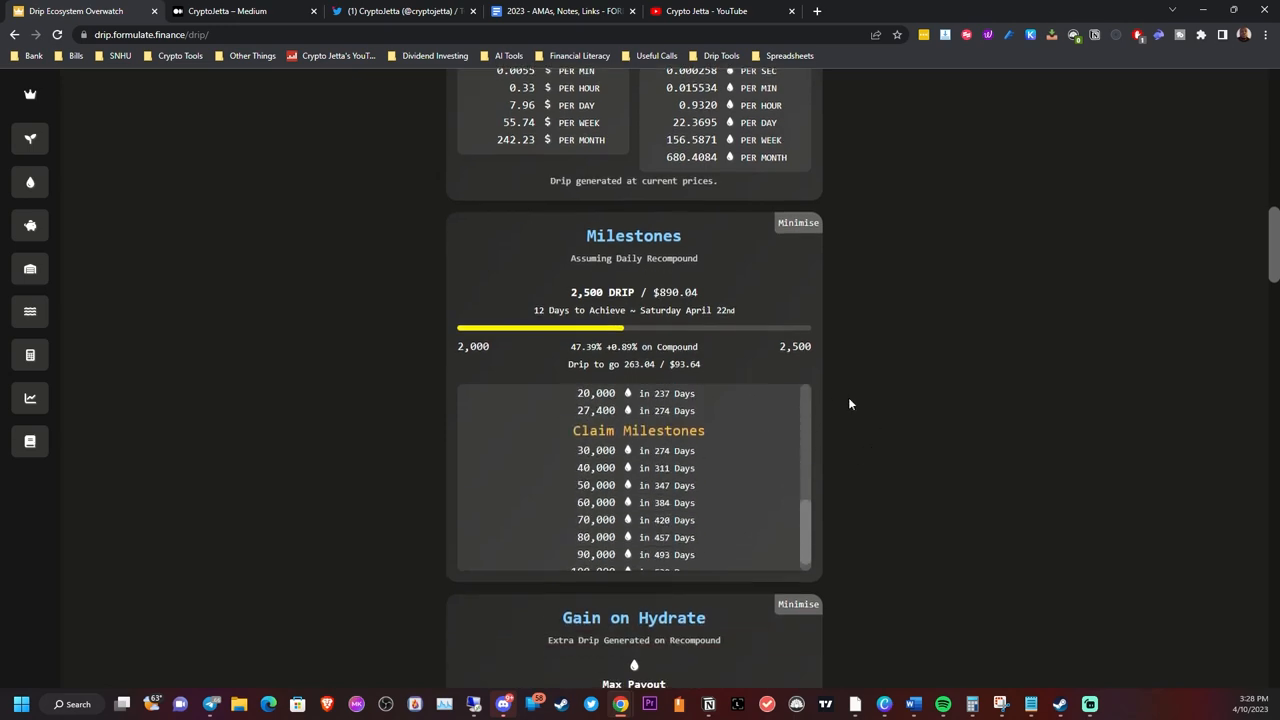
pyautogui.scroll(-3)
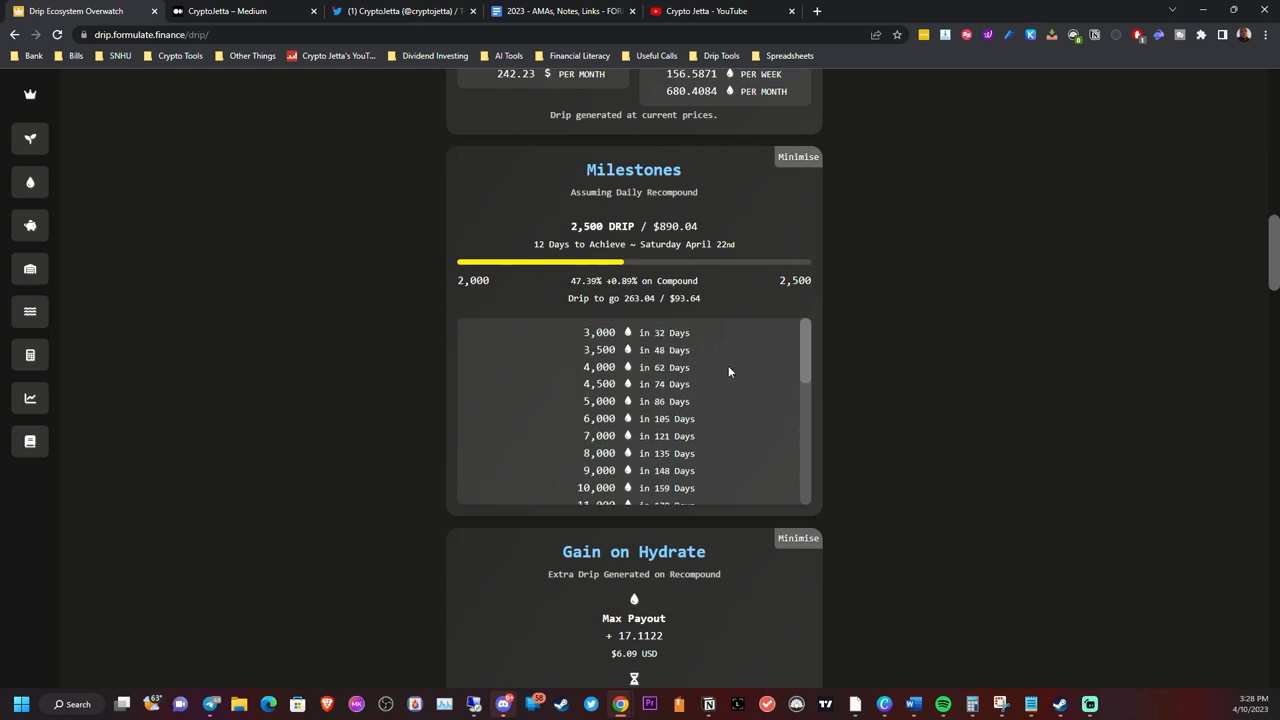
pyautogui.moveTo(730, 358)
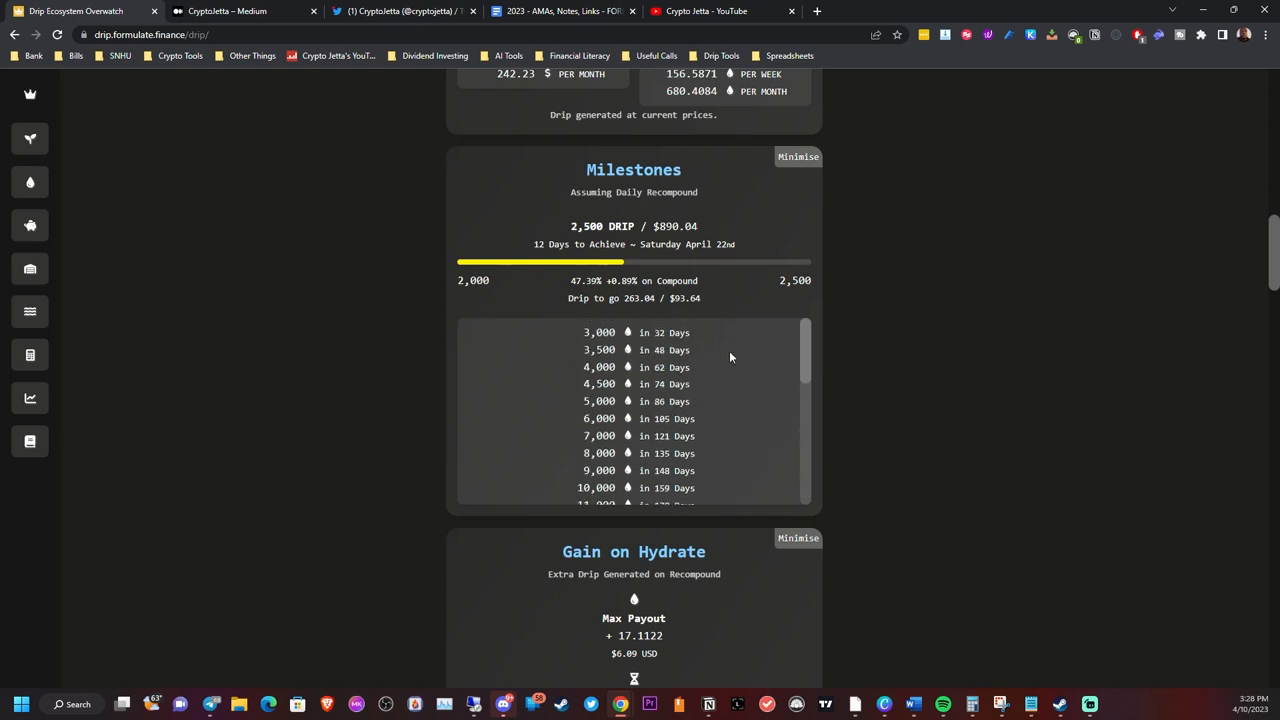
# - Finish the milestone and hydrate cards, then load the Animal Farm site with its $62.39M BUSD TVL
pyautogui.scroll(-3)
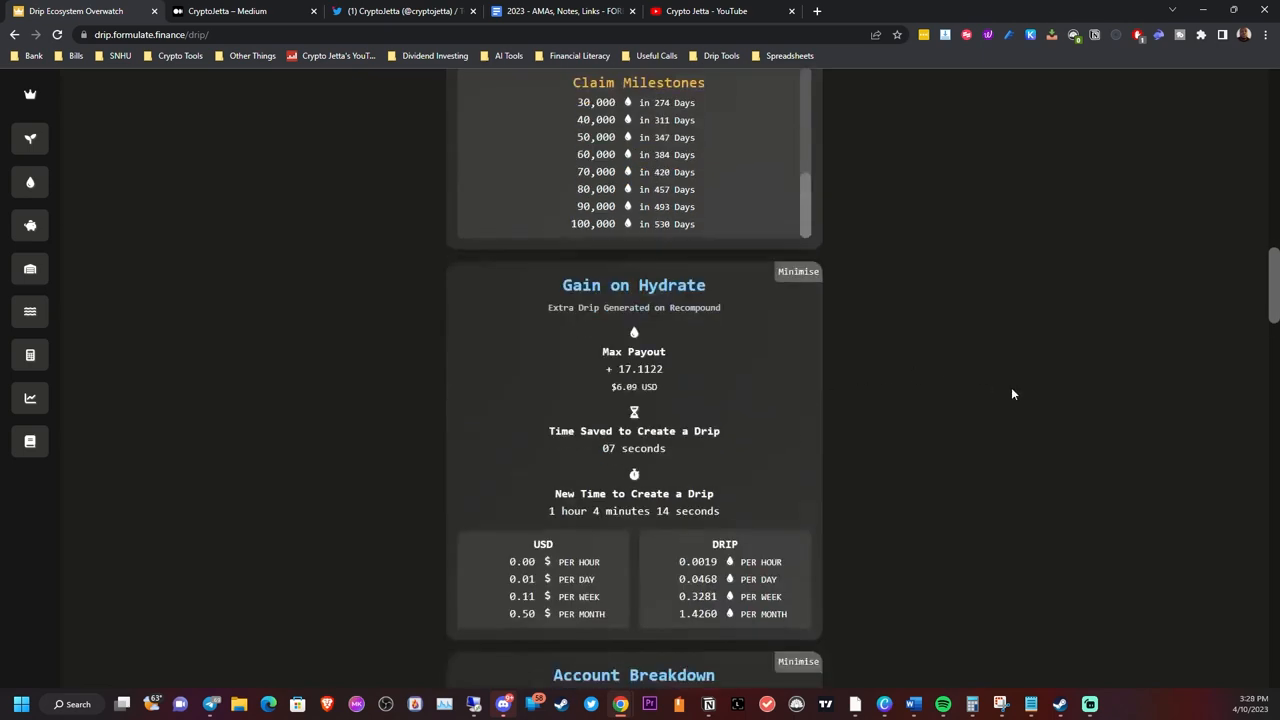
pyautogui.scroll(-3)
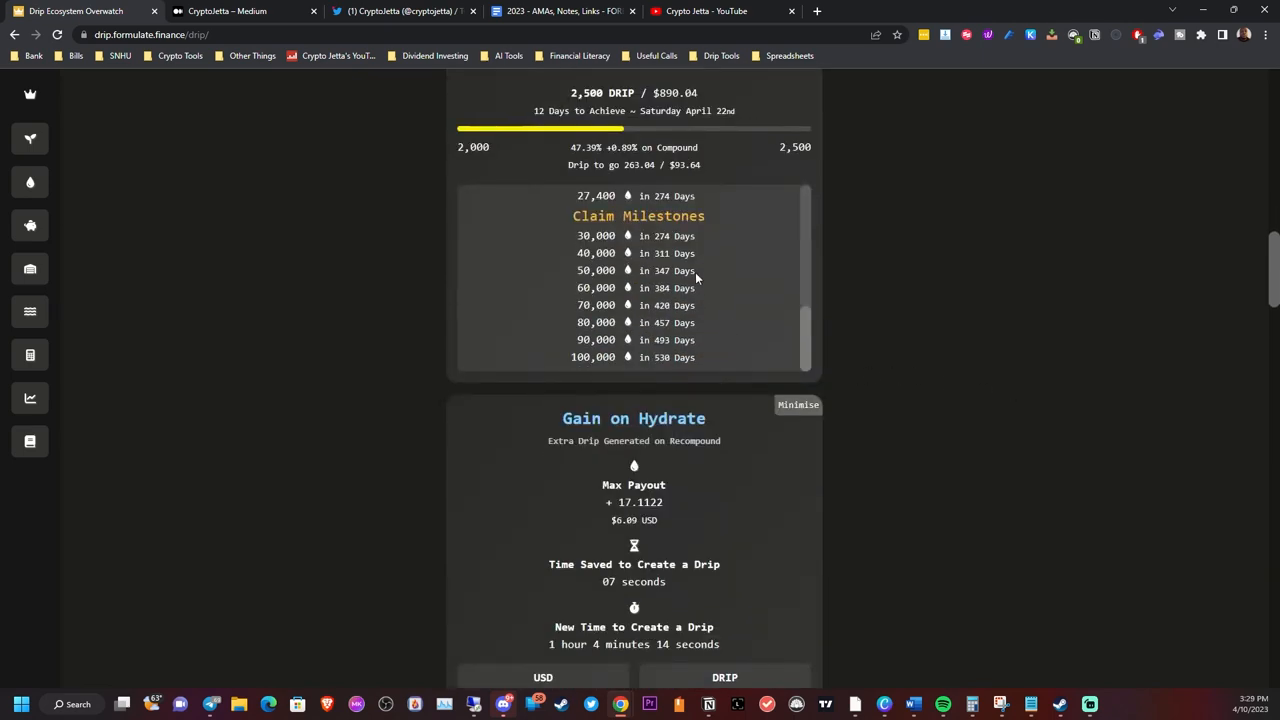
pyautogui.scroll(-3)
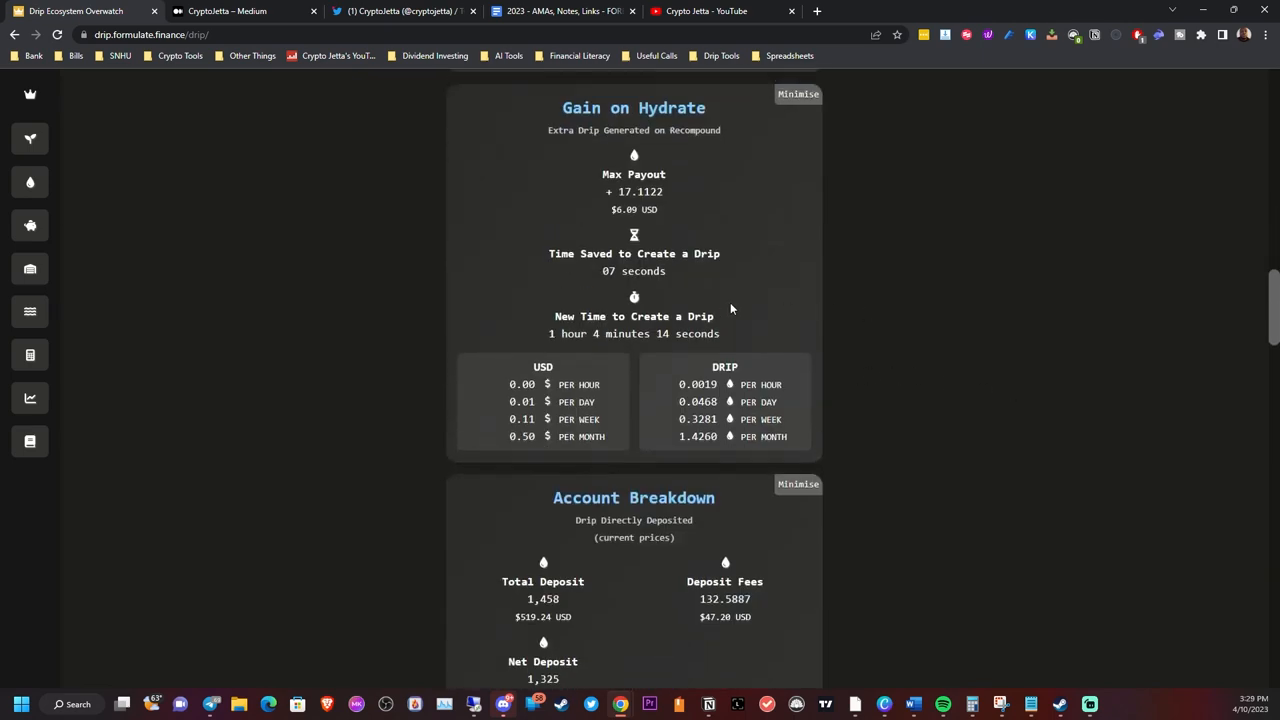
pyautogui.scroll(3)
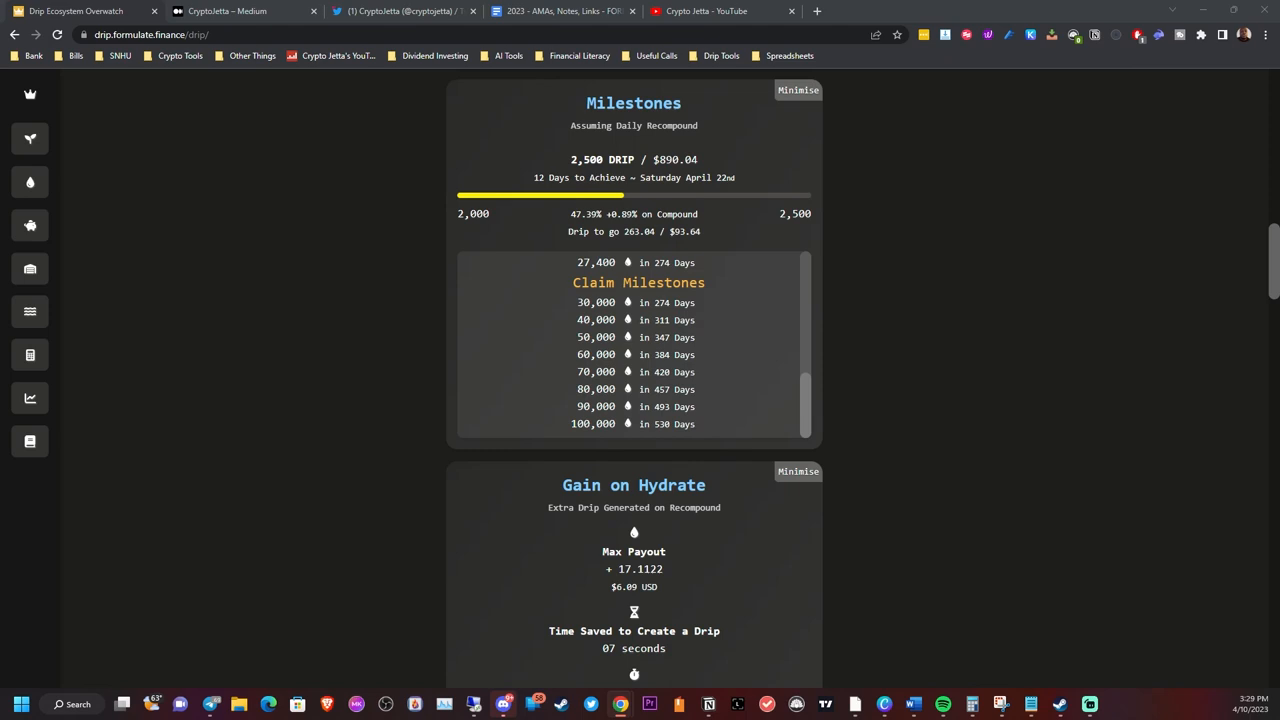
pyautogui.click(244, 12)
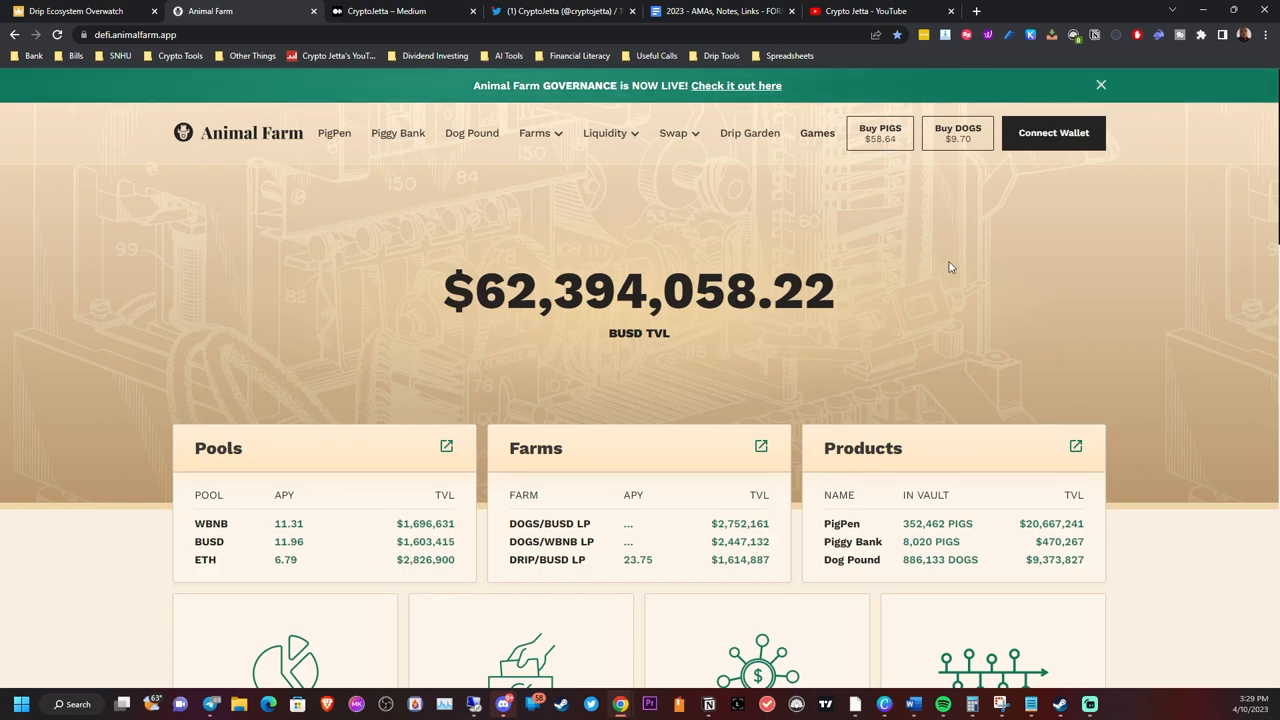
# - Go to the Farms page and connect the MetaMask wallet
pyautogui.click(604, 132)
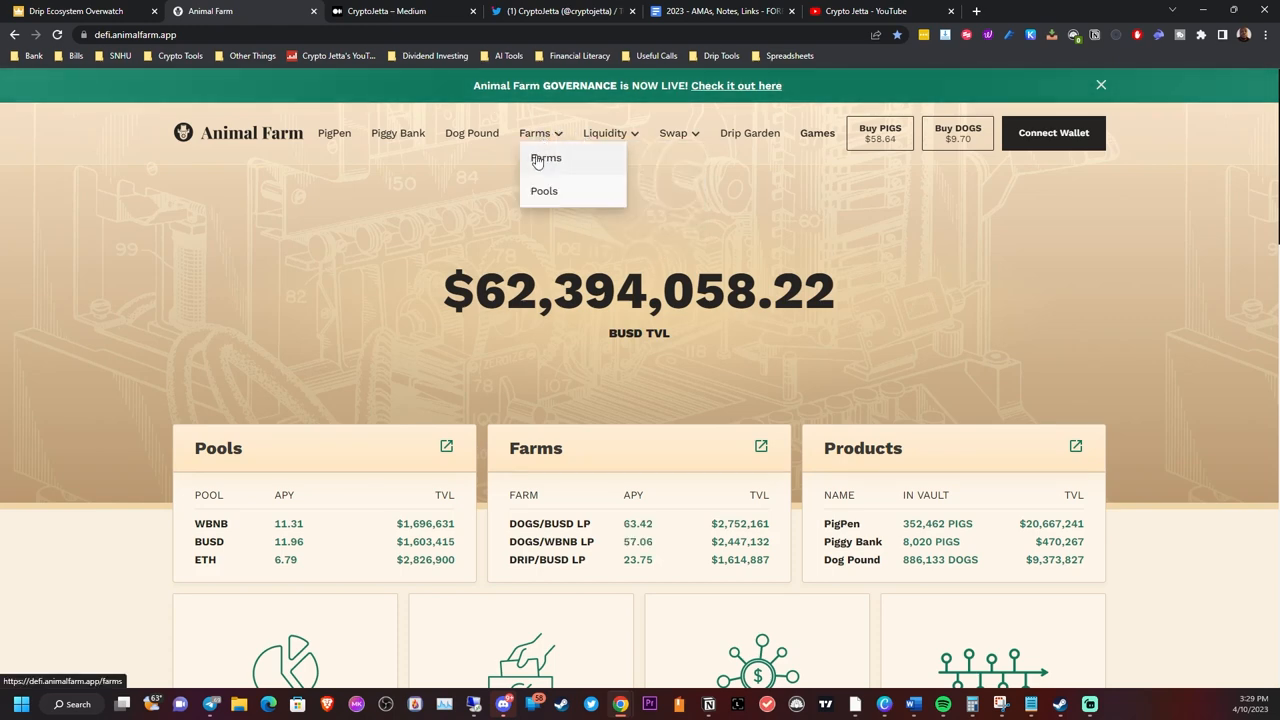
pyautogui.click(546, 158)
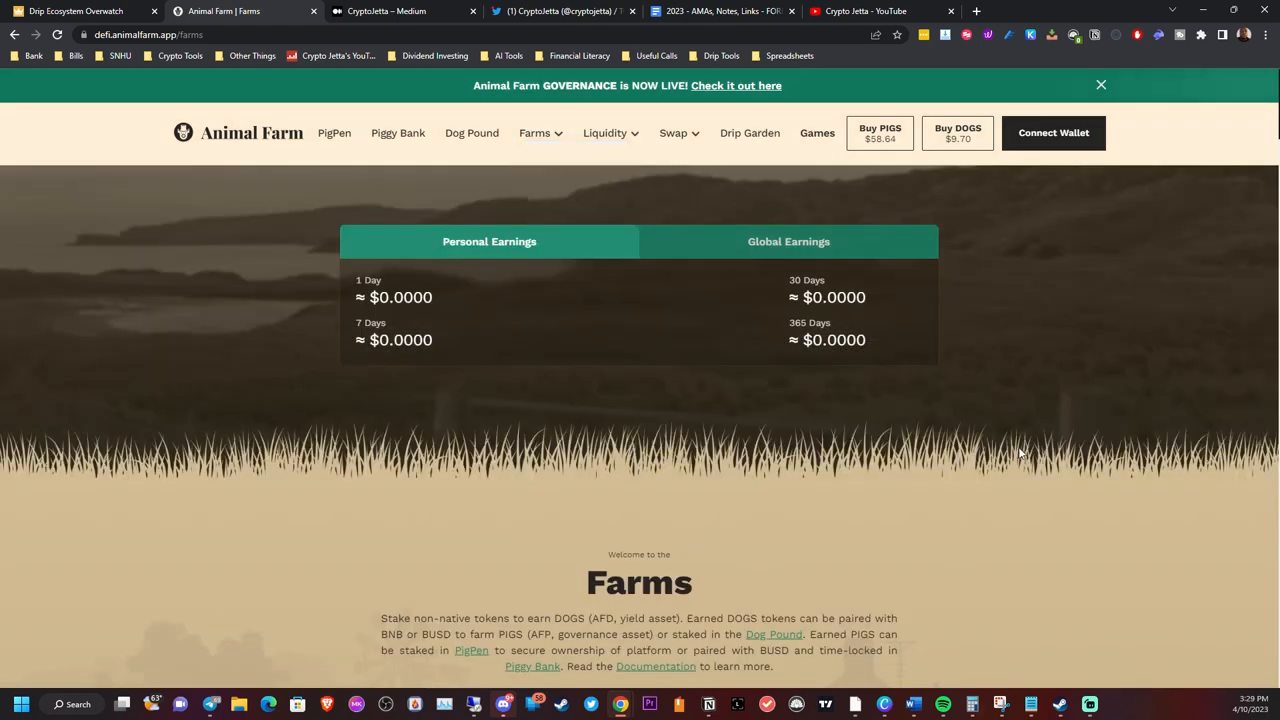
pyautogui.scroll(-3)
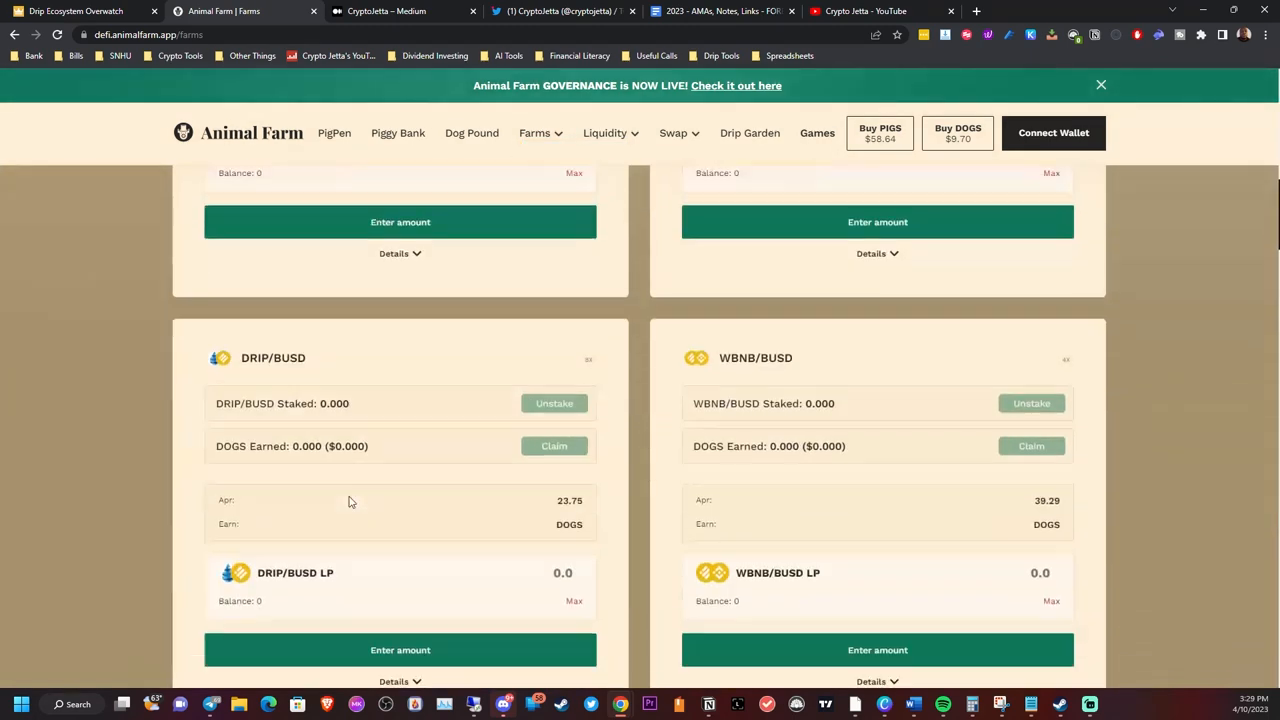
pyautogui.click(1052, 132)
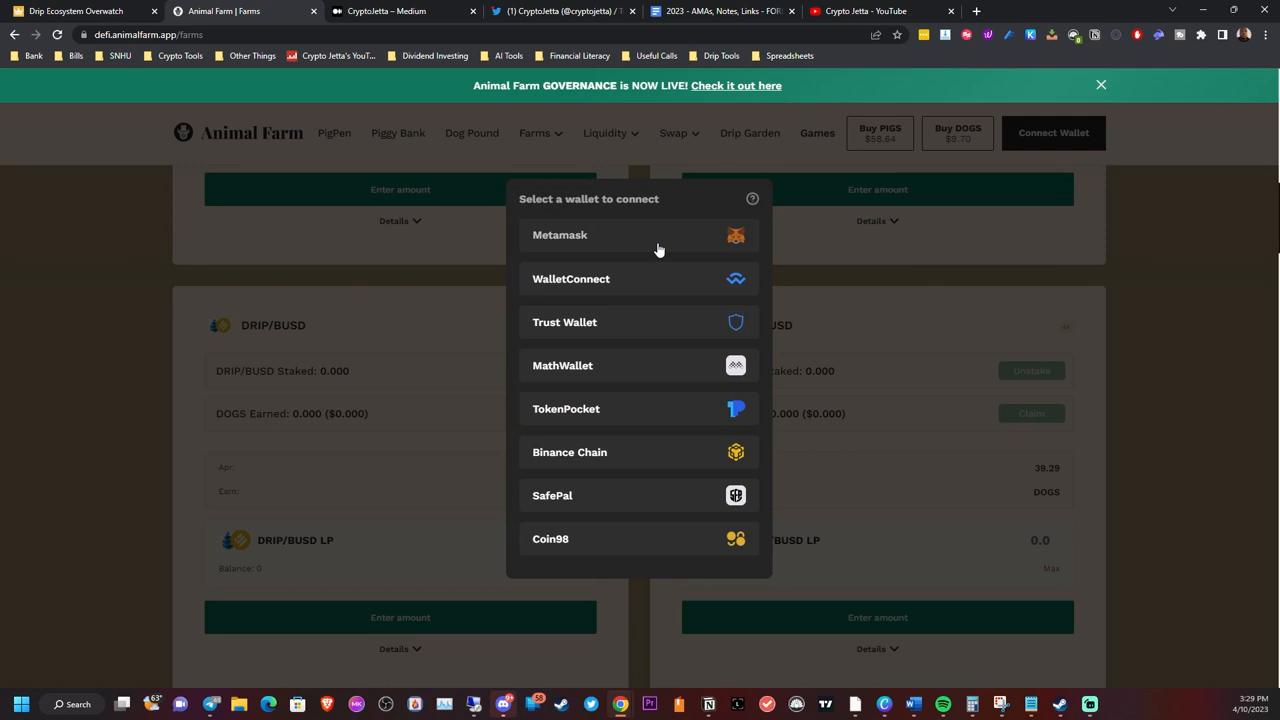
pyautogui.click(560, 234)
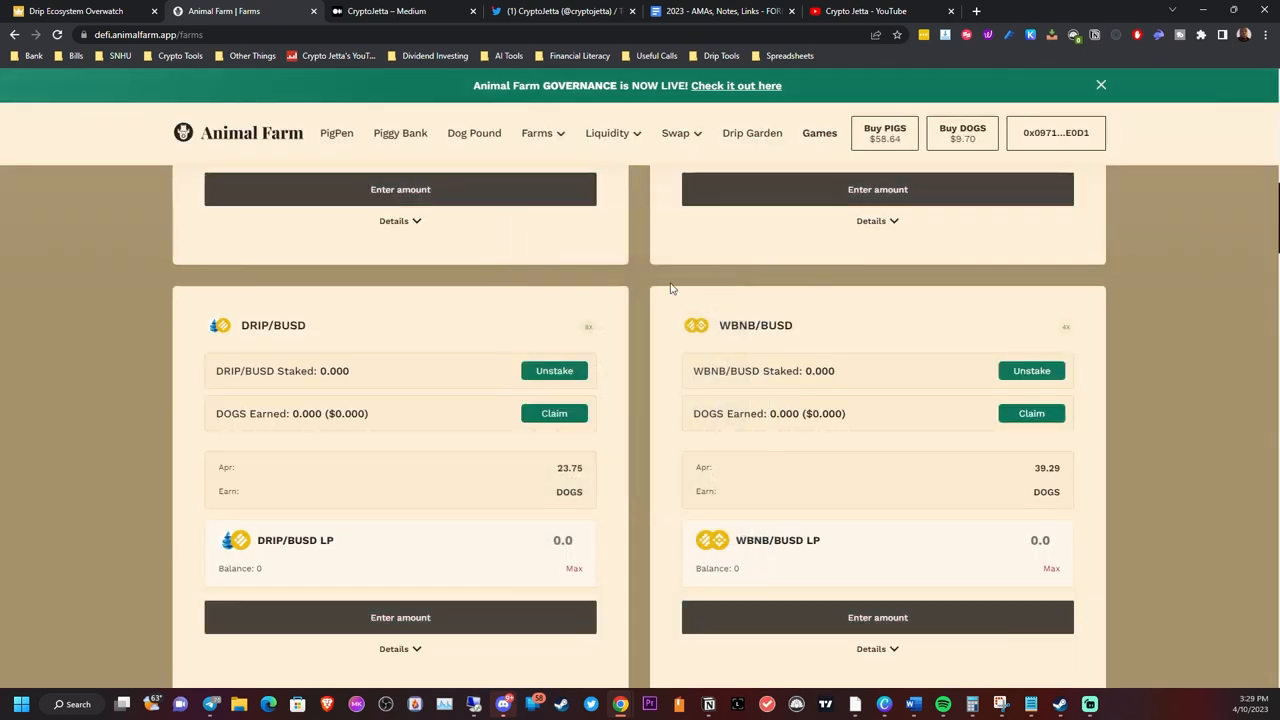
pyautogui.moveTo(306, 400)
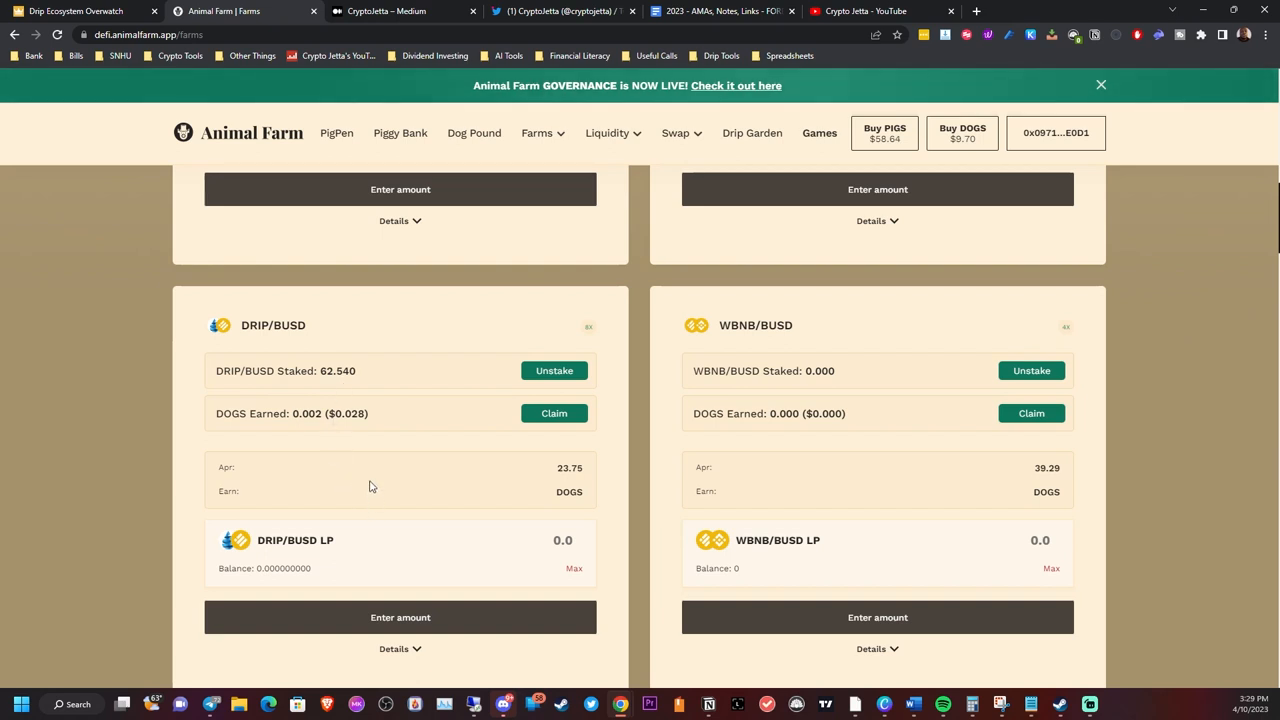
# - Highlight the DRIP/BUSD farm stake of 62.540 LP earning about 0.002 DOGS
pyautogui.doubleClick(336, 370)
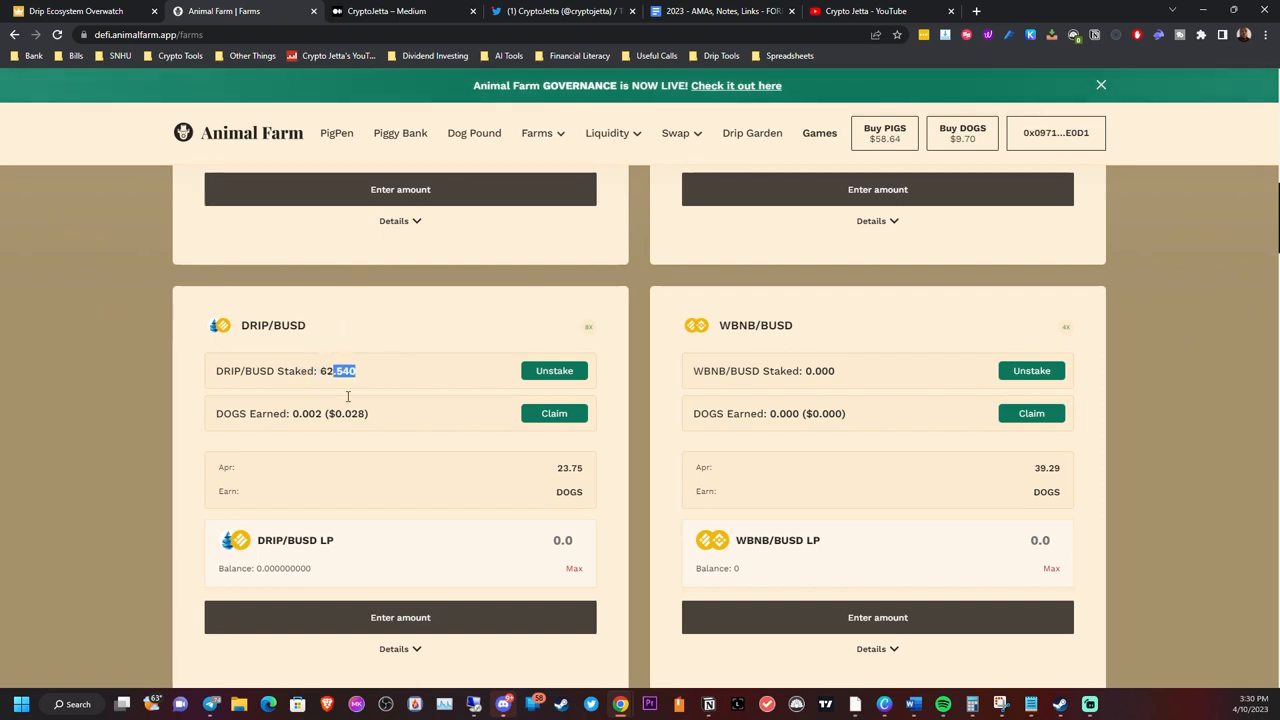
pyautogui.moveTo(352, 384)
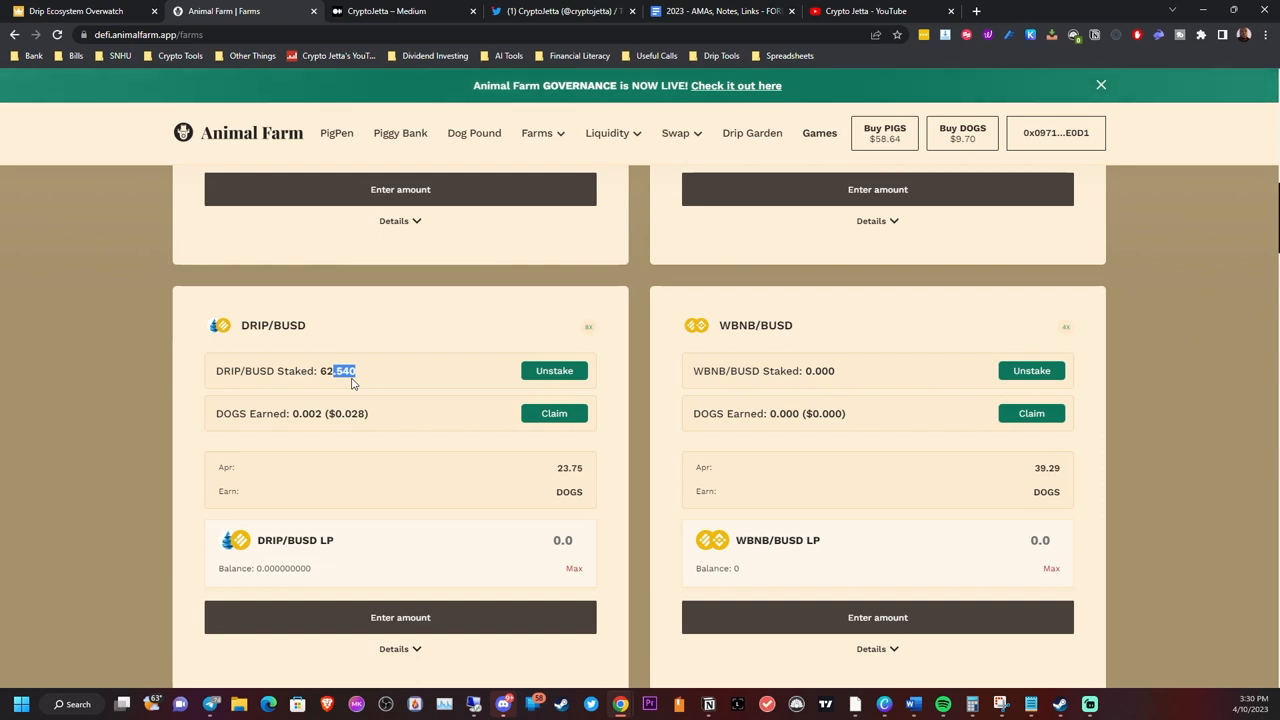
pyautogui.moveTo(332, 384)
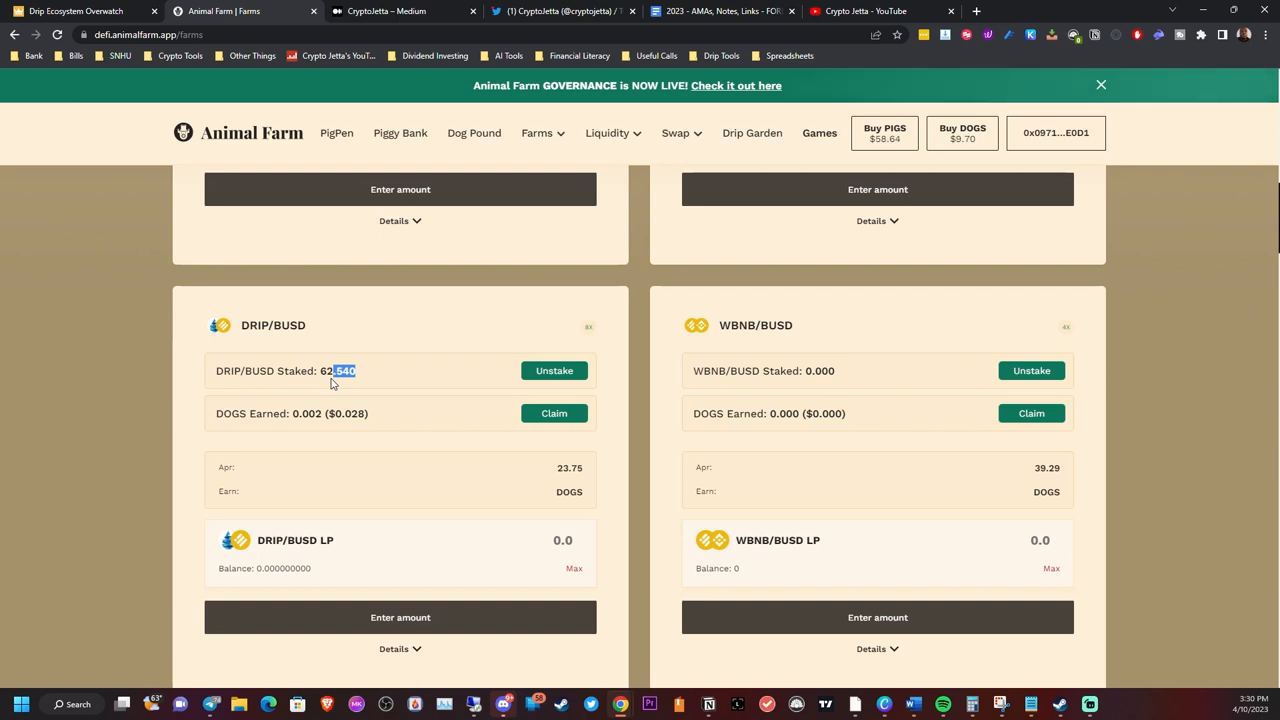
pyautogui.moveTo(362, 380)
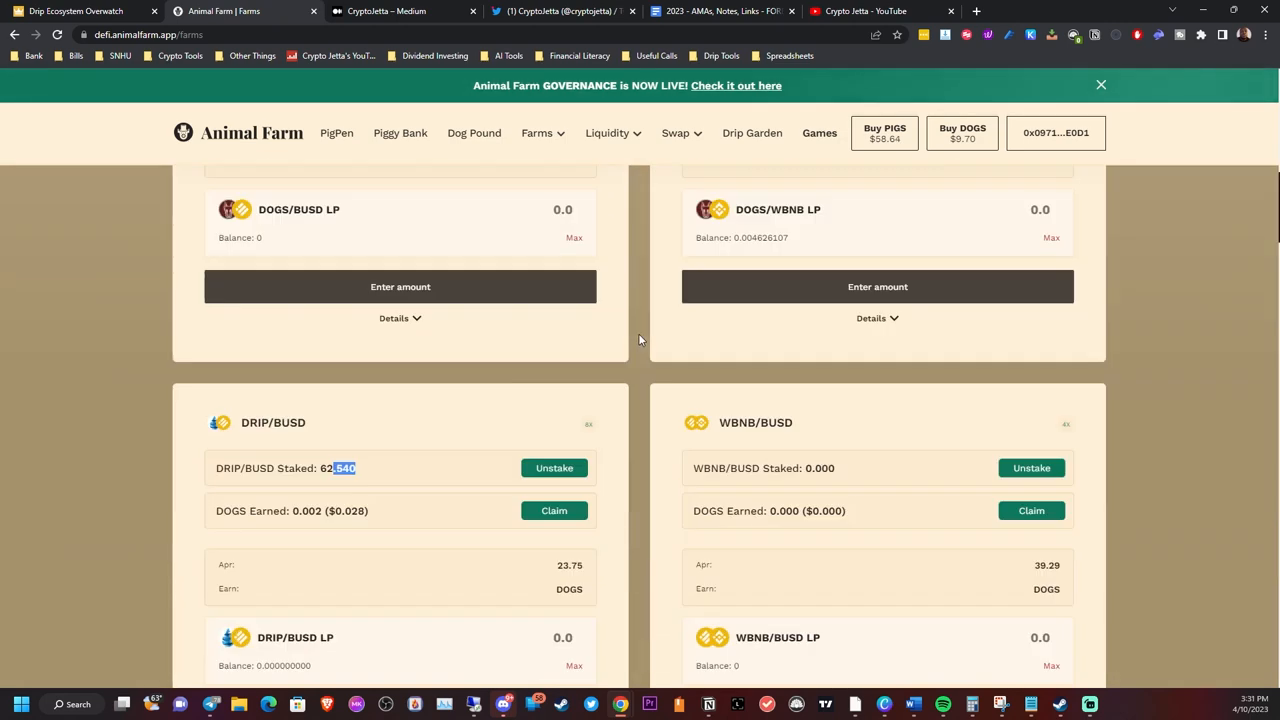
# - Review the personal farm earnings of about $33.13 a year, then go to the Dog Pound page
pyautogui.scroll(-3)
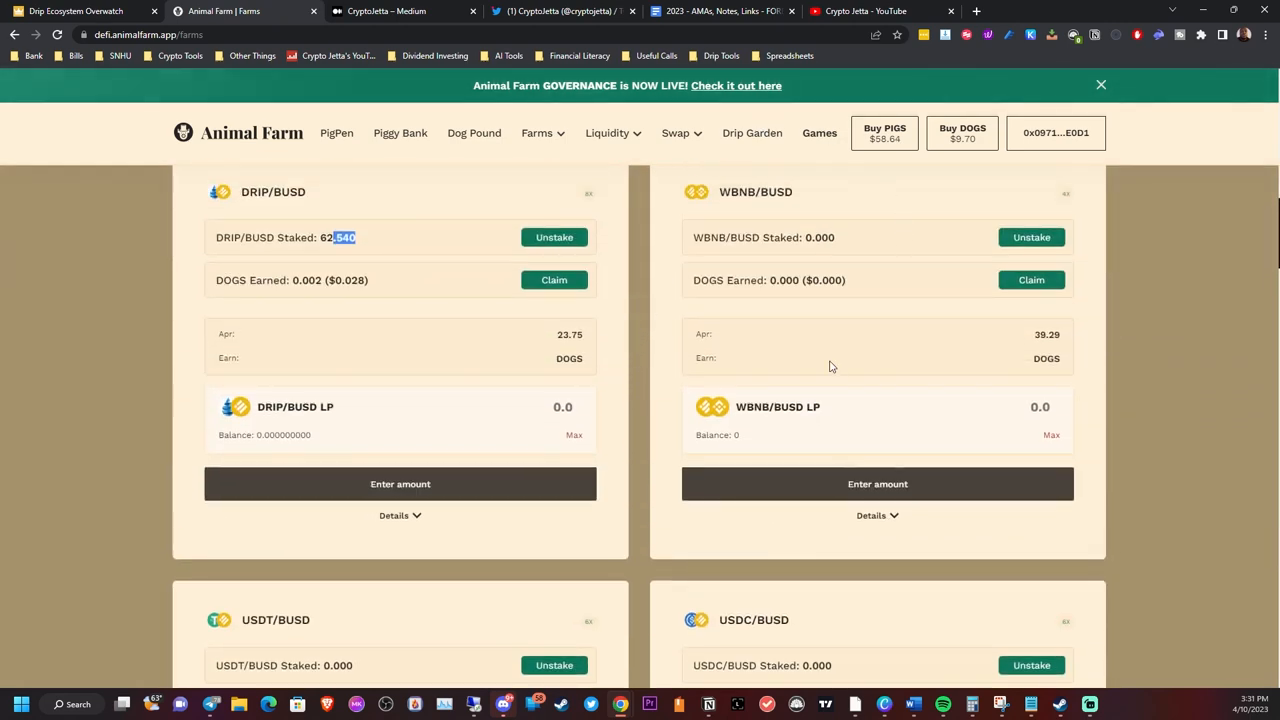
pyautogui.scroll(-3)
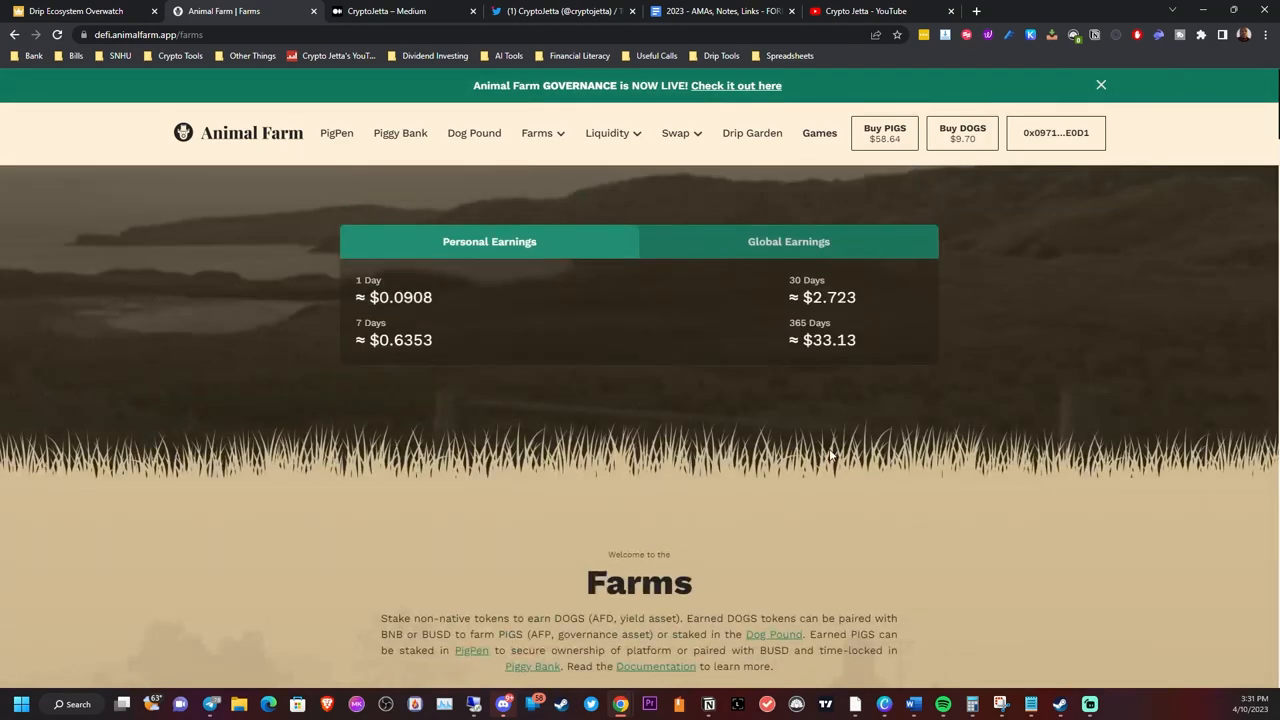
pyautogui.scroll(-3)
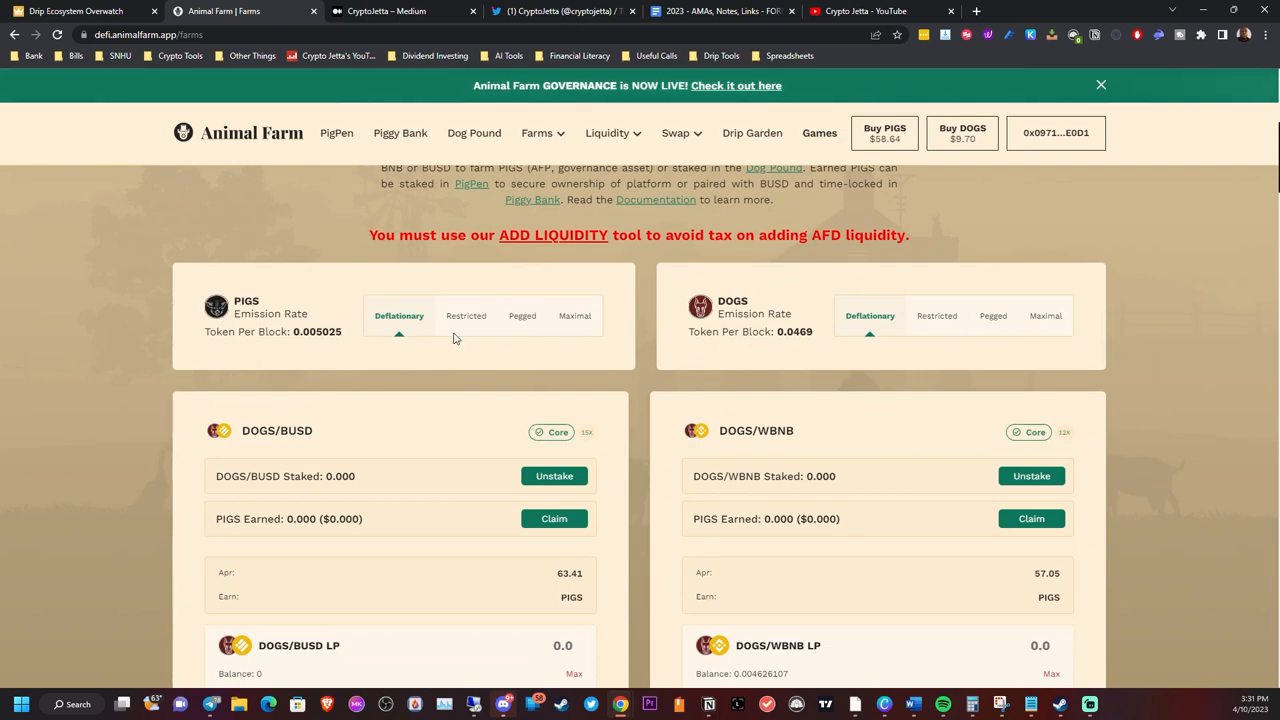
pyautogui.scroll(-3)
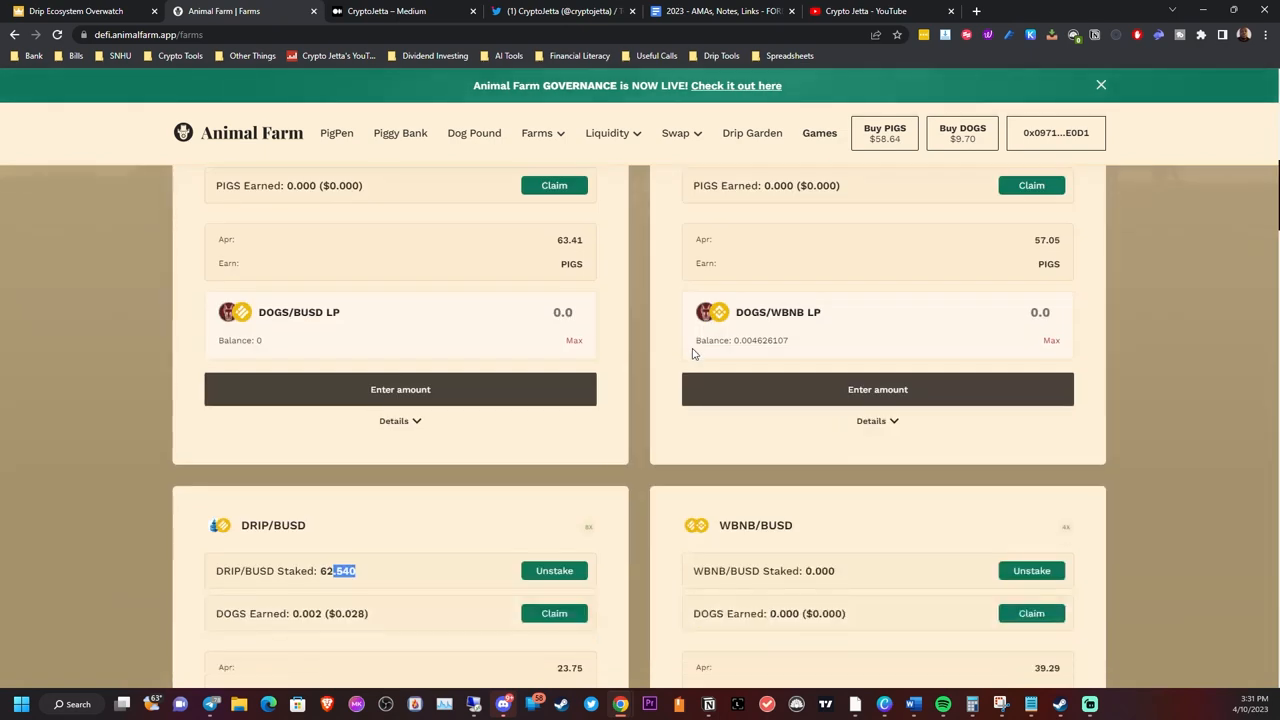
pyautogui.scroll(-3)
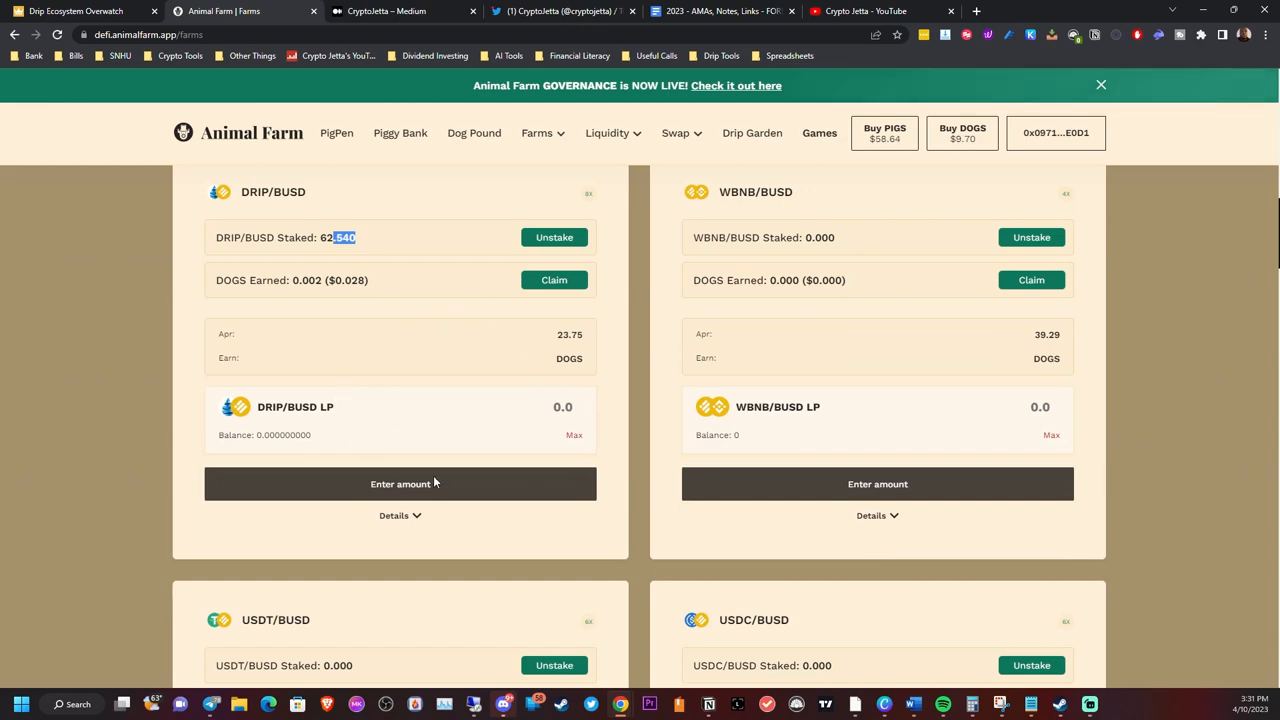
pyautogui.click(472, 132)
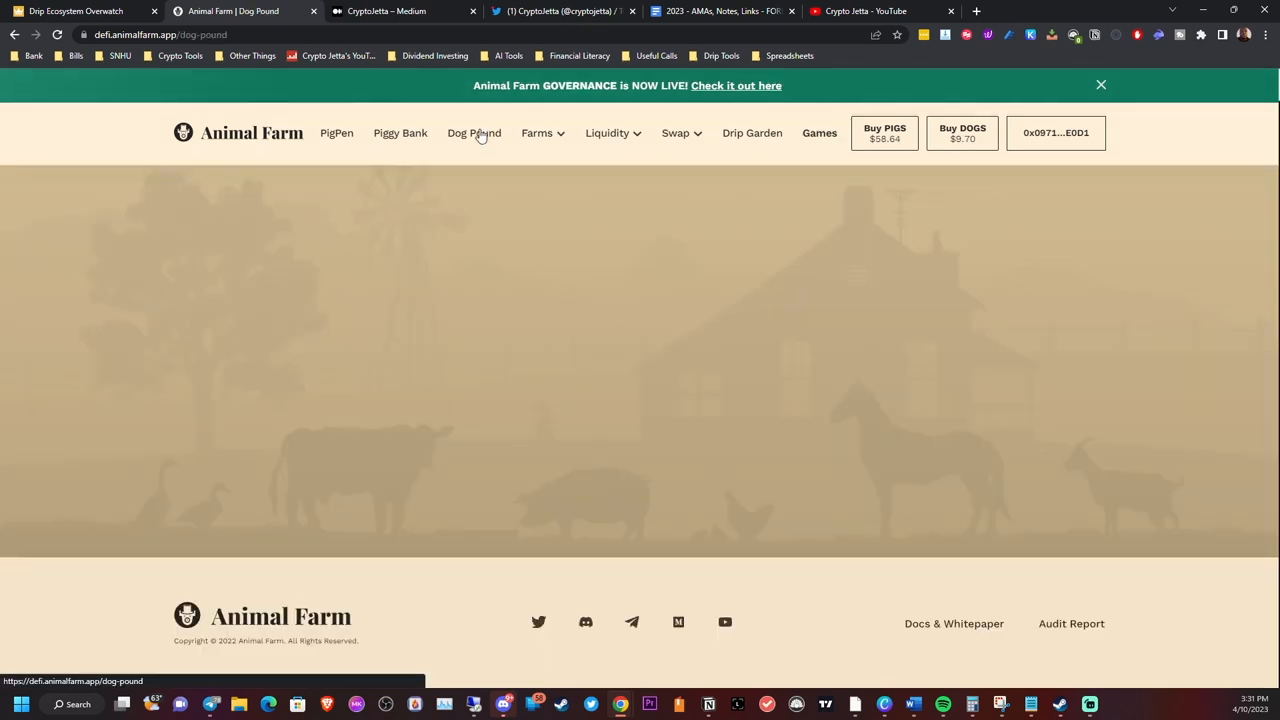
# - Review the Dog Pound's staked DOGS (0.567716 and 0.291239) with tax reductions, then return to Farms
pyautogui.click(472, 132)
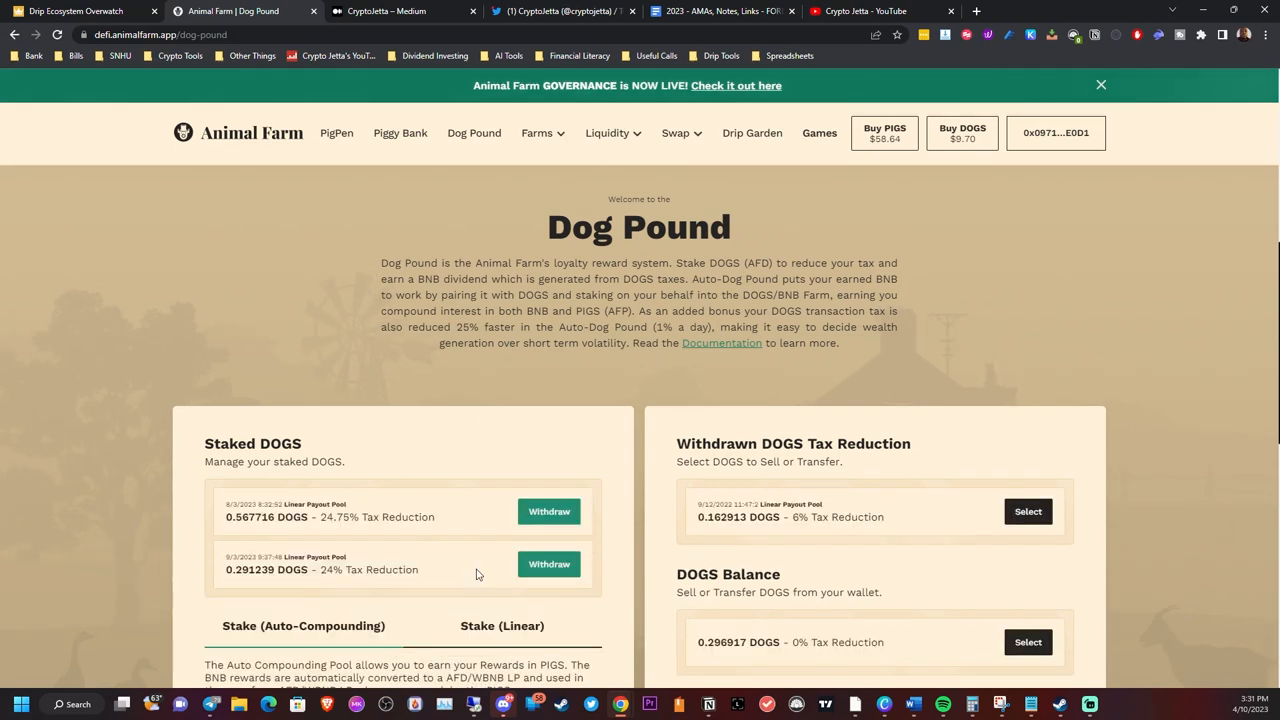
pyautogui.moveTo(472, 548)
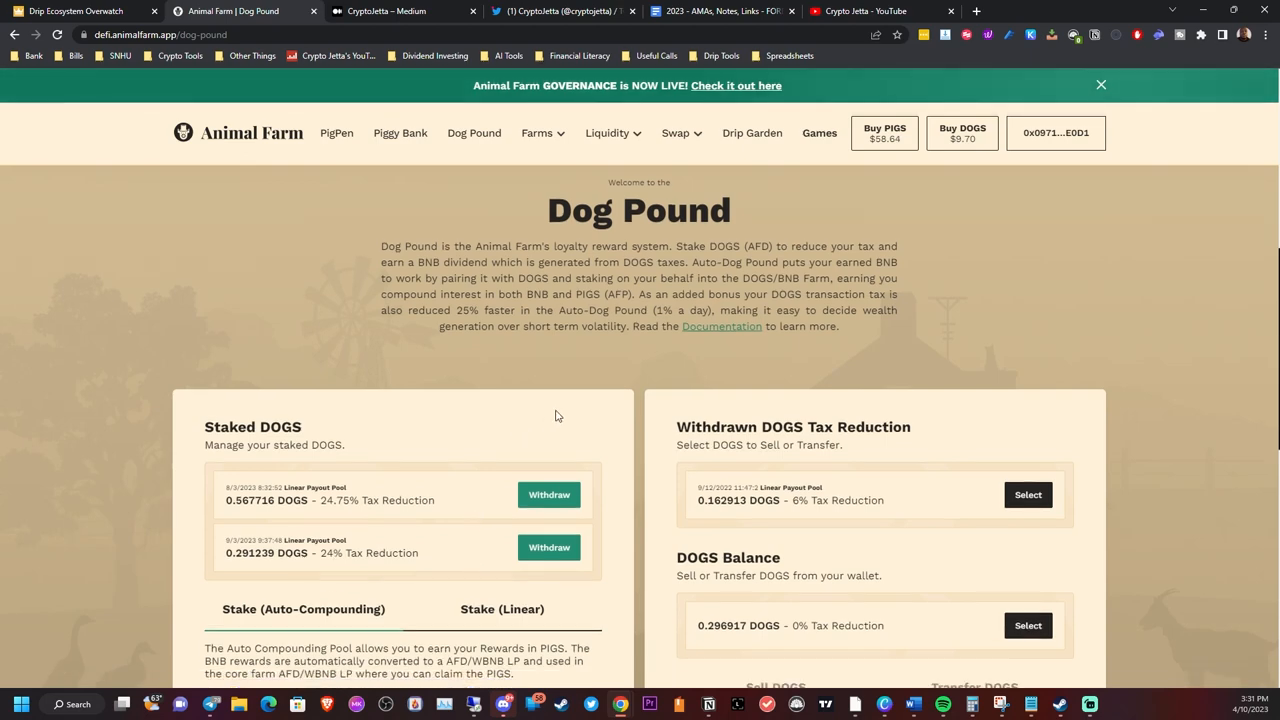
pyautogui.scroll(-3)
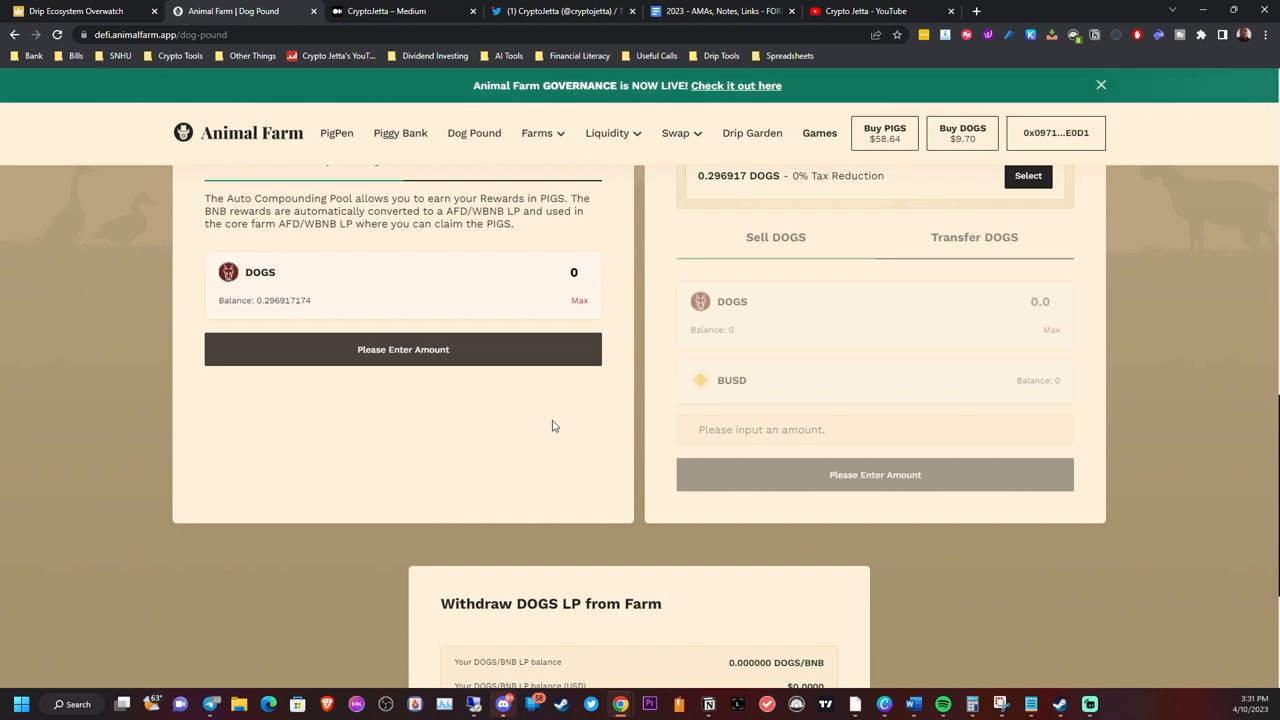
pyautogui.moveTo(572, 424)
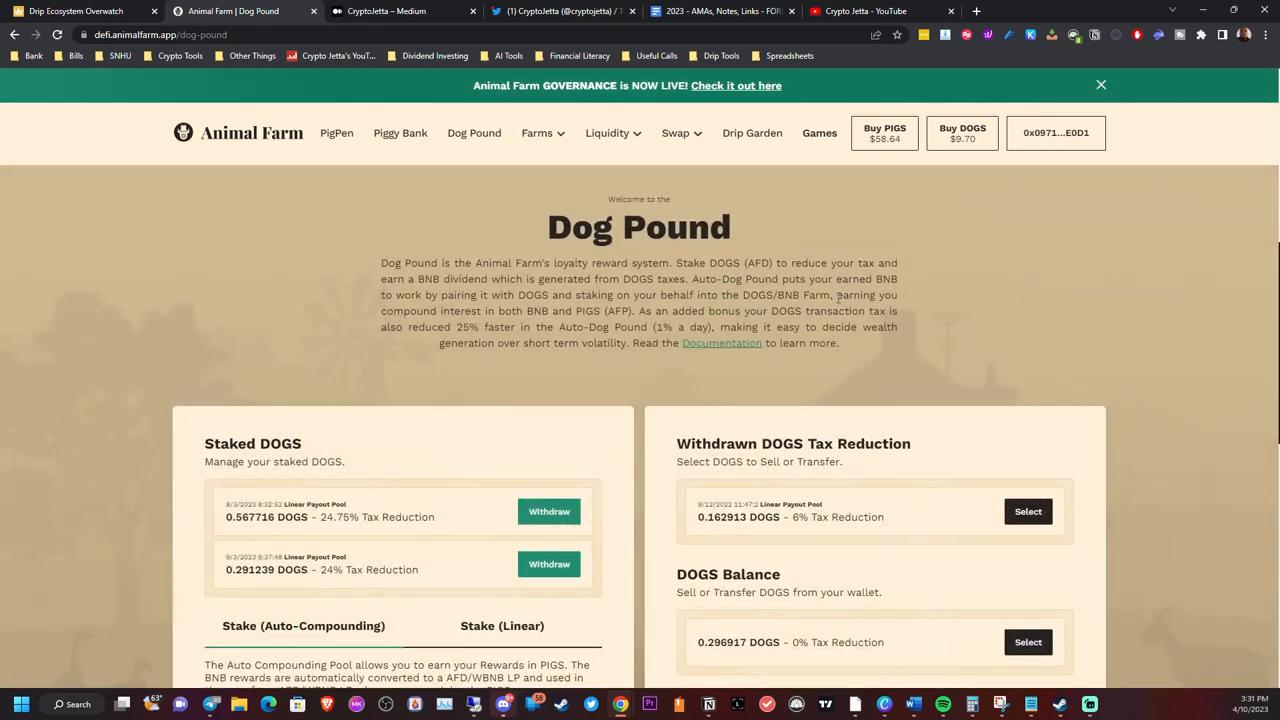
pyautogui.moveTo(956, 368)
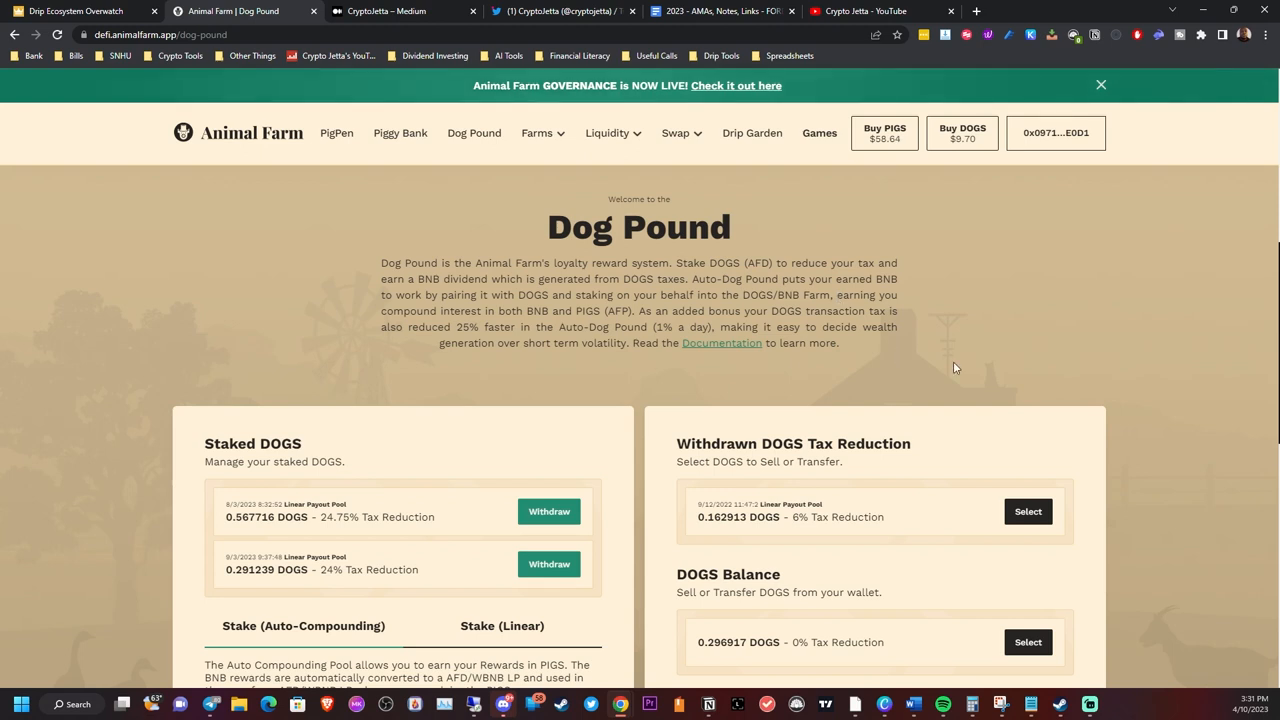
pyautogui.moveTo(1048, 312)
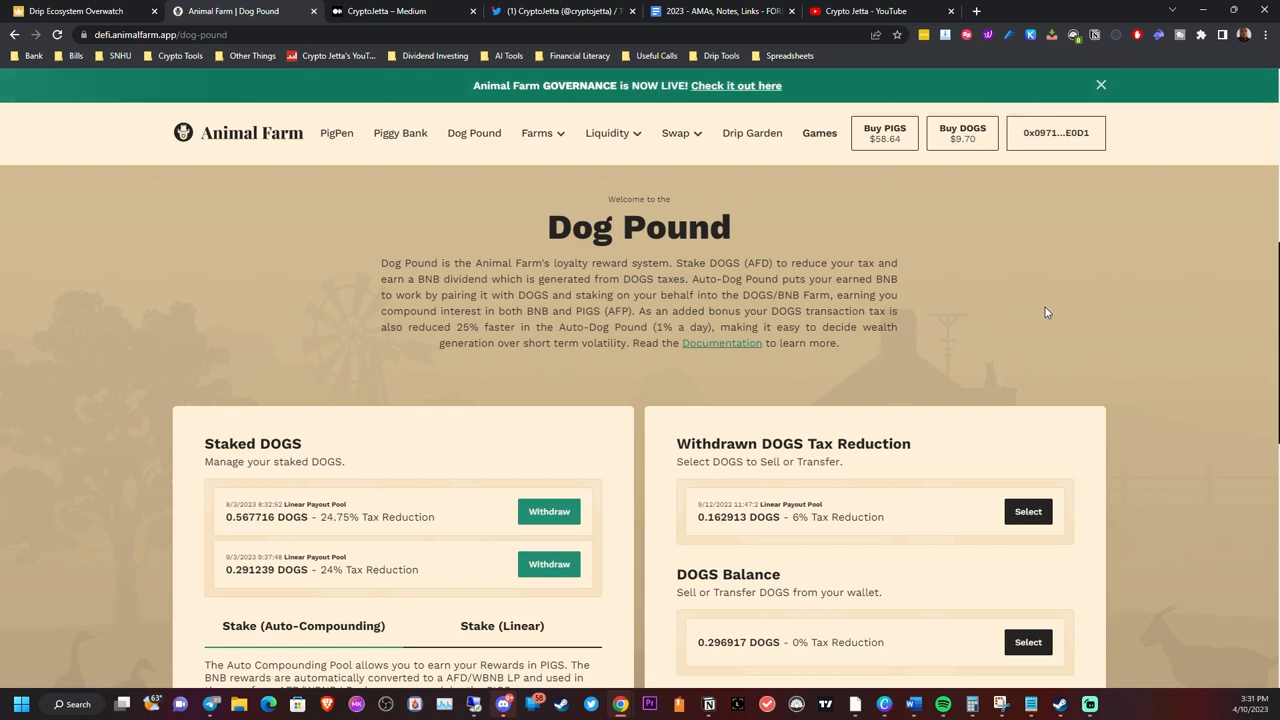
pyautogui.moveTo(336, 132)
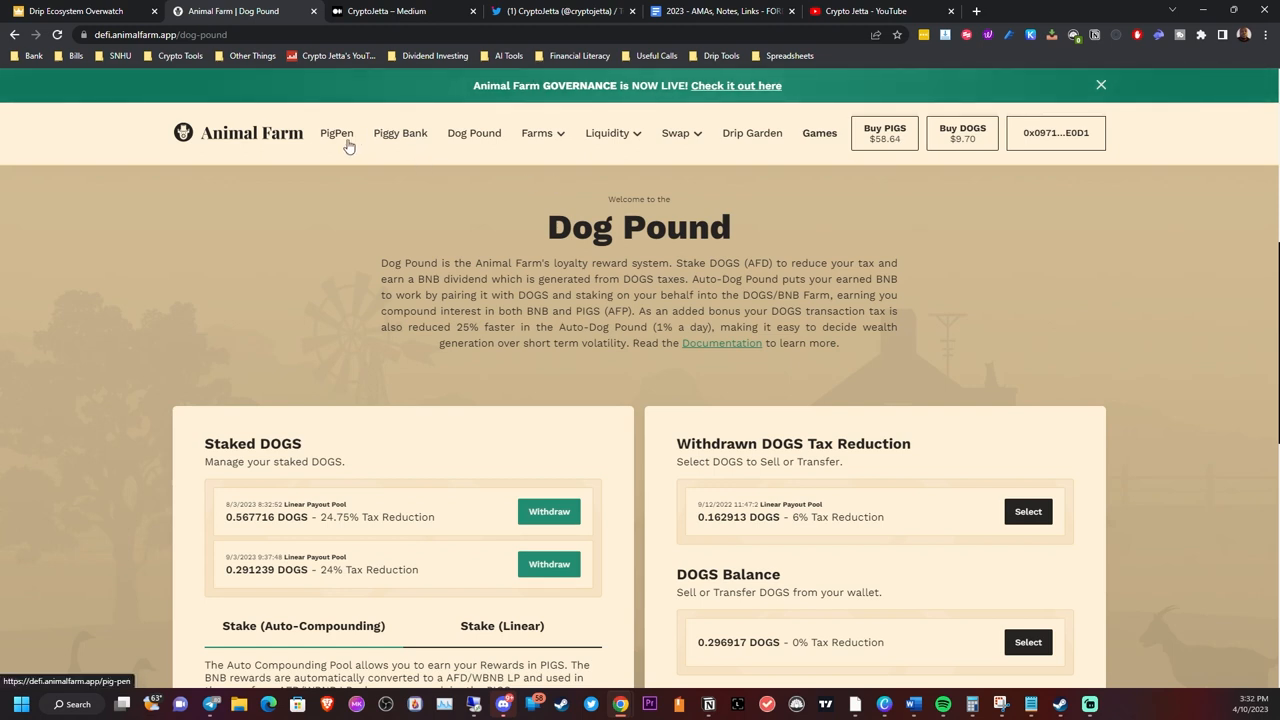
pyautogui.click(536, 132)
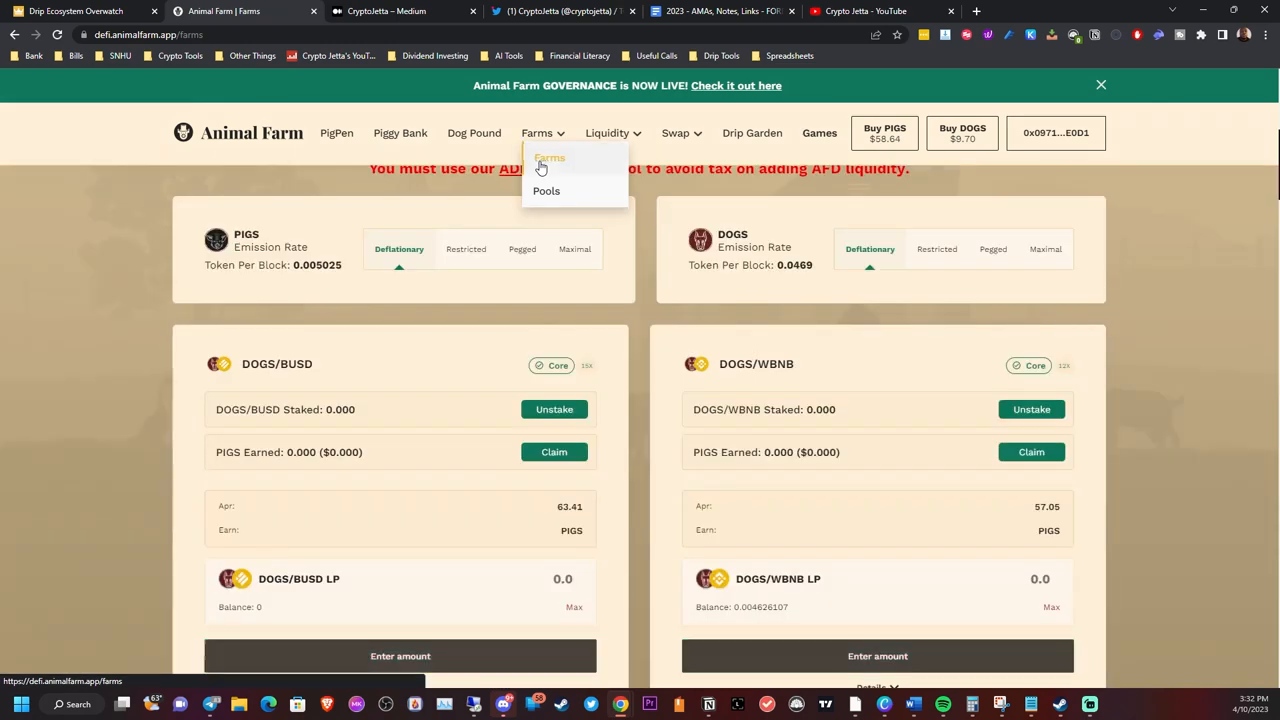
pyautogui.scroll(-3)
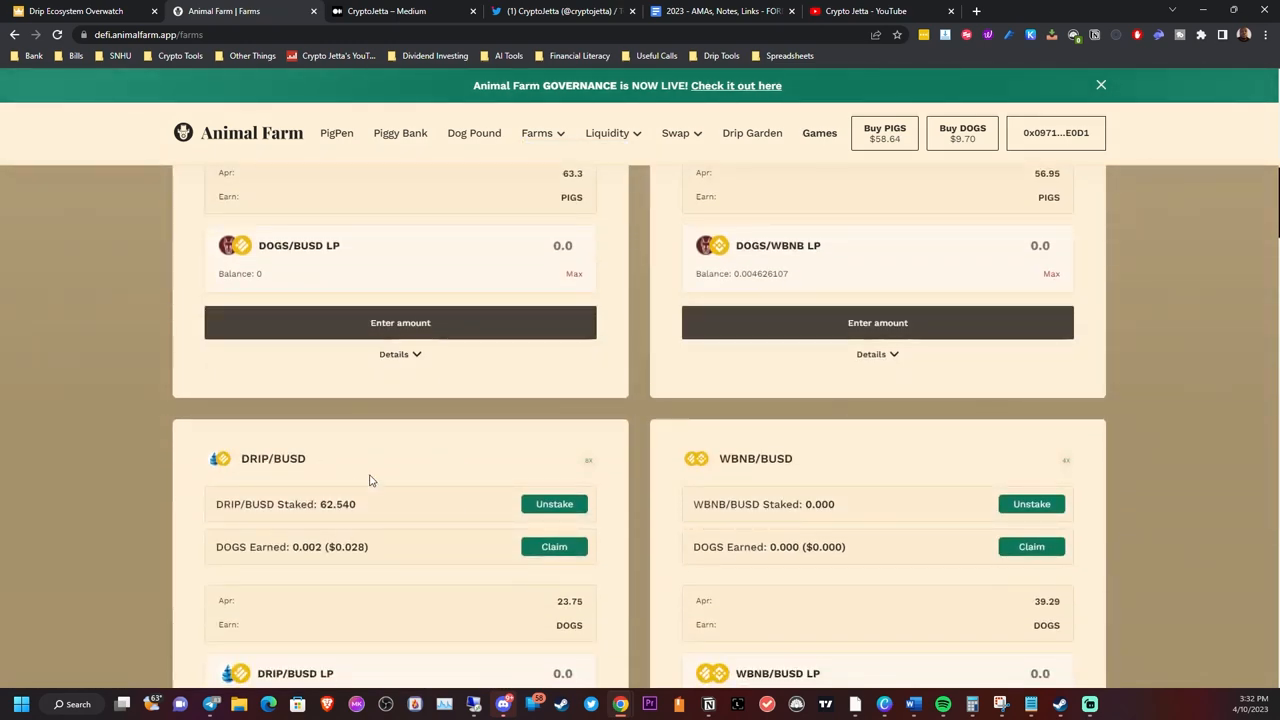